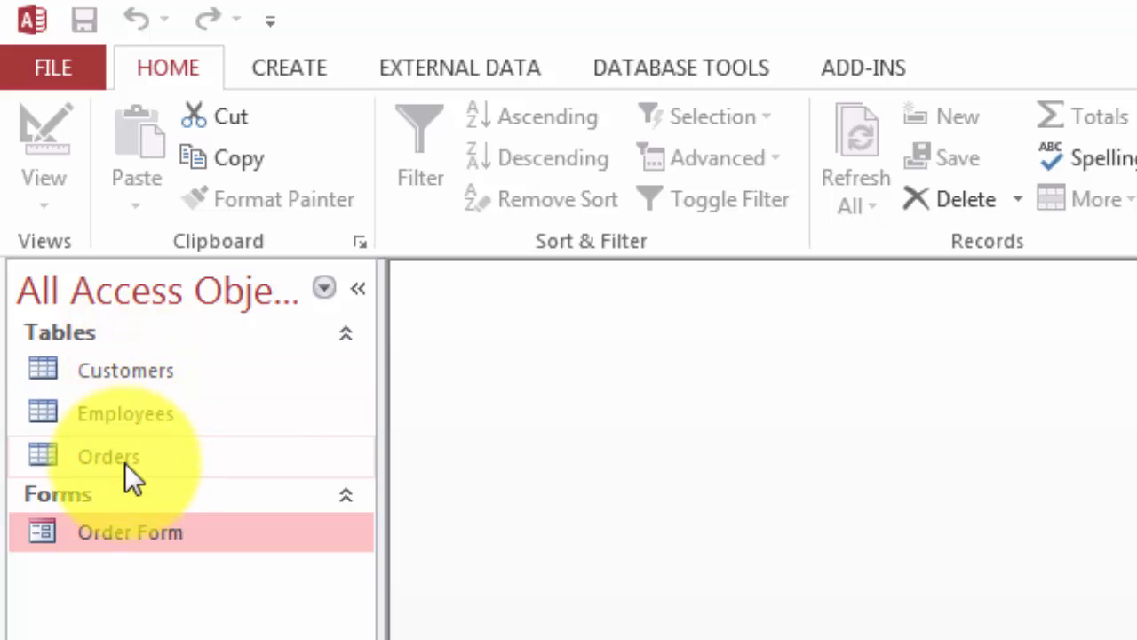
mouse_move(128, 426)
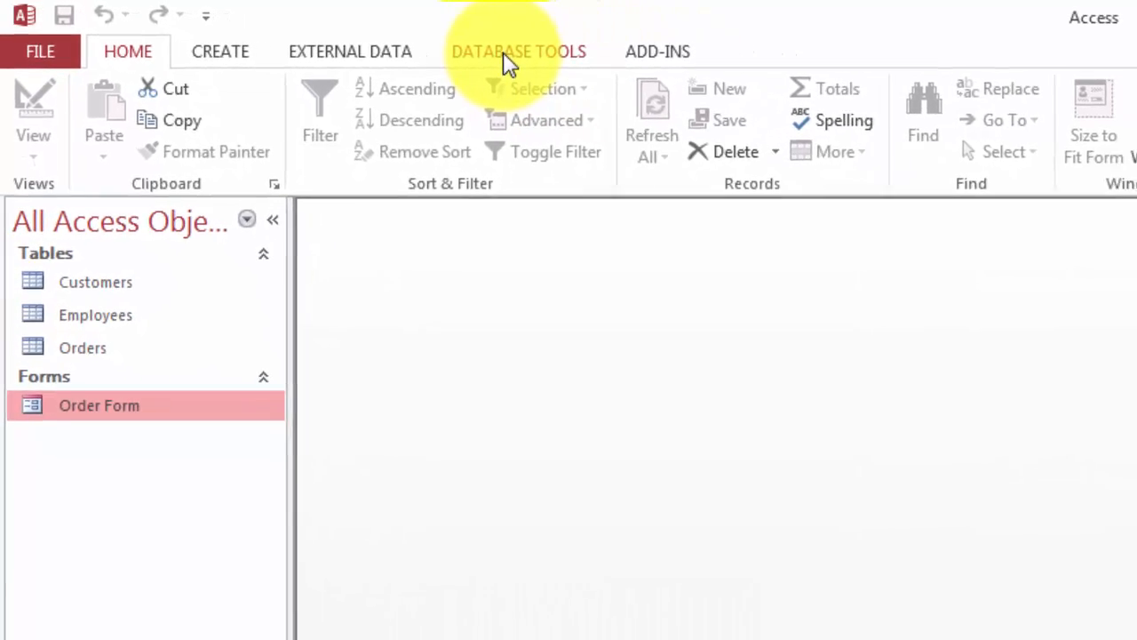
- Show the Database Tools ribbon commands above the empty workspace
left_click(519, 50)
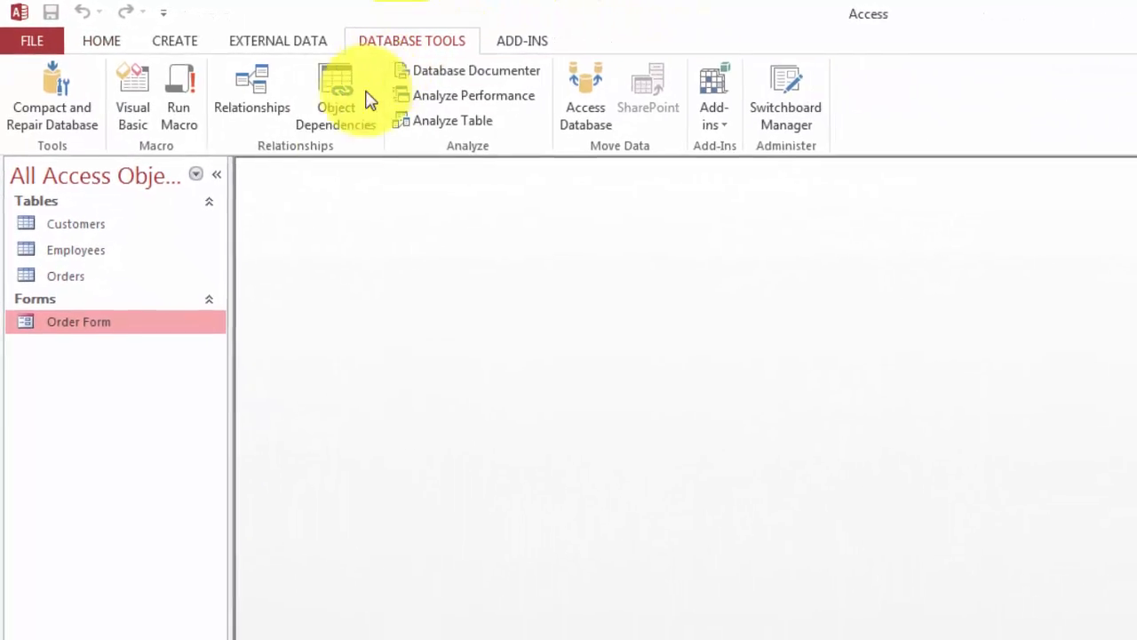
left_click(252, 92)
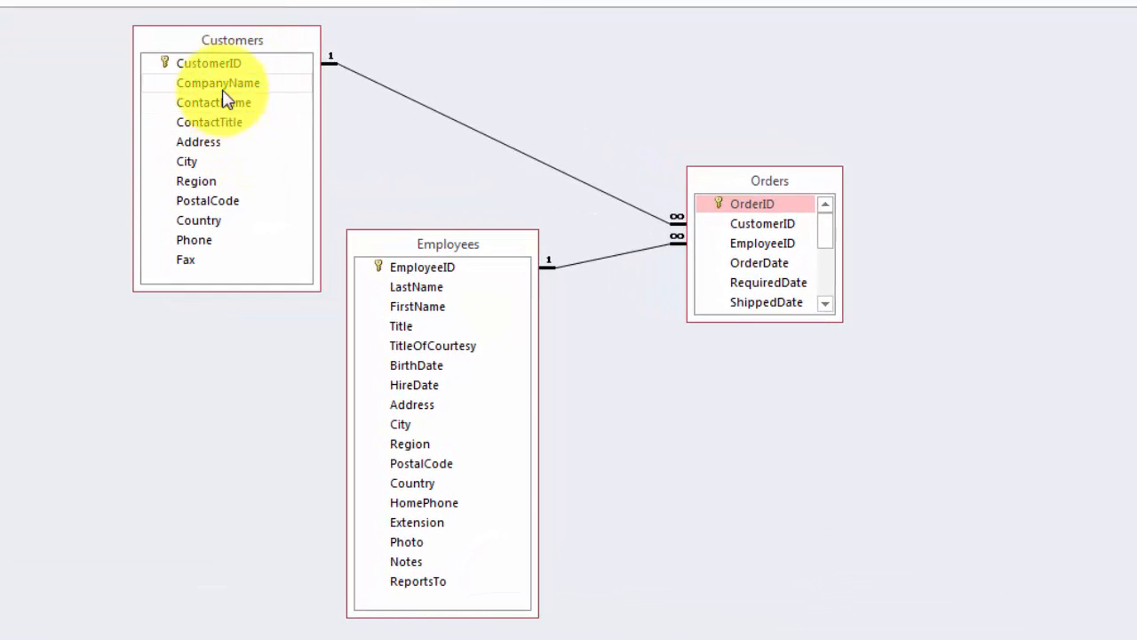
mouse_move(195, 64)
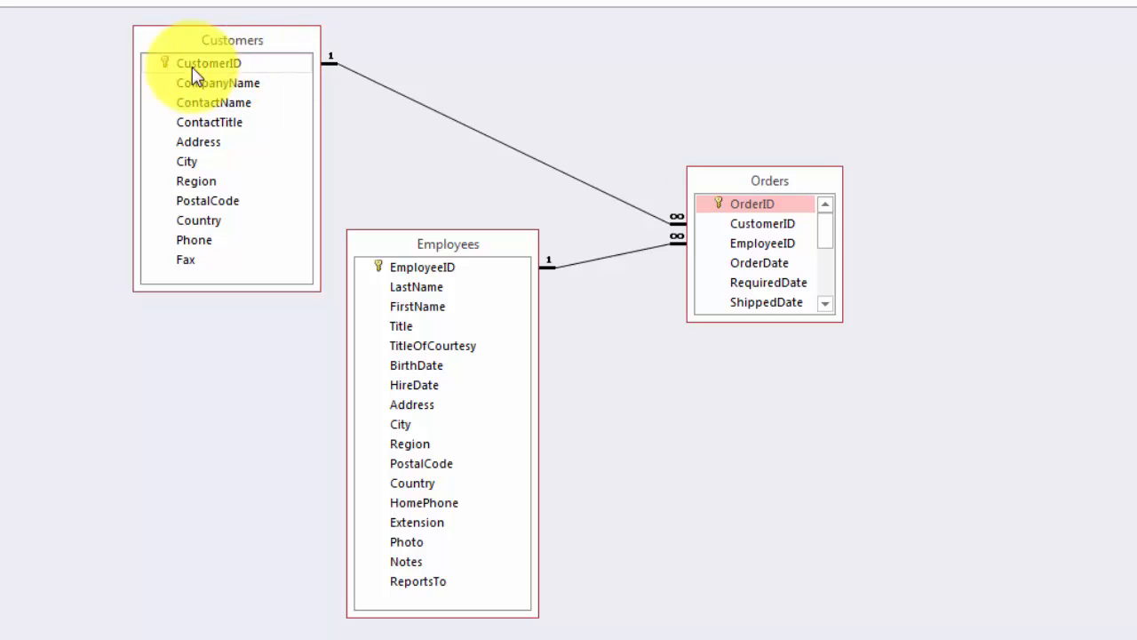
mouse_move(224, 70)
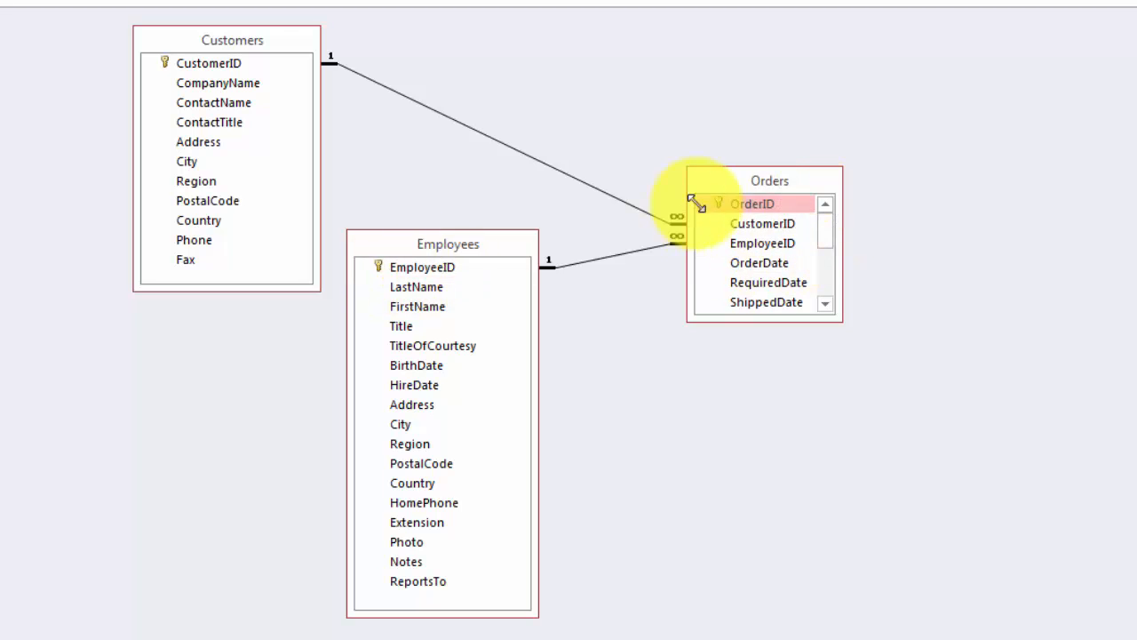
mouse_move(690, 181)
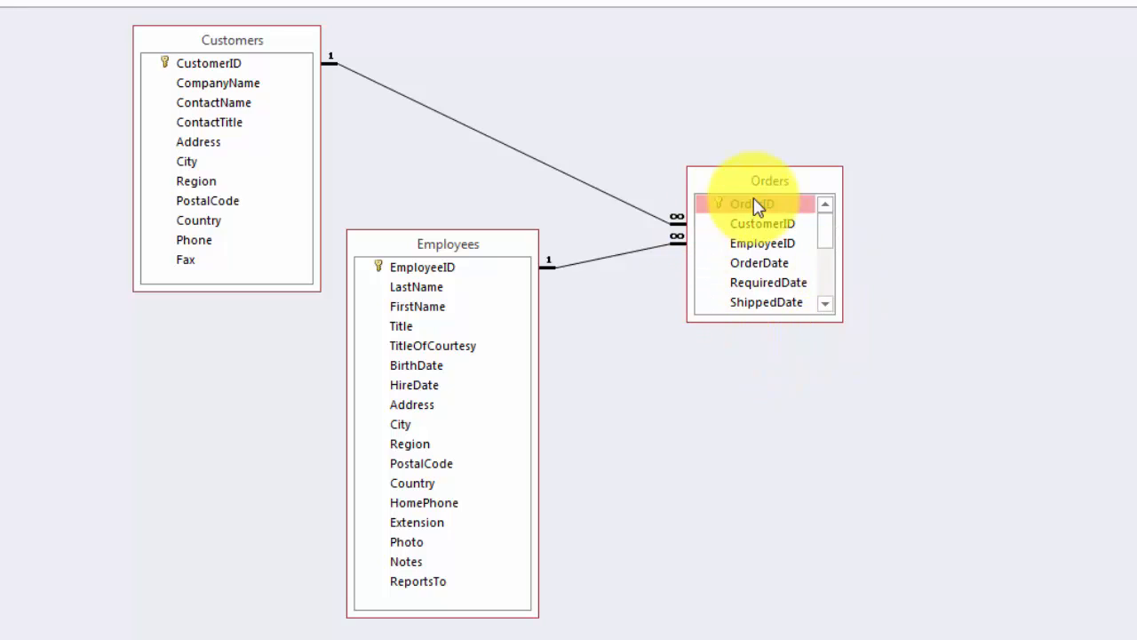
mouse_move(764, 234)
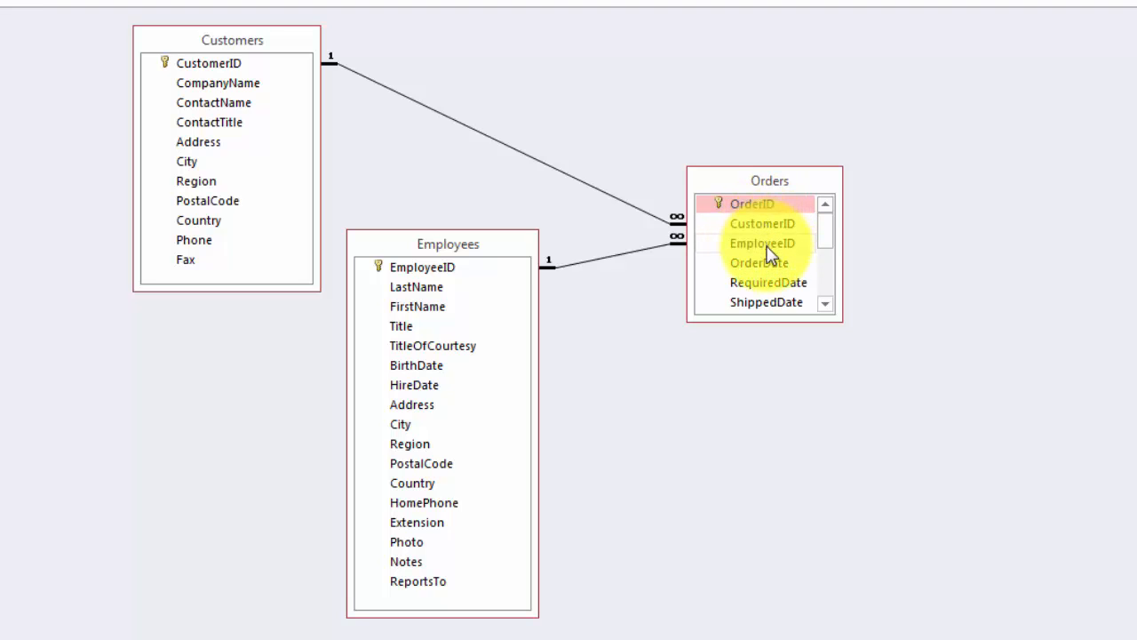
mouse_move(209, 68)
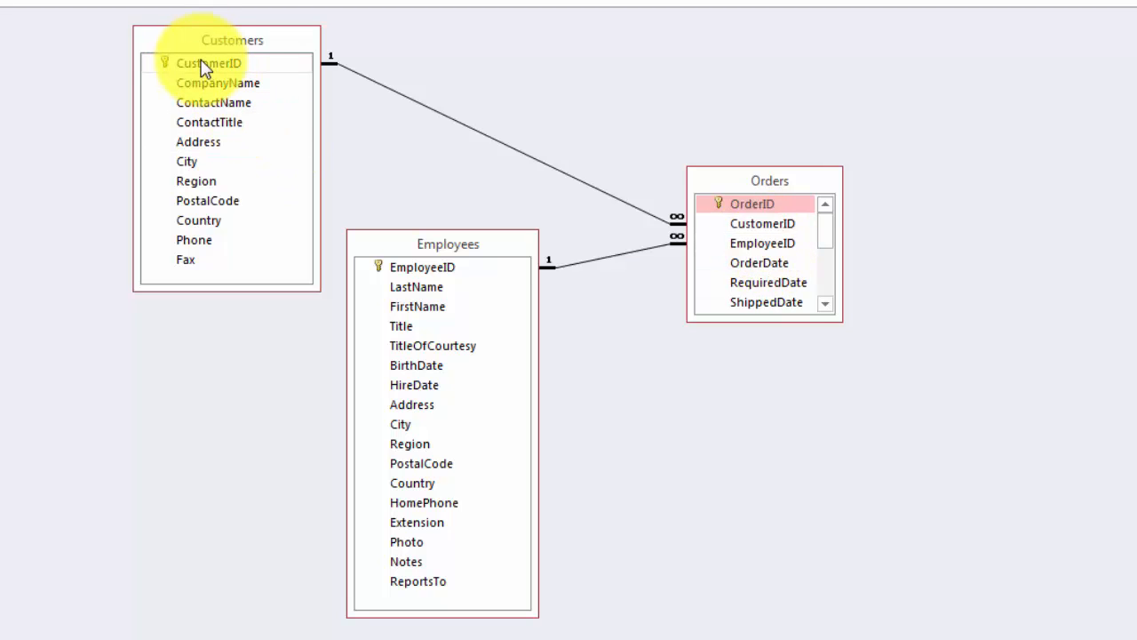
mouse_move(574, 106)
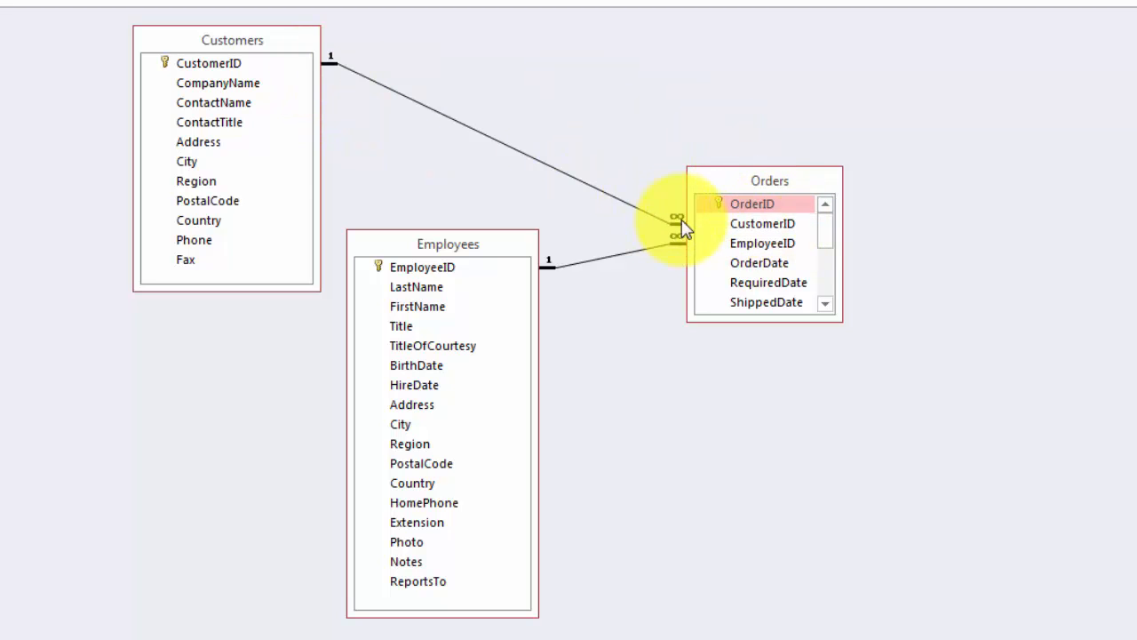
mouse_move(519, 549)
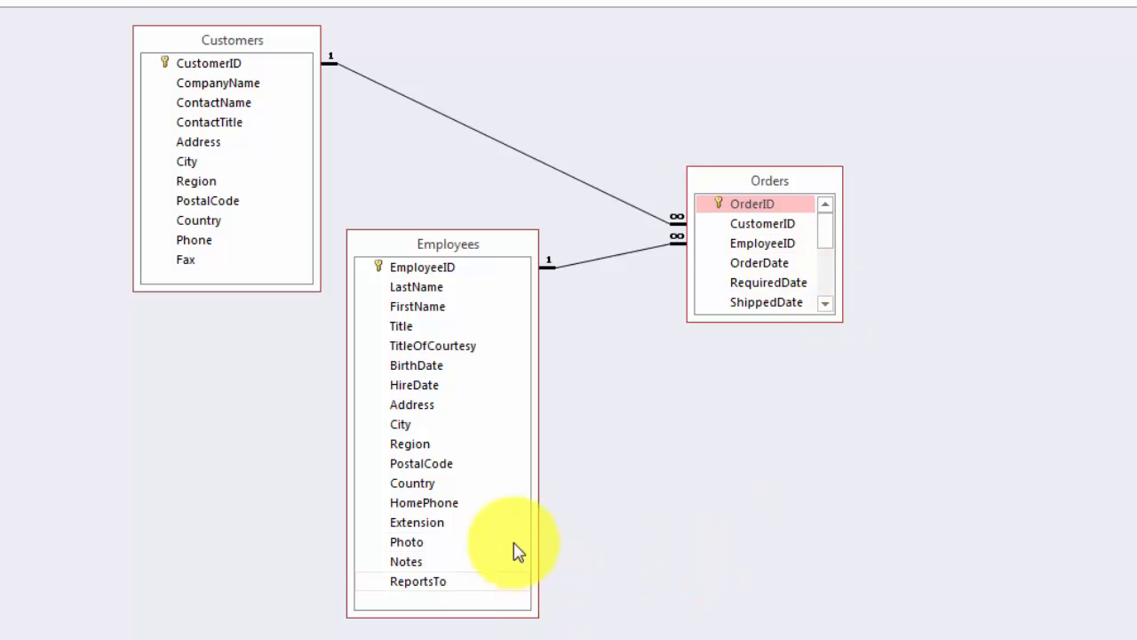
mouse_move(459, 293)
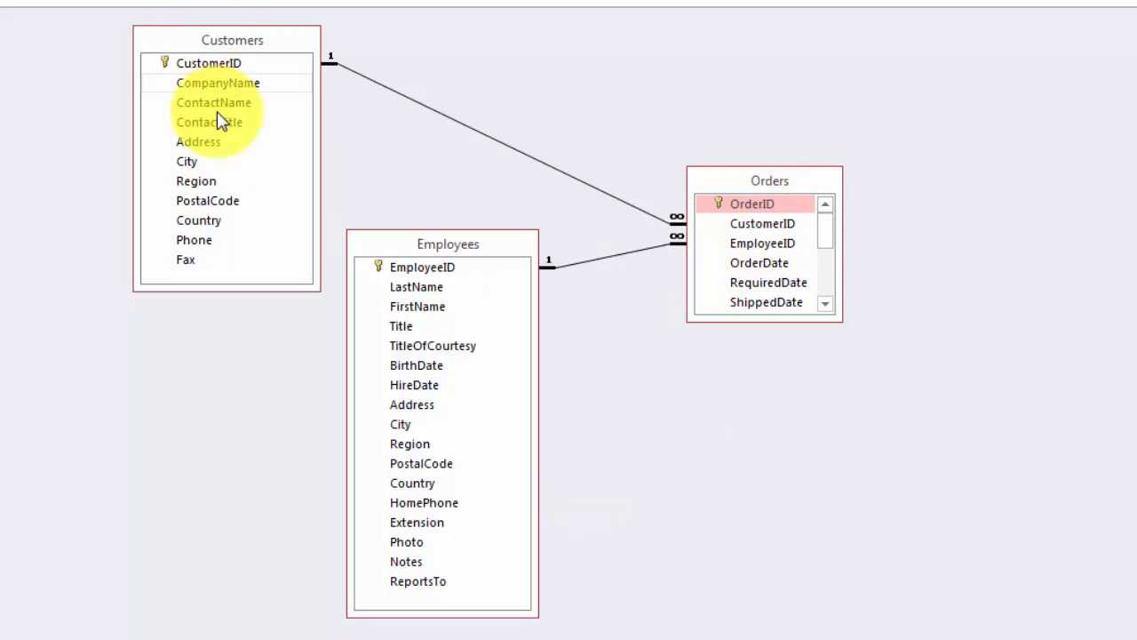
mouse_move(771, 256)
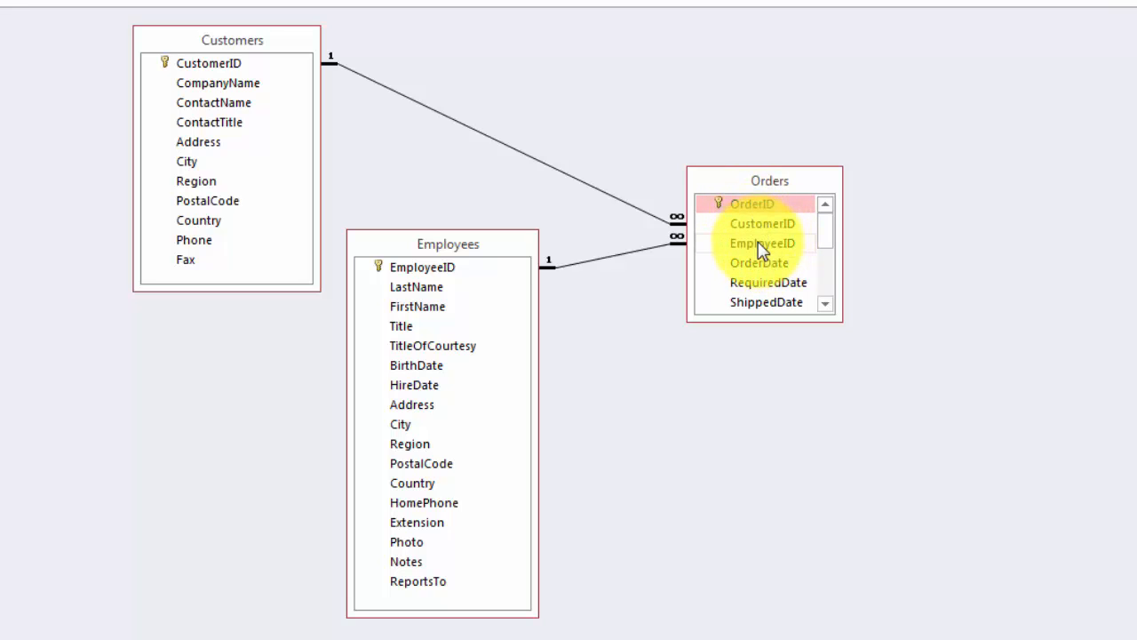
mouse_move(800, 317)
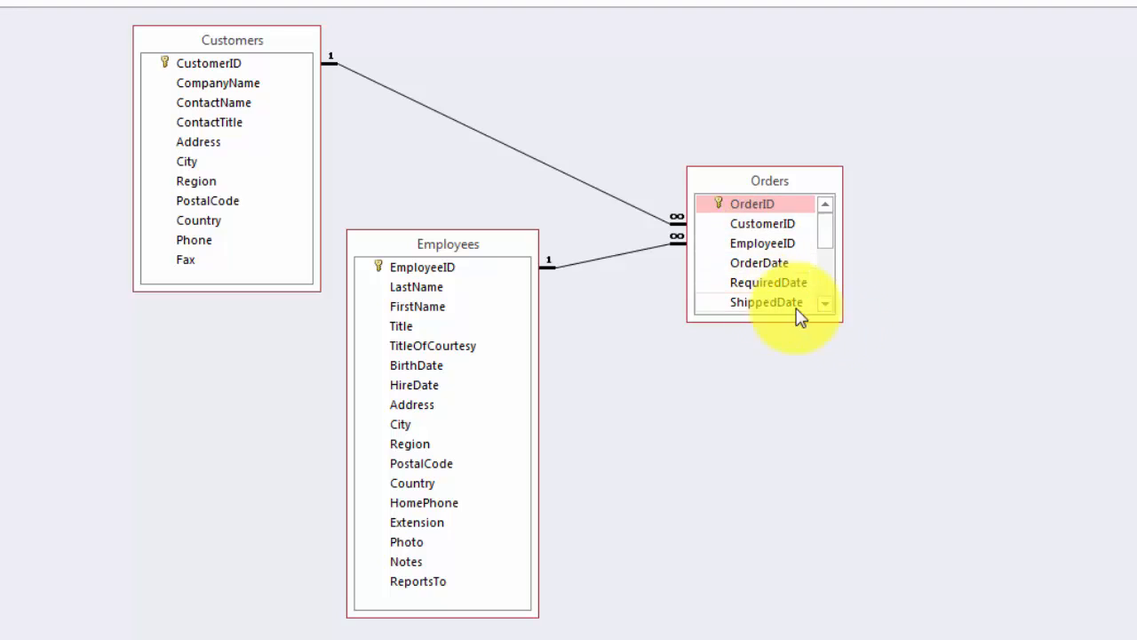
mouse_move(1027, 238)
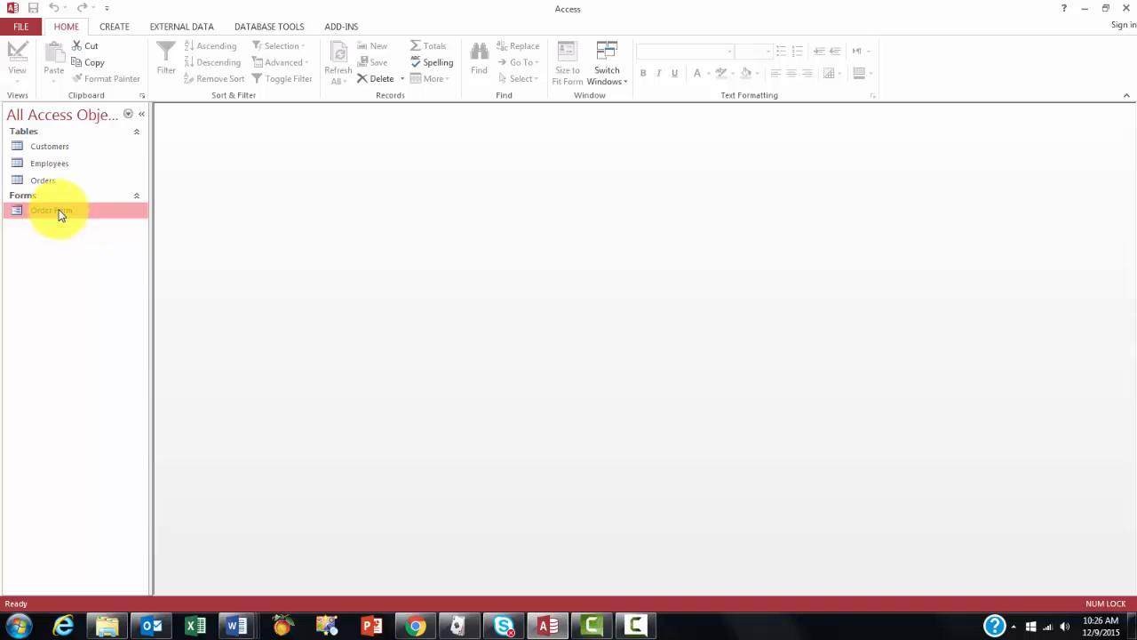
- In the Order Form set order 10248's customer to Wilman Kala and pick an employee from the name list
double_click(49, 210)
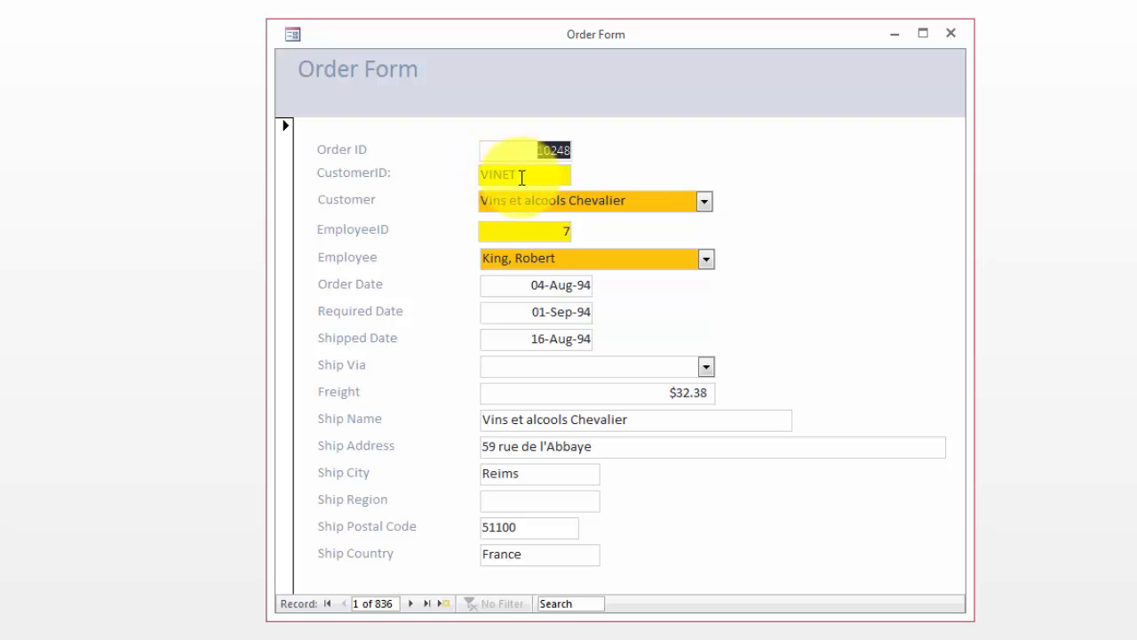
mouse_move(437, 215)
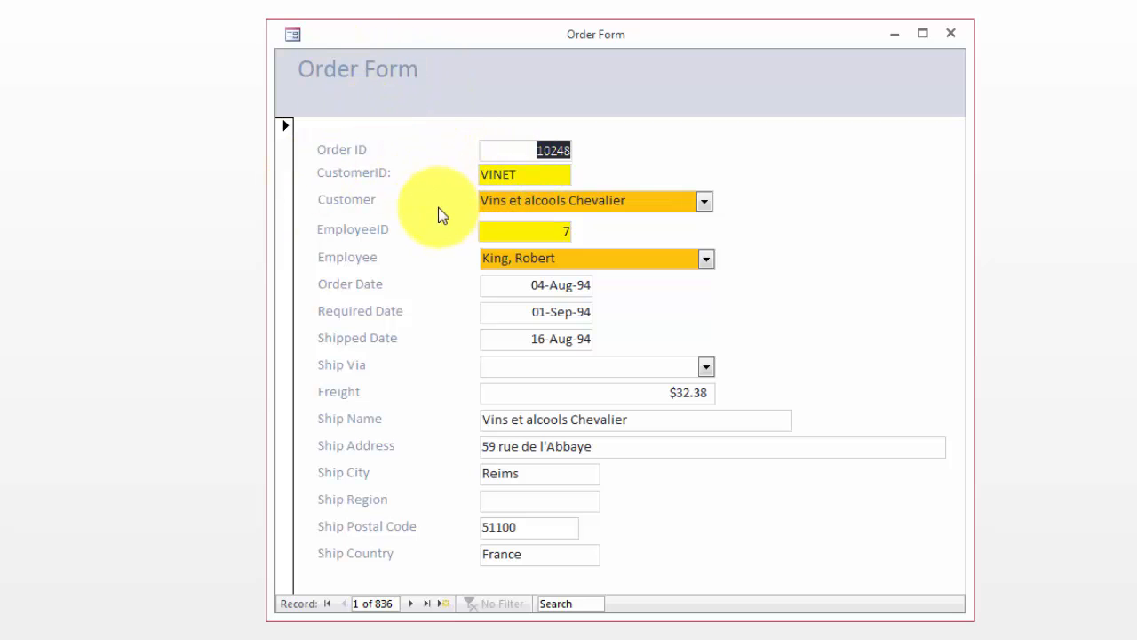
mouse_move(480, 209)
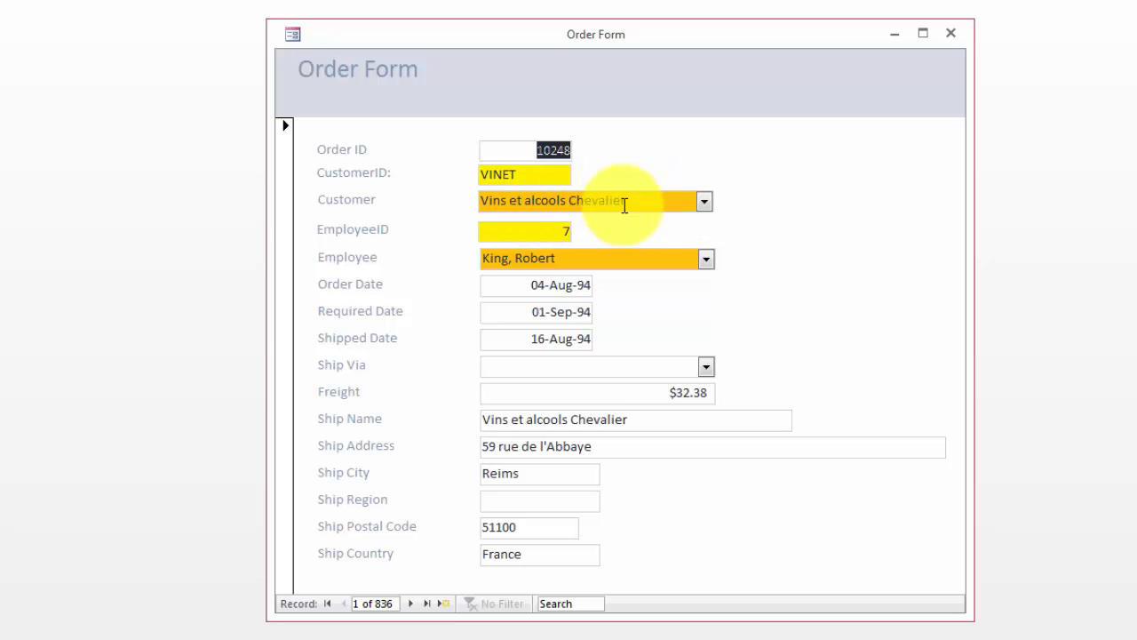
mouse_move(540, 260)
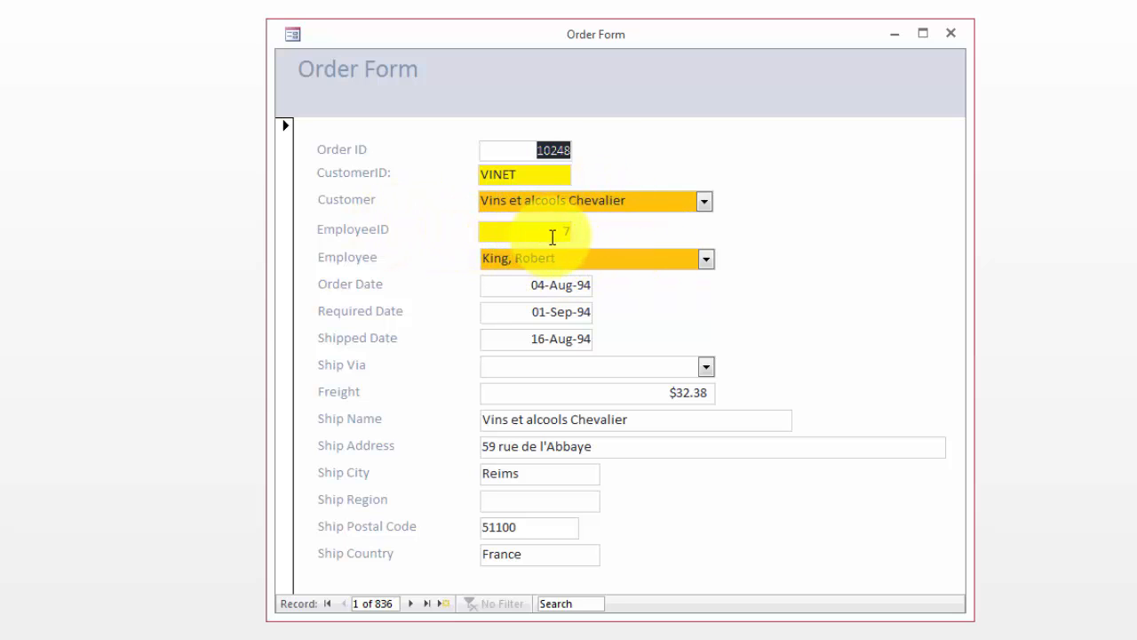
mouse_move(577, 238)
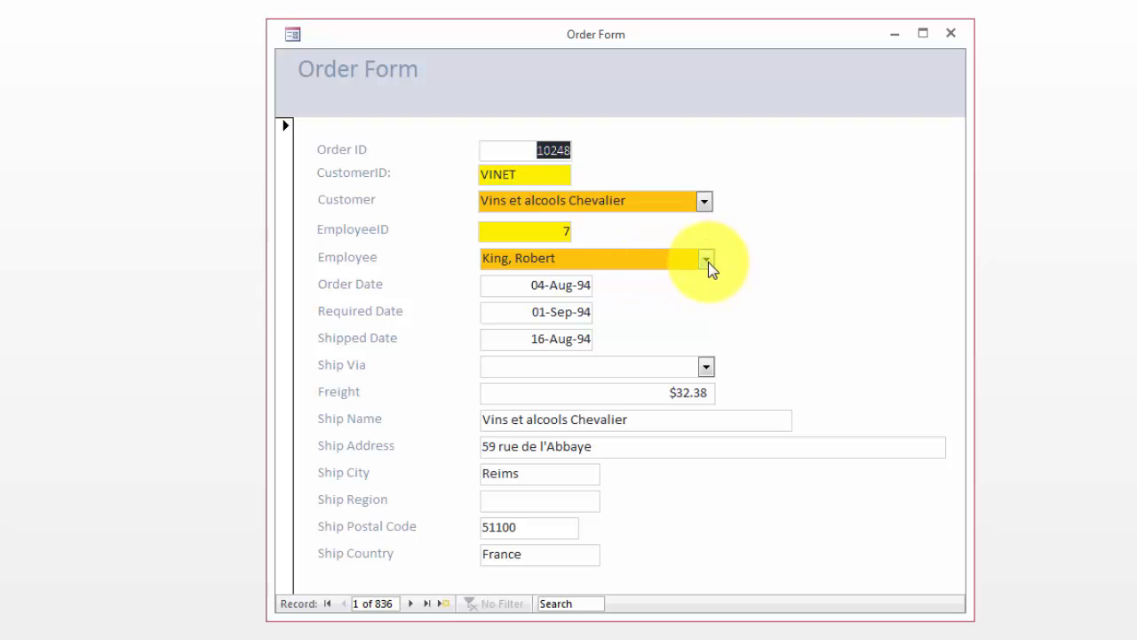
mouse_move(714, 210)
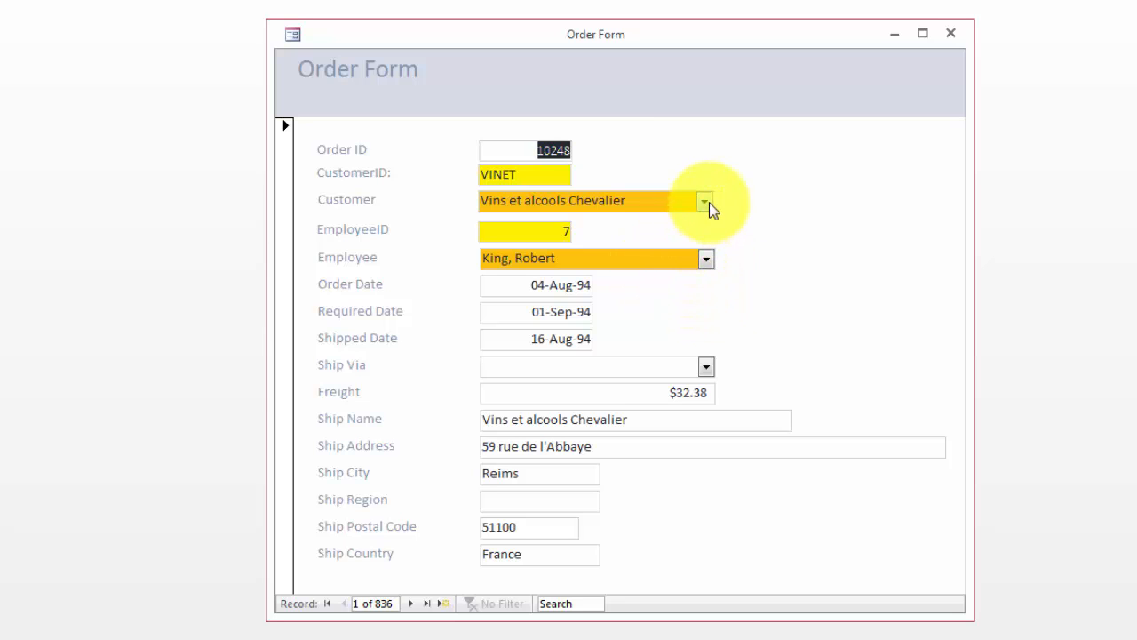
left_click(703, 201)
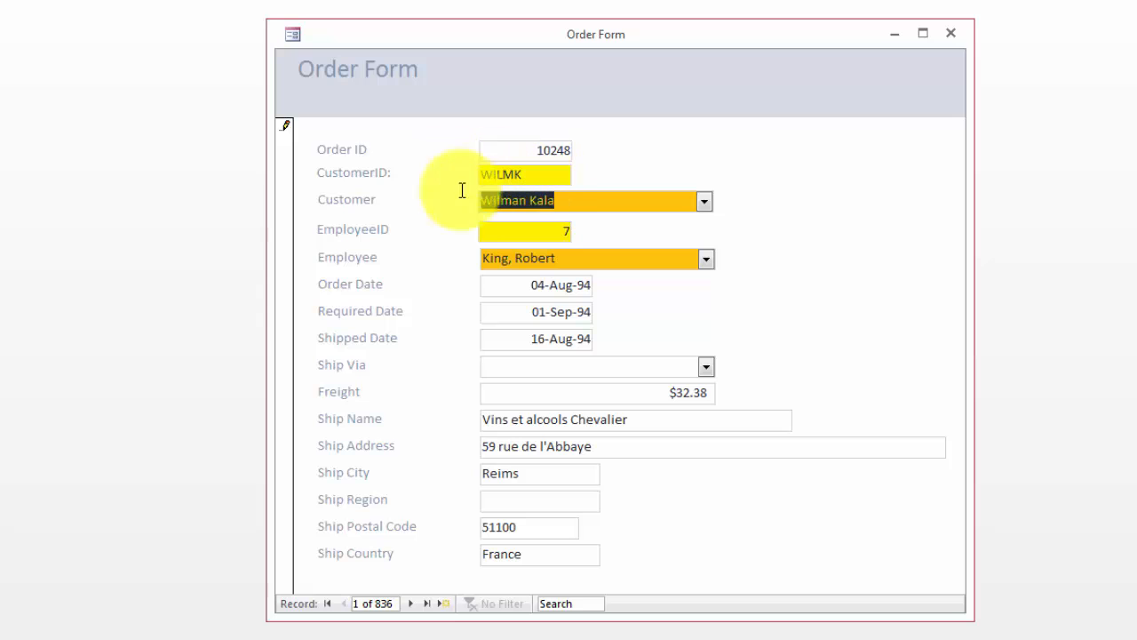
mouse_move(711, 263)
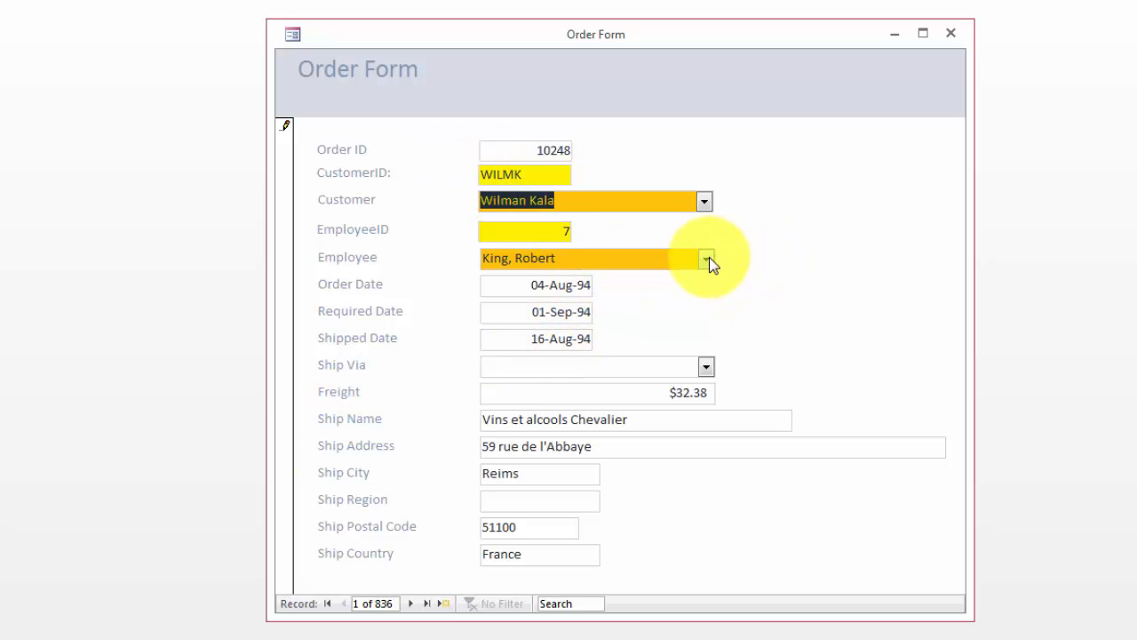
left_click(703, 259)
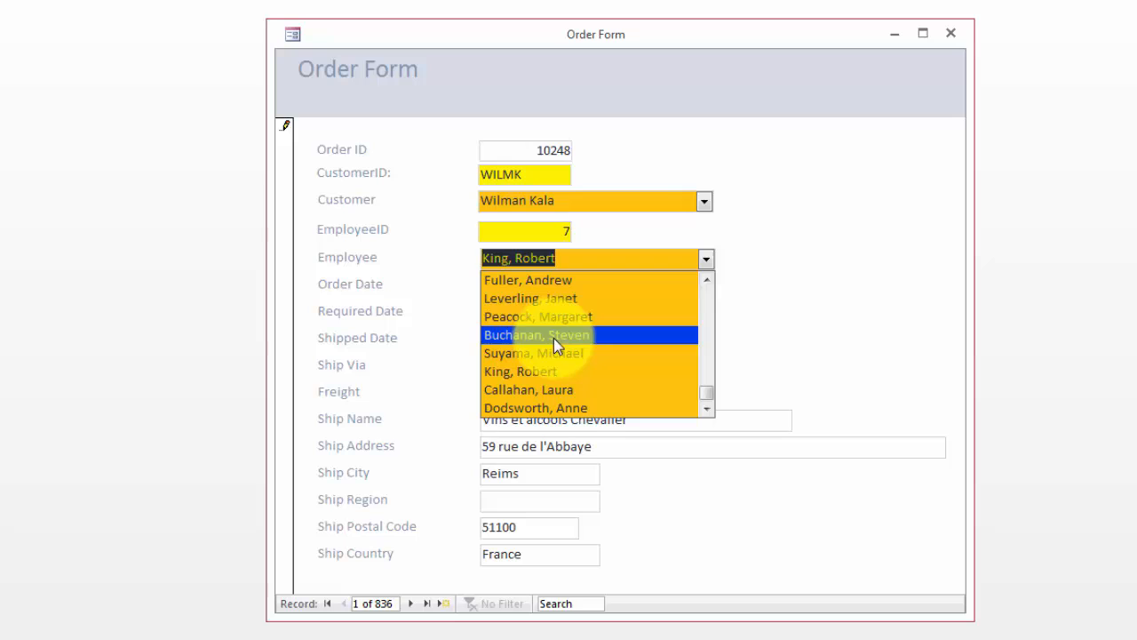
mouse_move(531, 288)
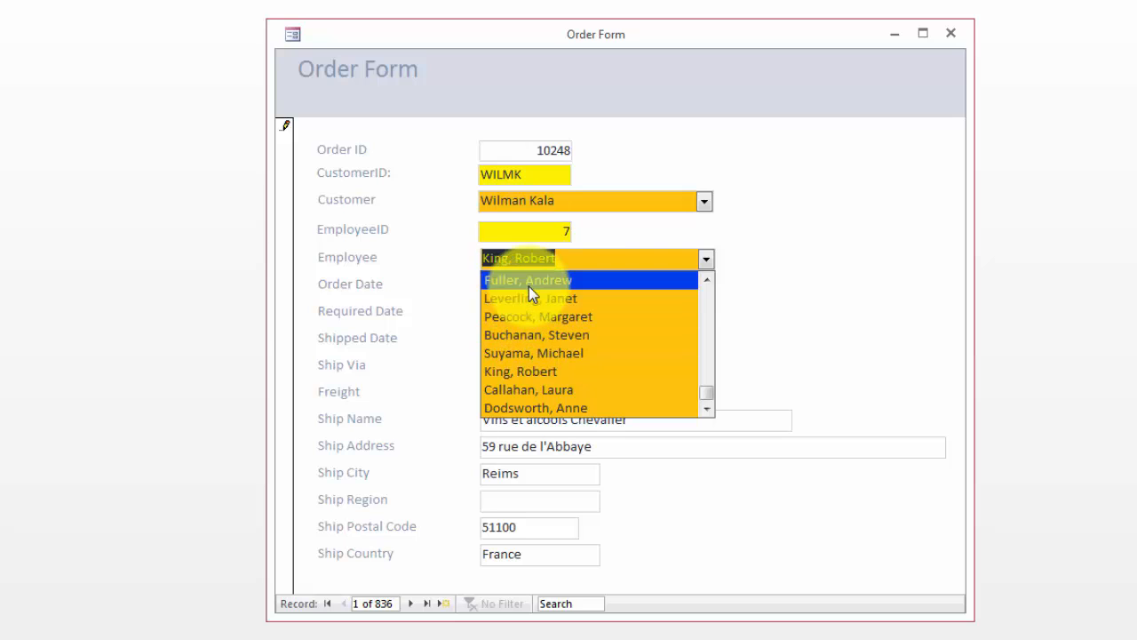
left_click(533, 279)
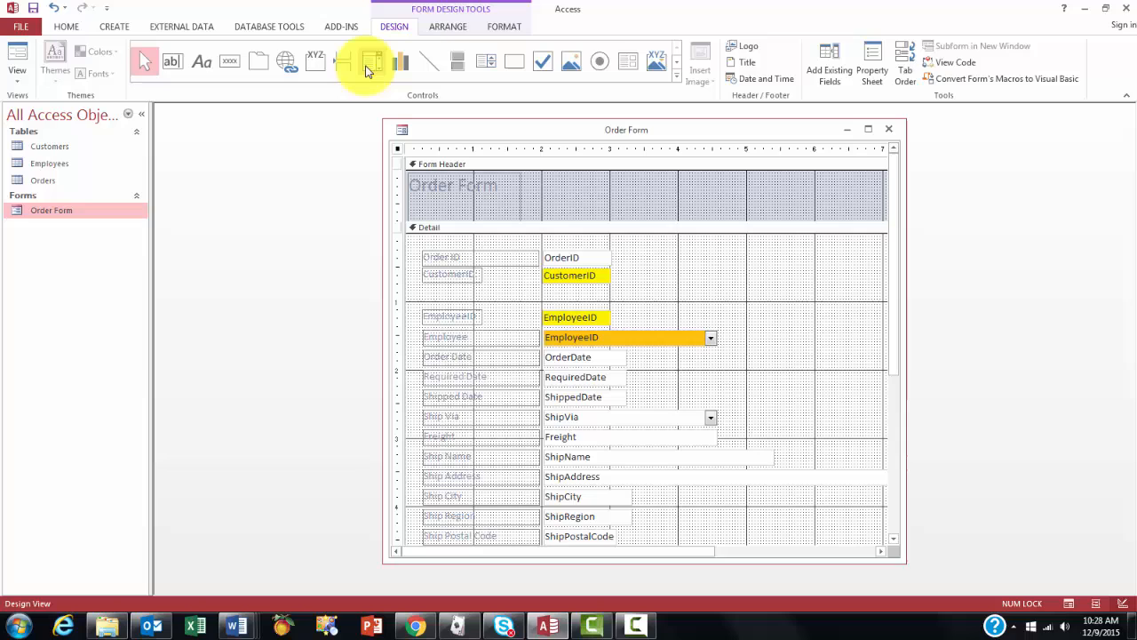
mouse_move(367, 63)
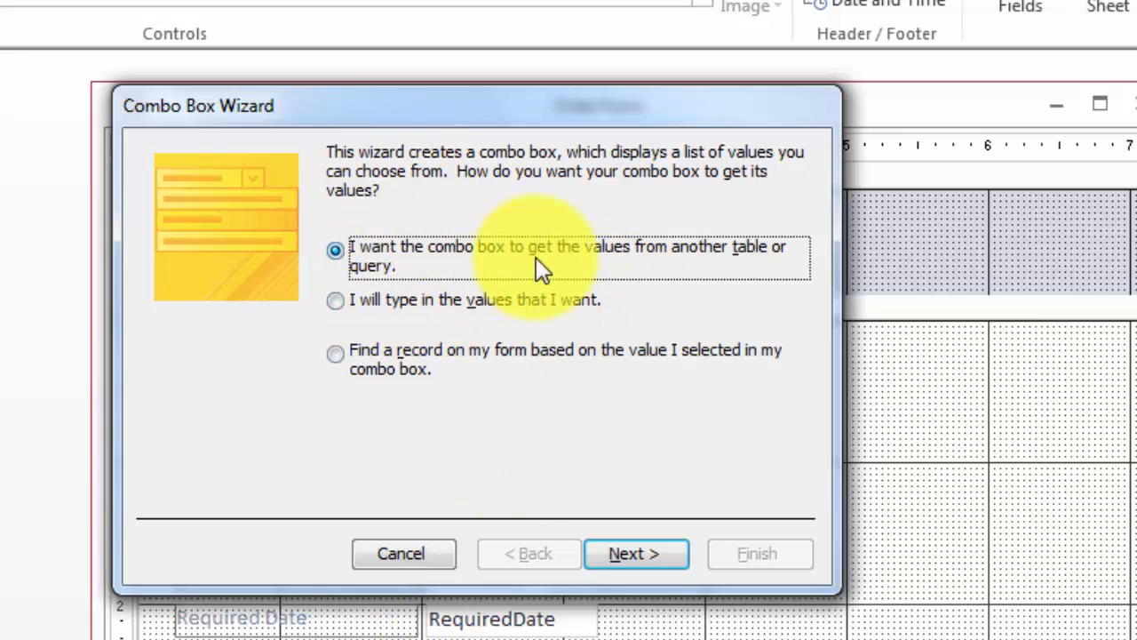
mouse_move(366, 313)
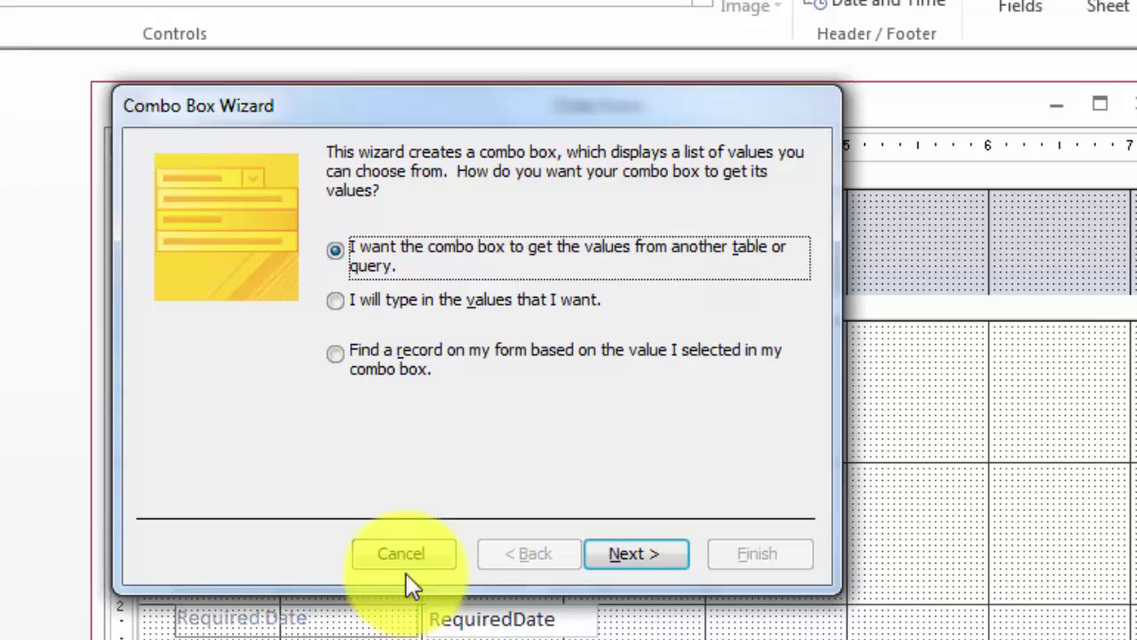
- Leave the new combo box below CustomerID unbound by cancelling its wizard
left_click(402, 555)
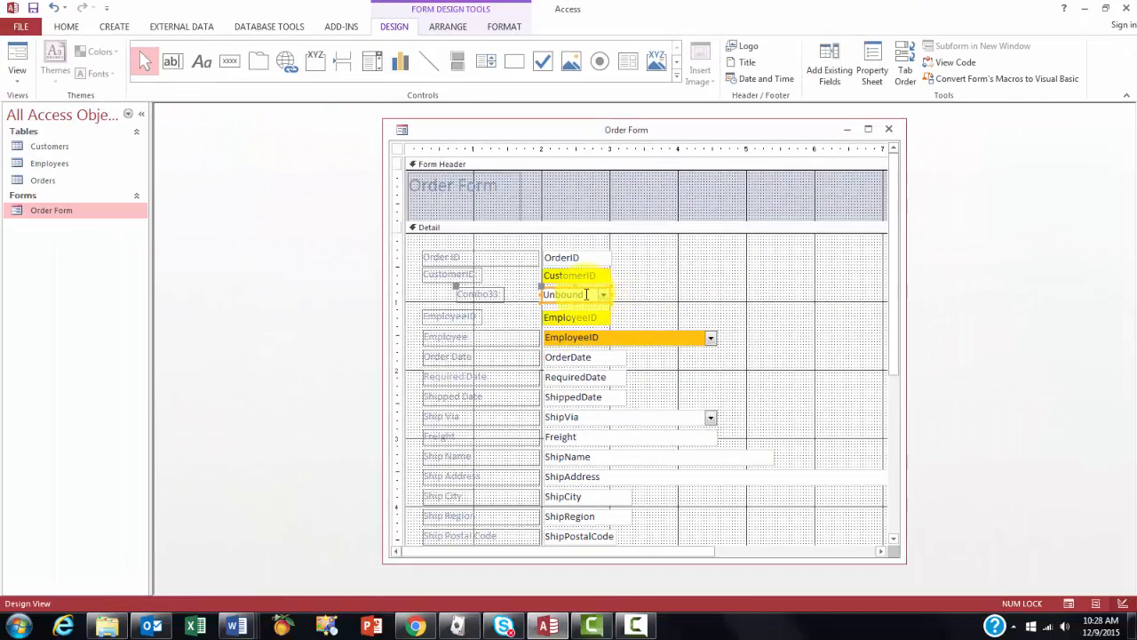
- In the Property Sheet's Data properties bind Combo33's Control Source to CustomerID
right_click(572, 295)
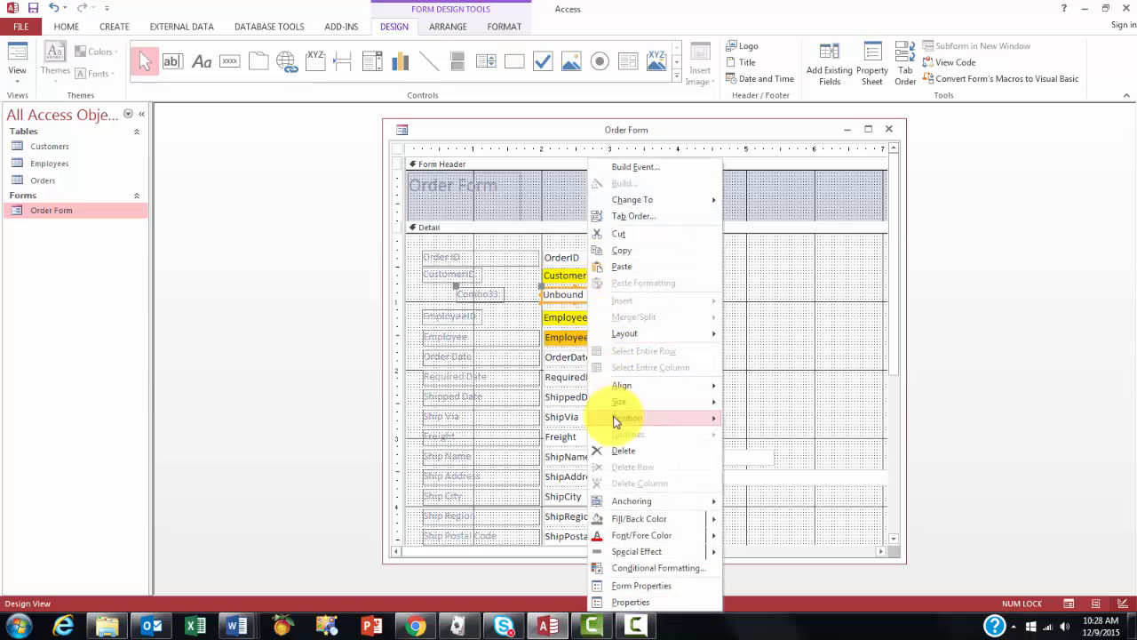
mouse_move(631, 601)
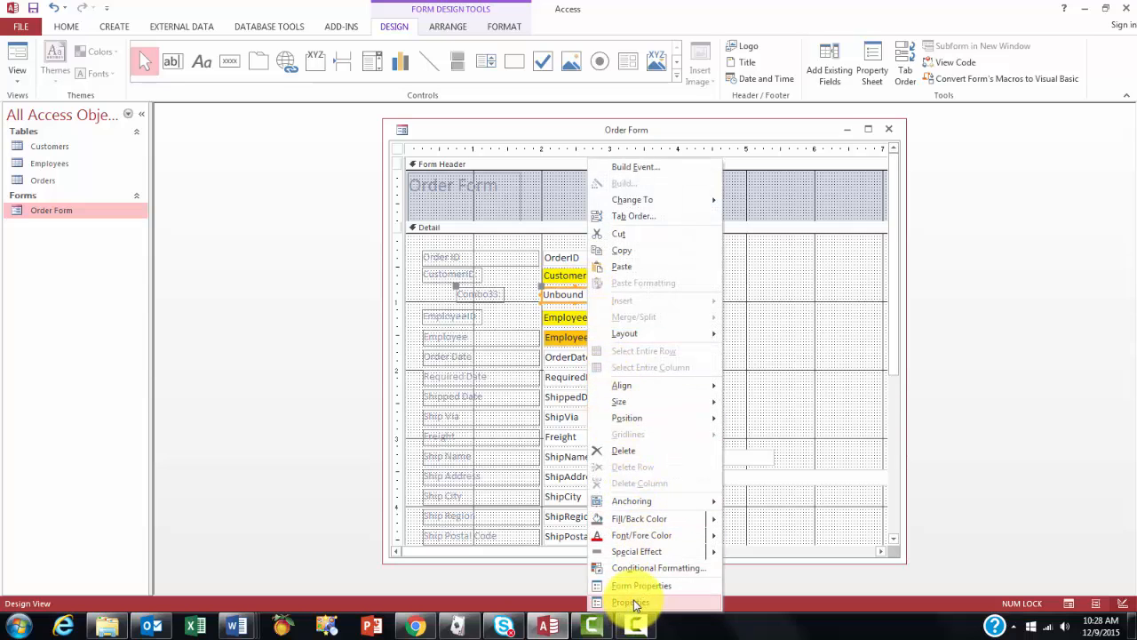
left_click(631, 601)
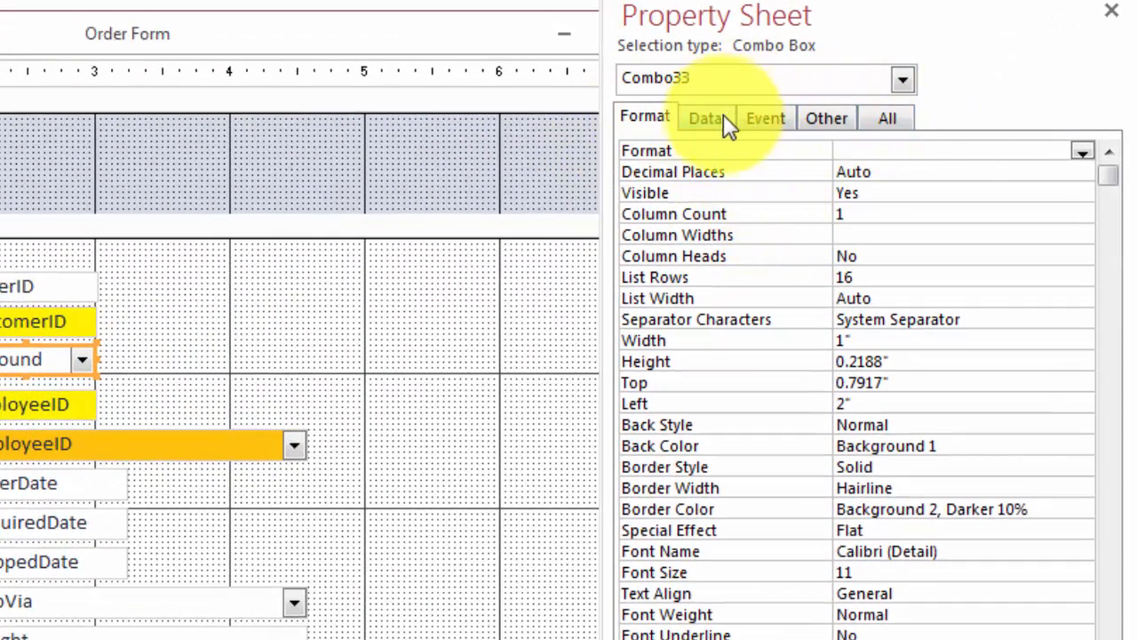
left_click(707, 117)
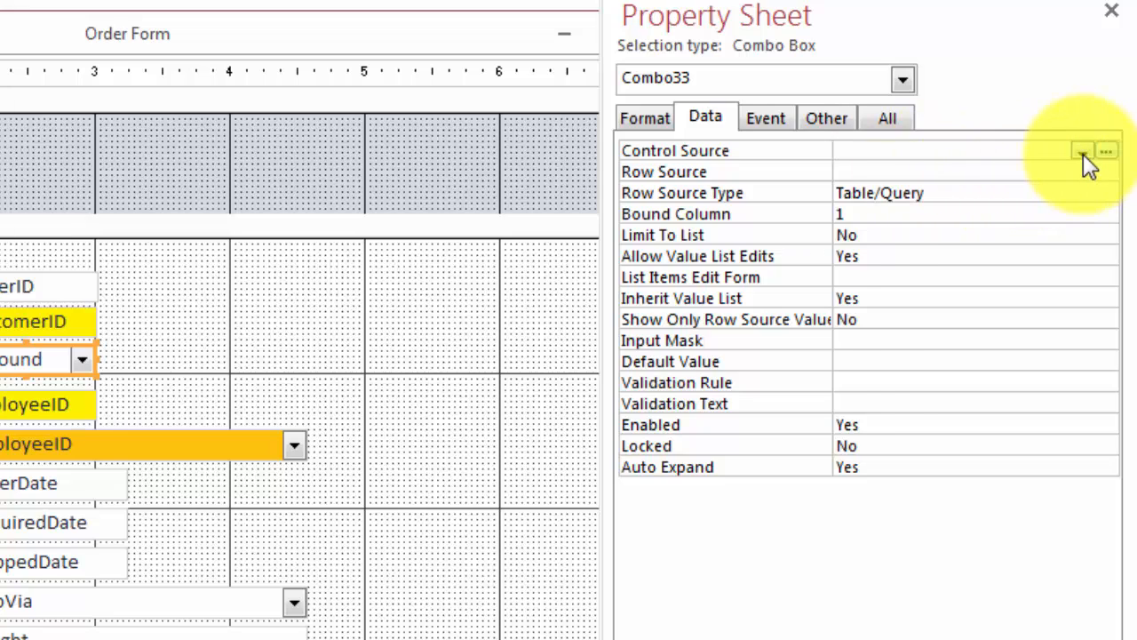
left_click(1082, 150)
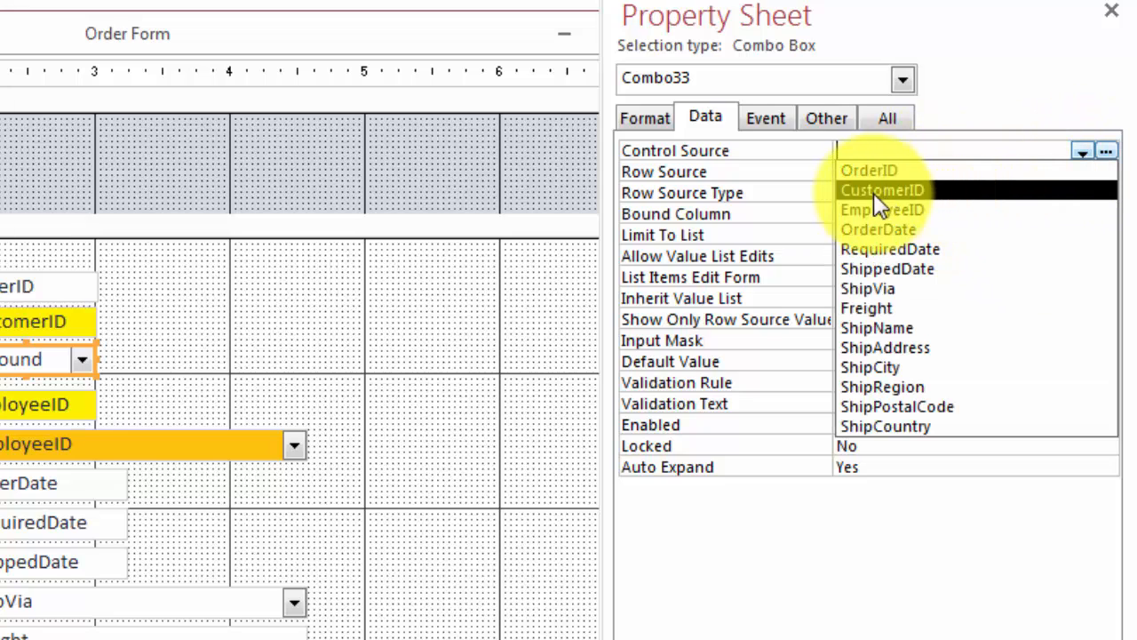
left_click(882, 188)
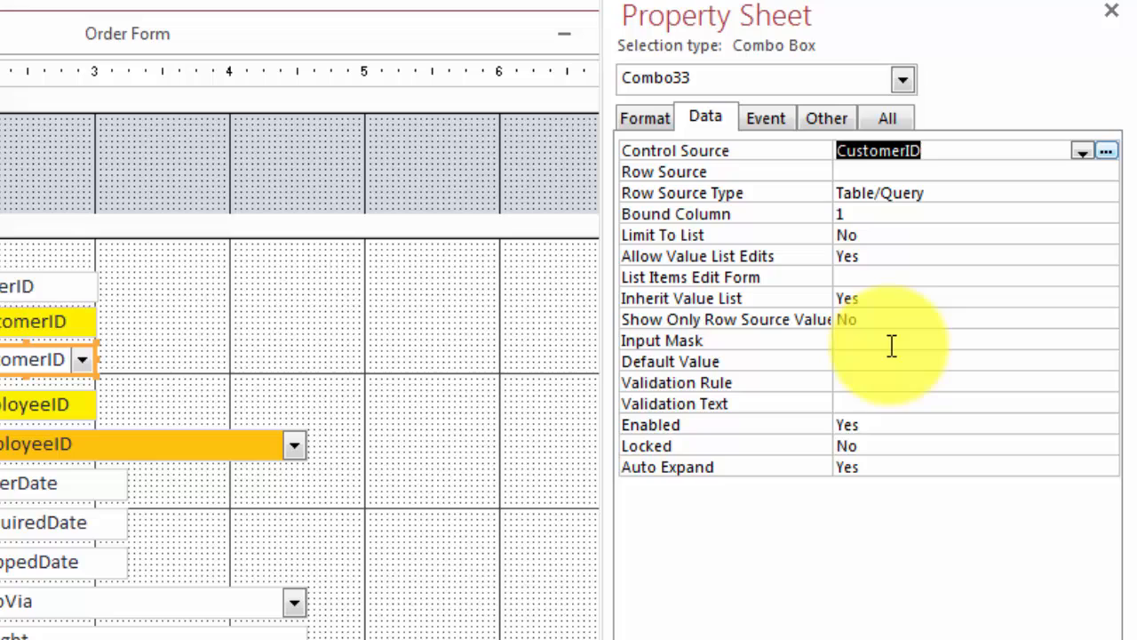
mouse_move(889, 359)
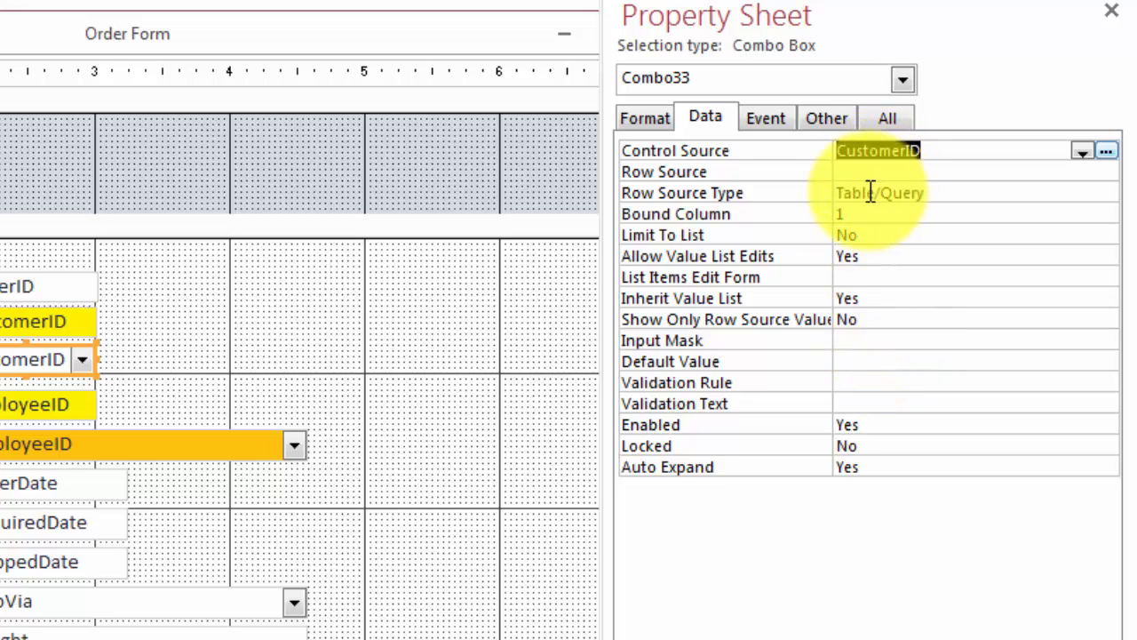
mouse_move(856, 174)
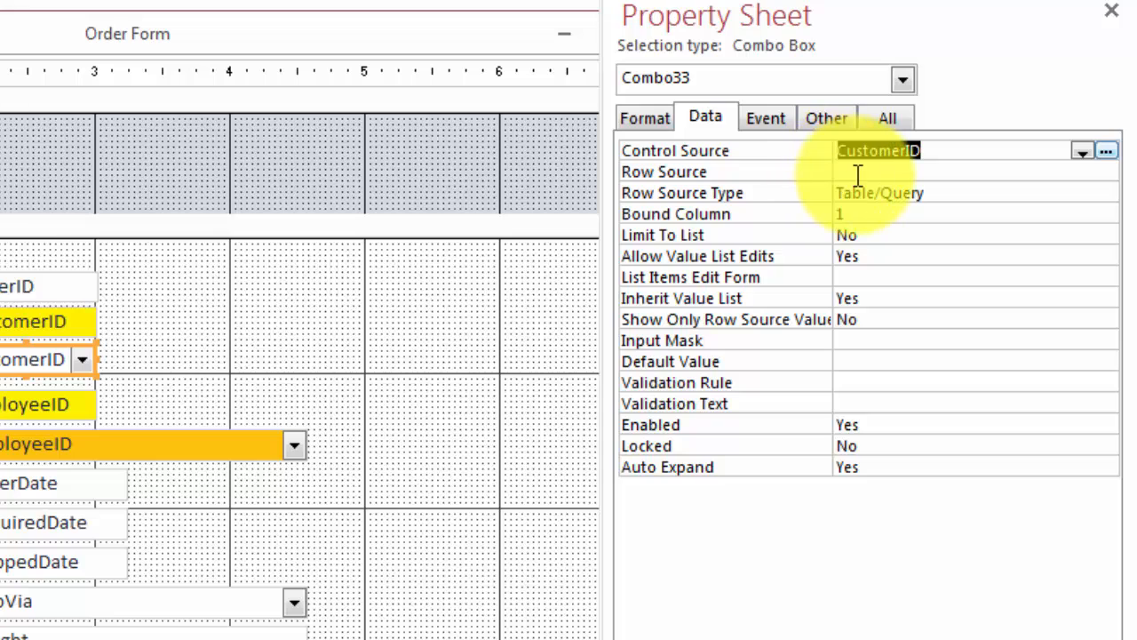
- Begin editing Combo33's still-blank Row Source property
left_click(951, 171)
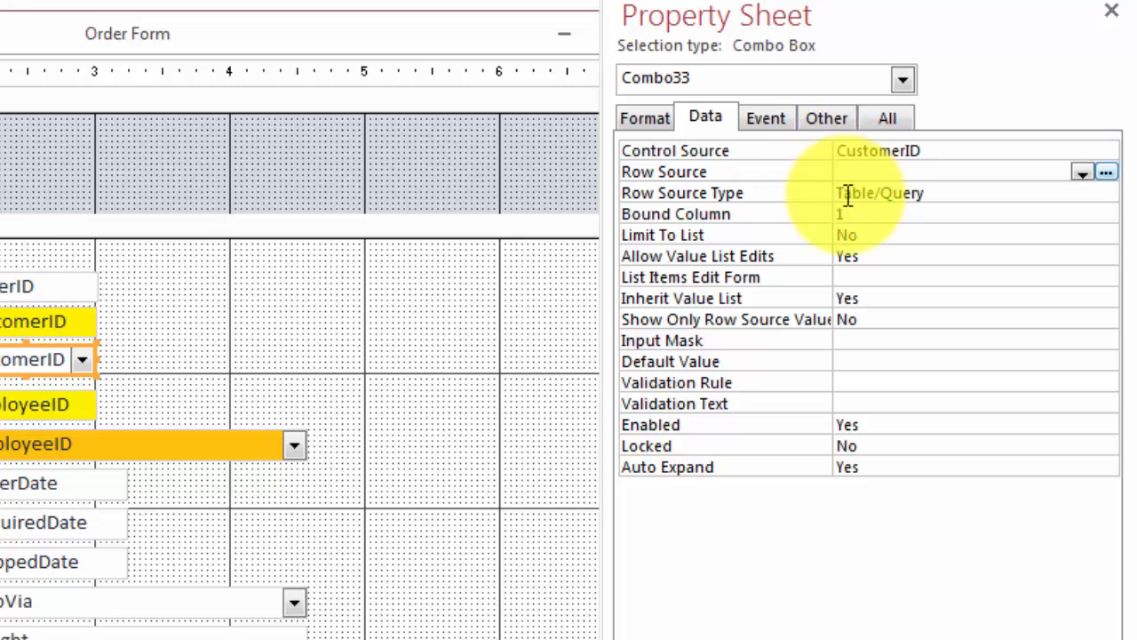
left_click(897, 171)
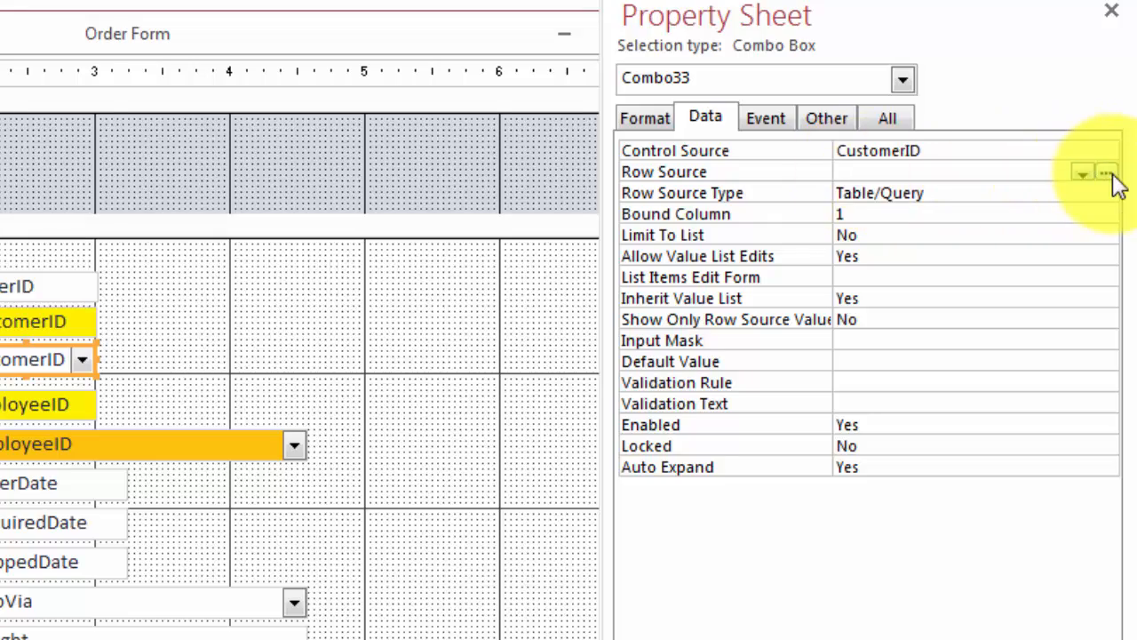
- Build the row source query selecting CustomerID and CompanyName from Customers, company names sorted ascending
left_click(1106, 172)
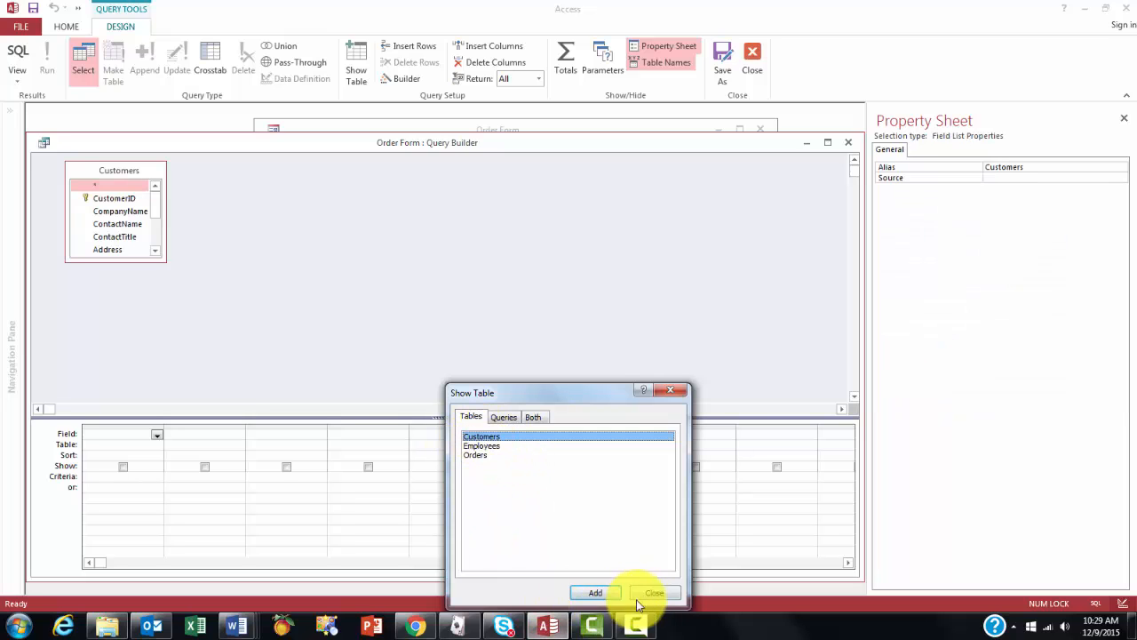
left_click(653, 593)
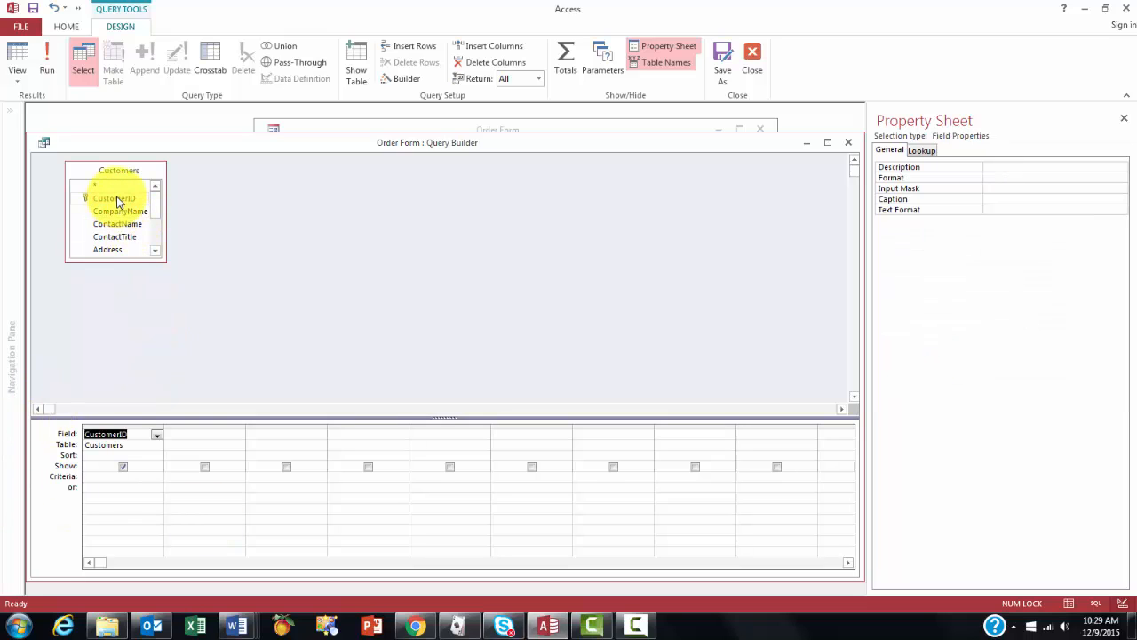
left_click(118, 210)
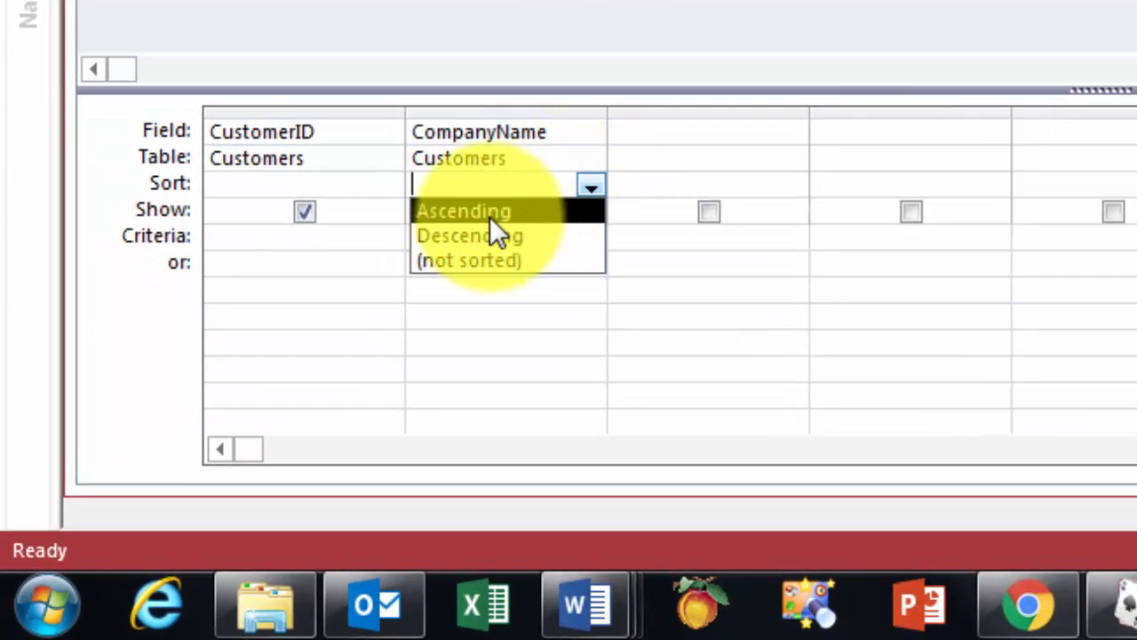
left_click(464, 210)
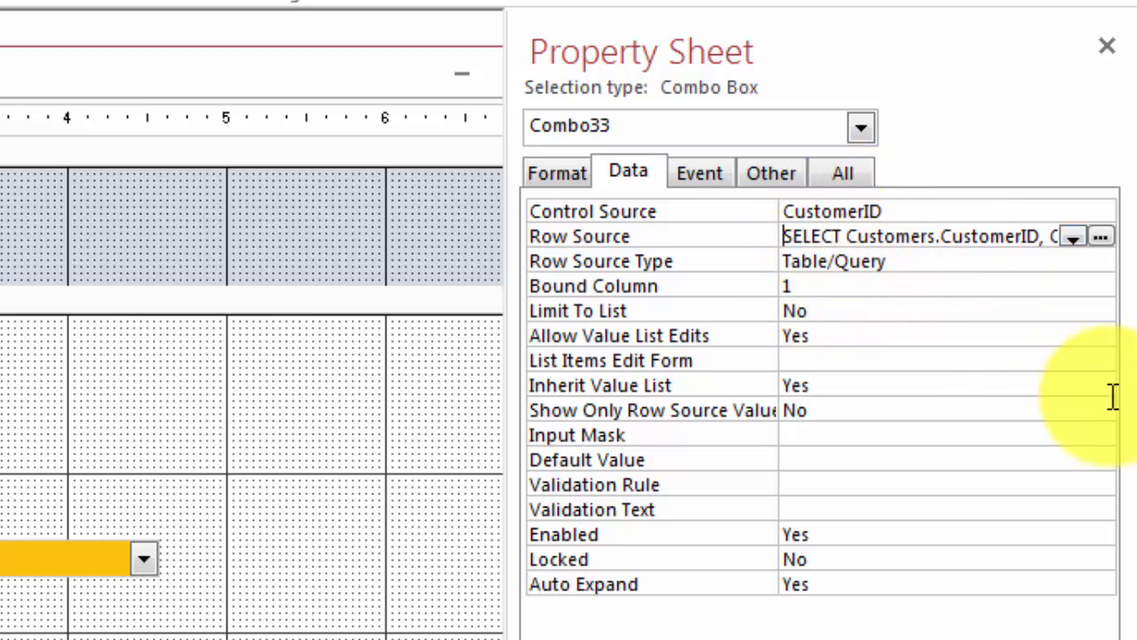
mouse_move(831, 443)
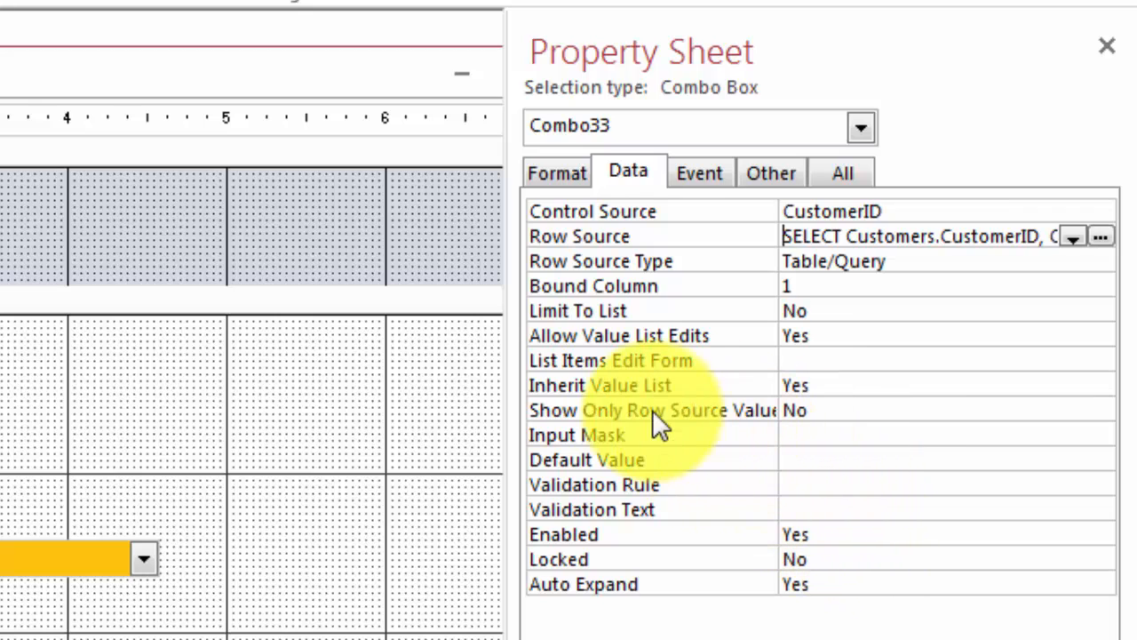
mouse_move(557, 174)
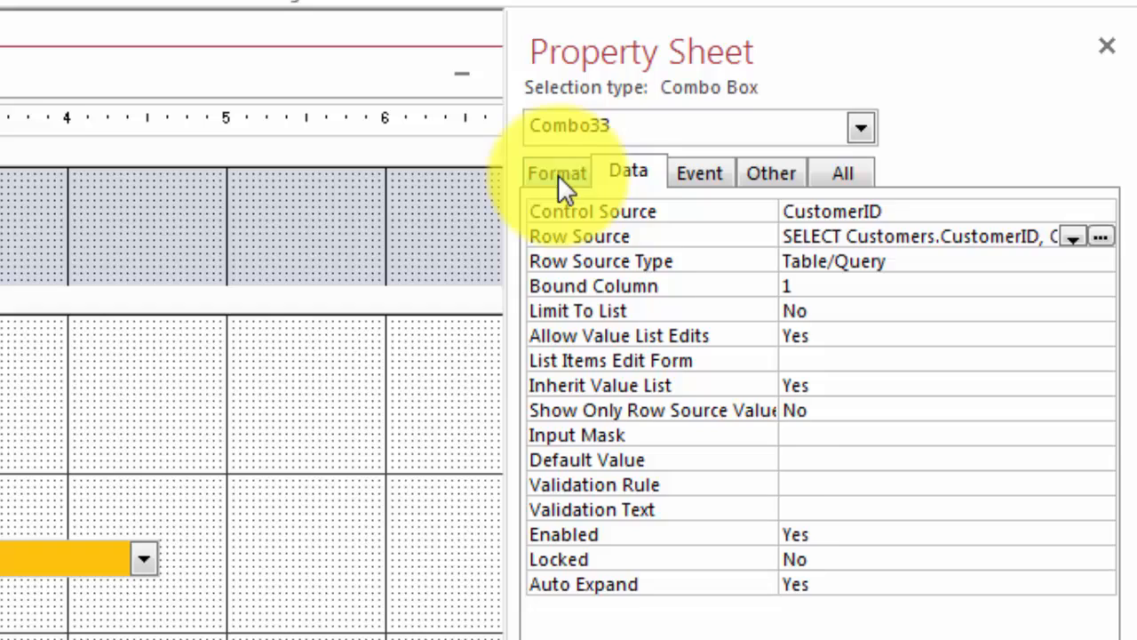
- Set Combo33's Column Widths to 0";1" so the ID column is hidden and names show
left_click(556, 172)
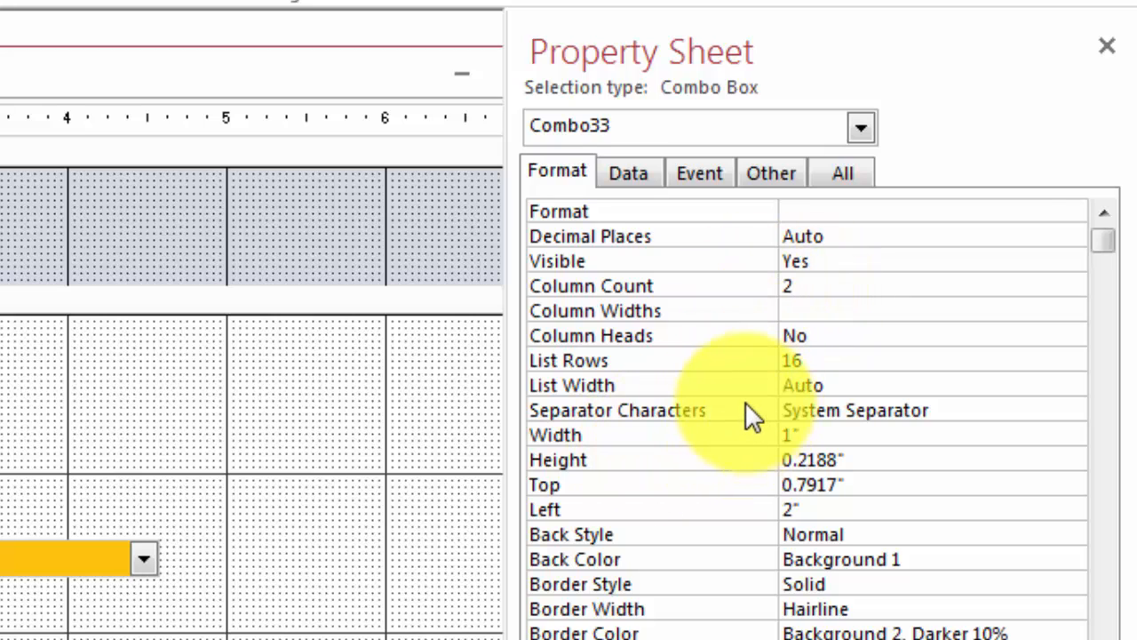
left_click(888, 284)
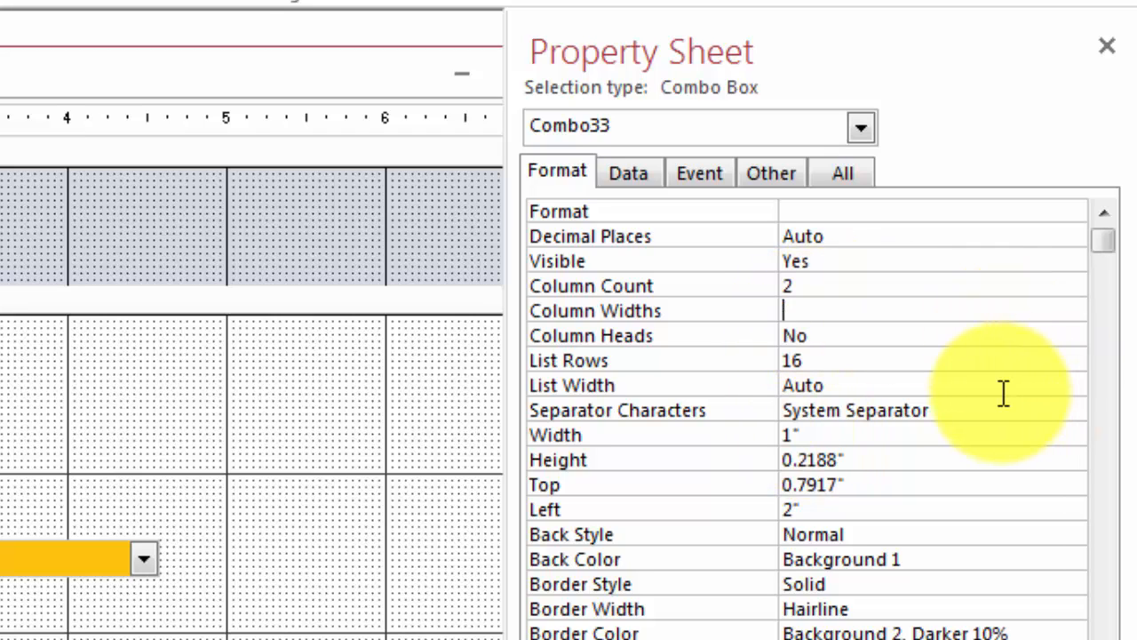
type("0in")
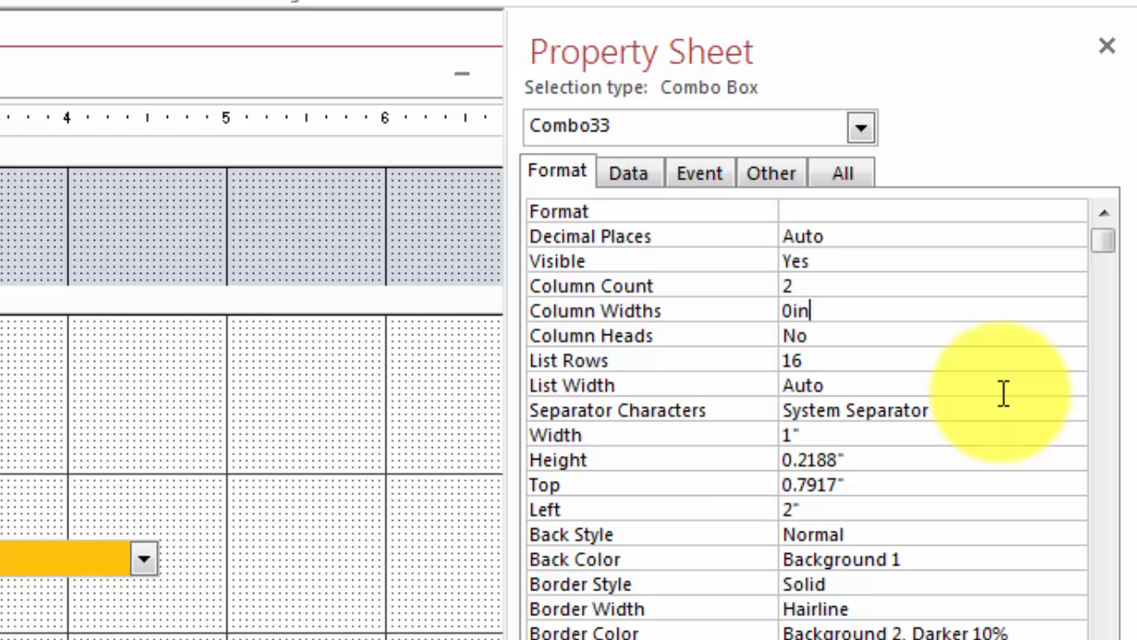
type(".;")
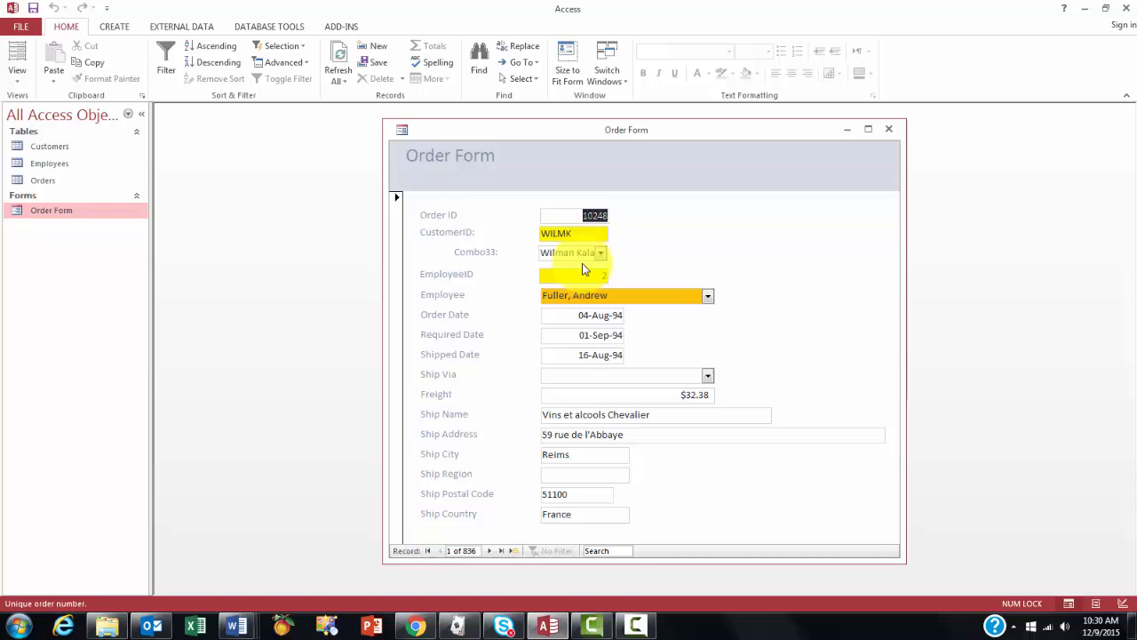
- Pick The Cracker Box in Combo33, making order 10248's customer THECR, and return to Design View
left_click(602, 252)
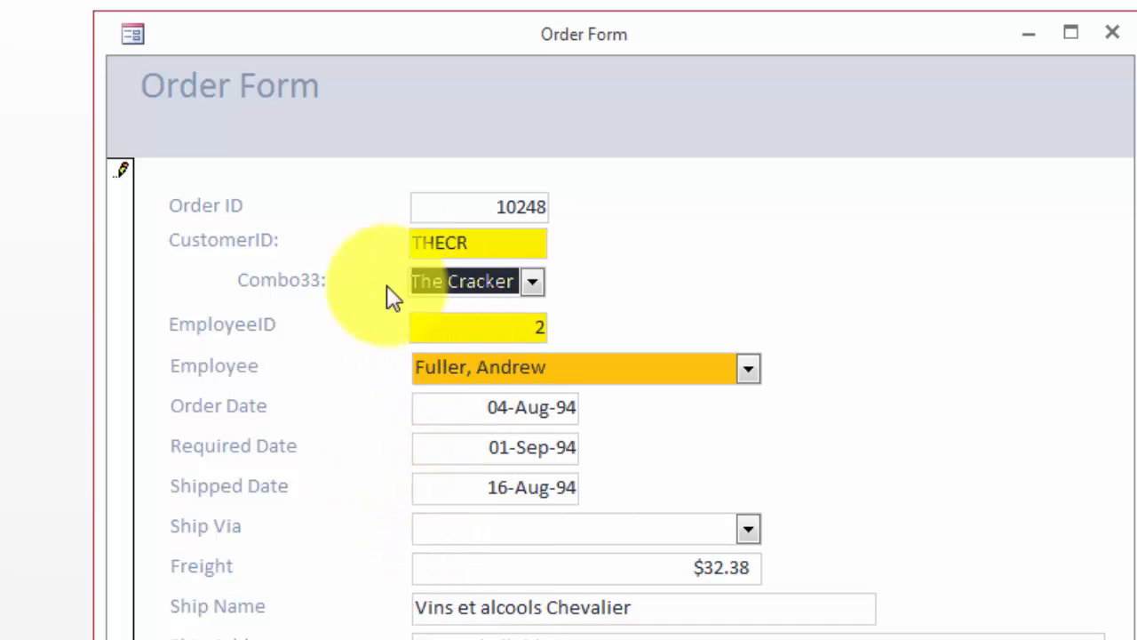
left_click(462, 242)
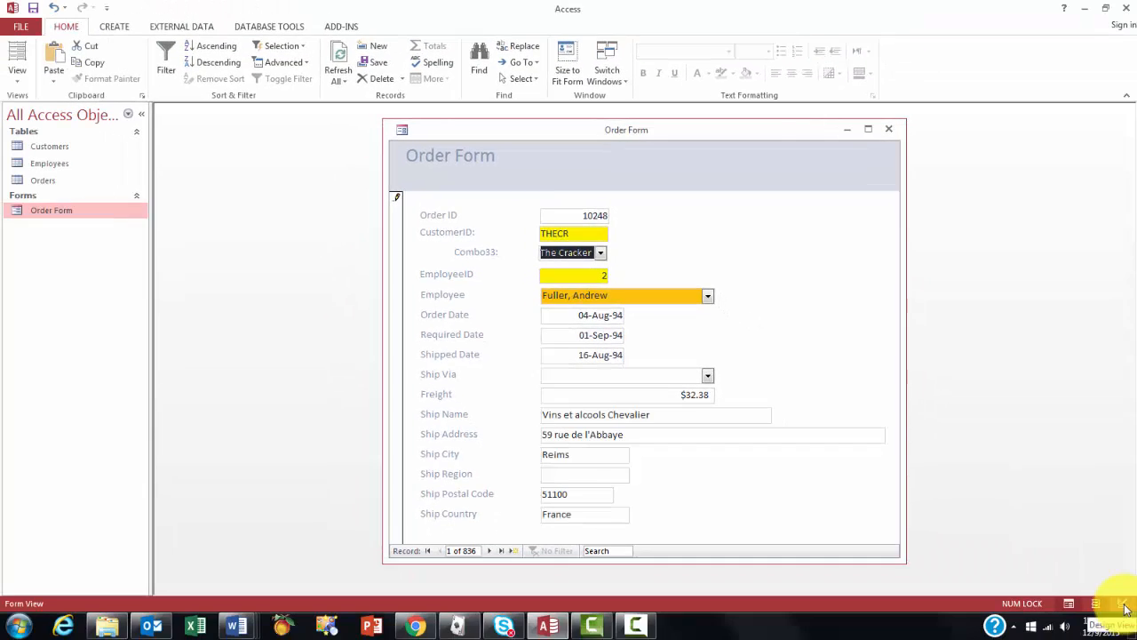
left_click(1120, 604)
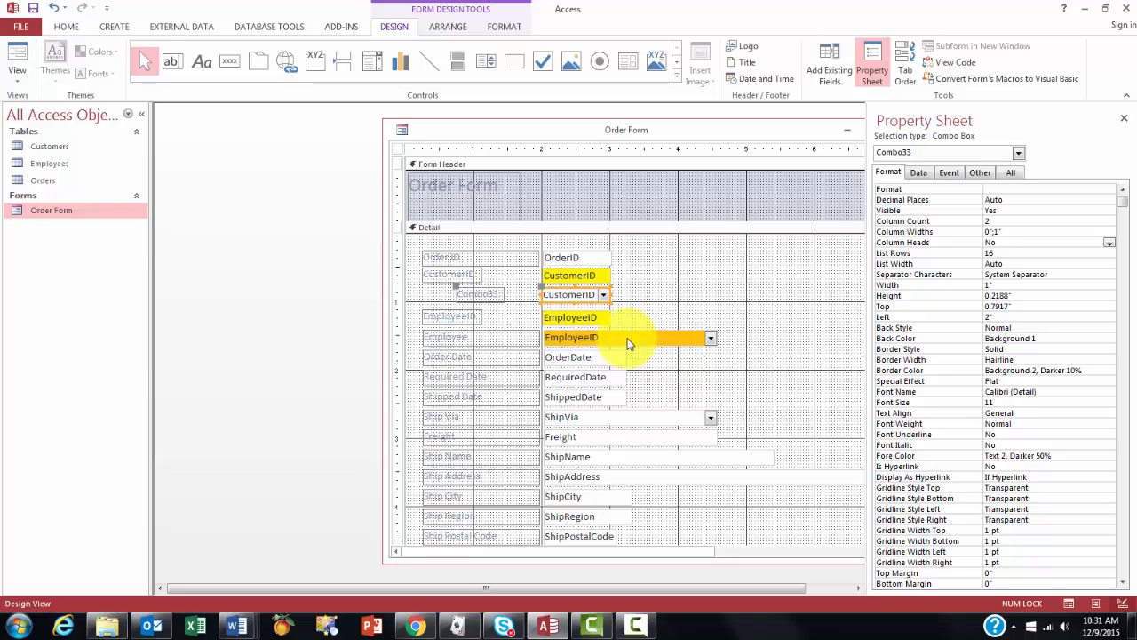
- Delete the old Employee combo box and start drawing a new combo box with its wizard
left_click(622, 337)
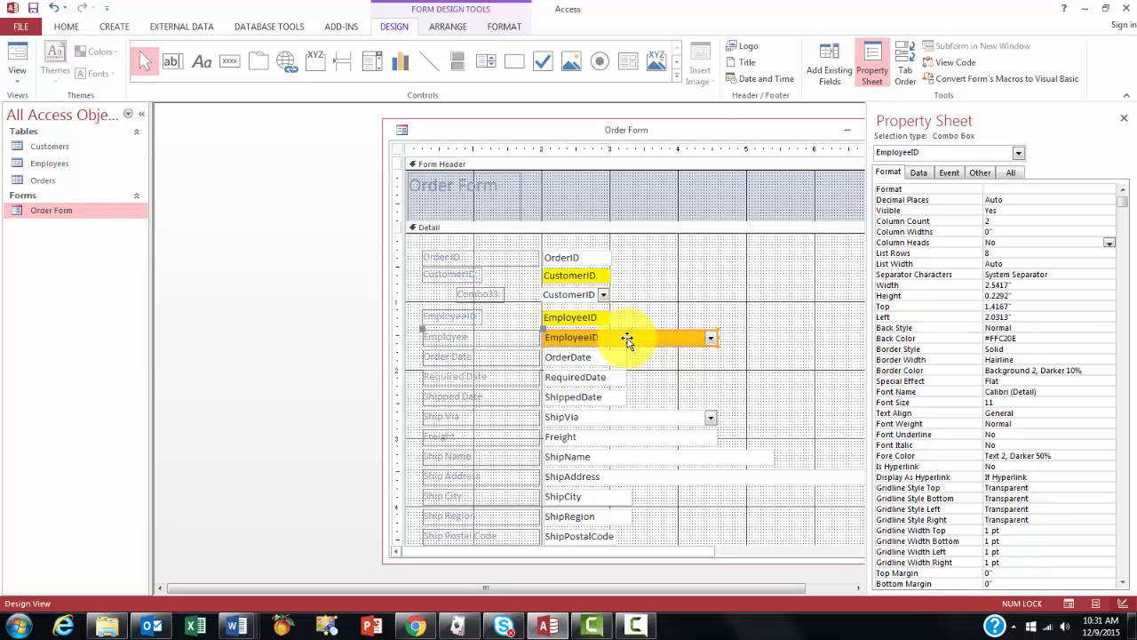
mouse_move(714, 415)
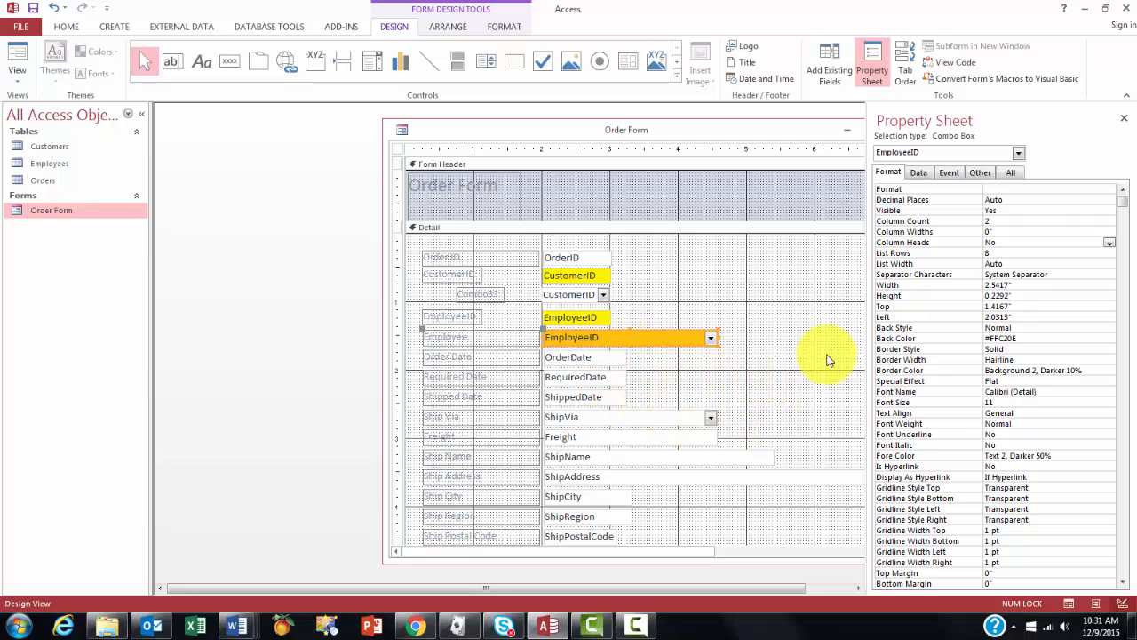
left_click(725, 441)
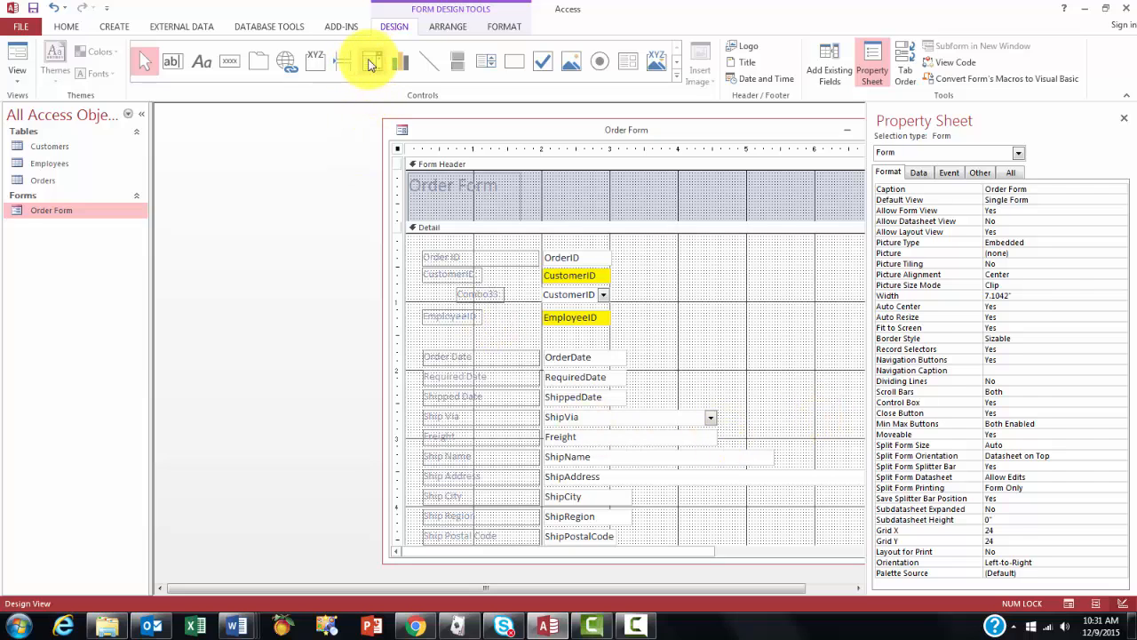
left_click(373, 60)
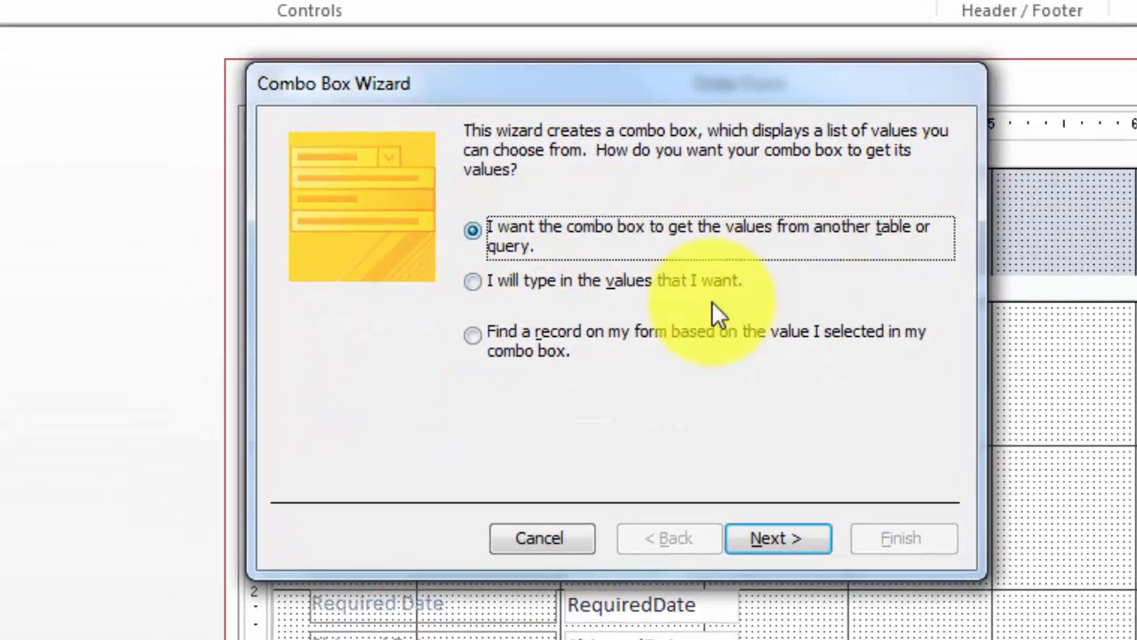
mouse_move(522, 426)
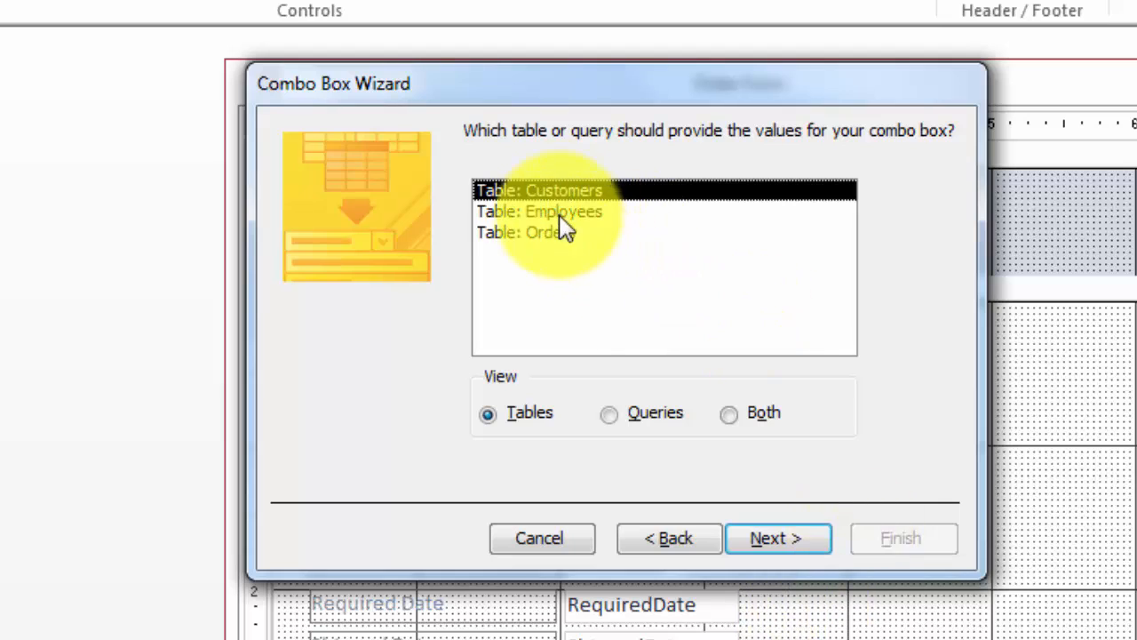
- Have the wizard draw on the Employees table with EmployeeID, LastName and FirstName, reaching the sort step
left_click(562, 211)
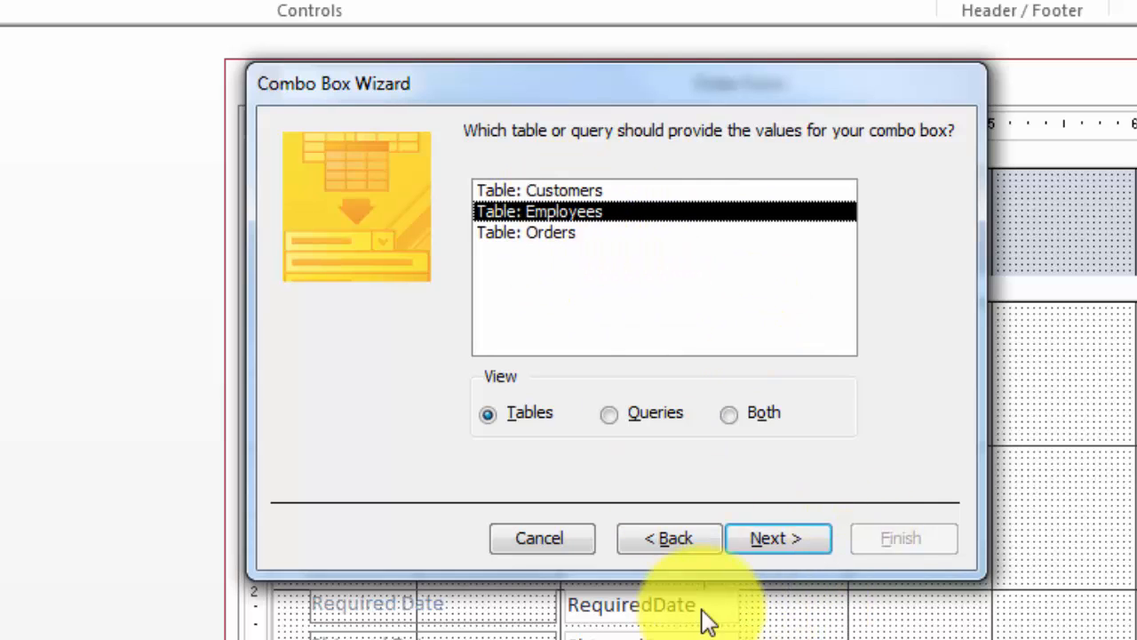
left_click(778, 536)
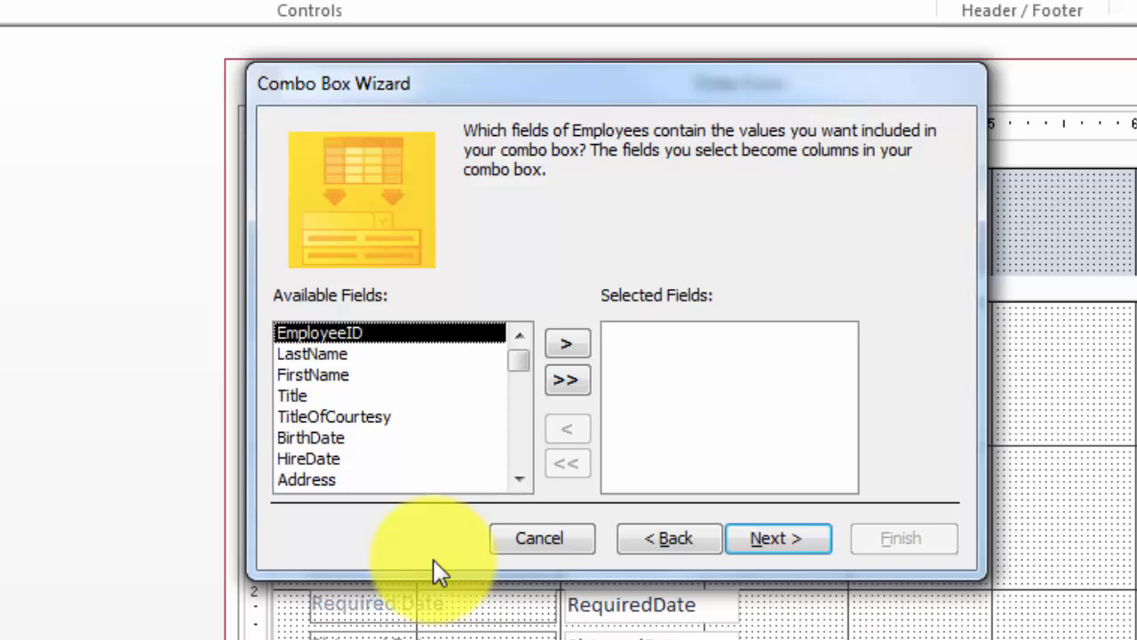
mouse_move(299, 395)
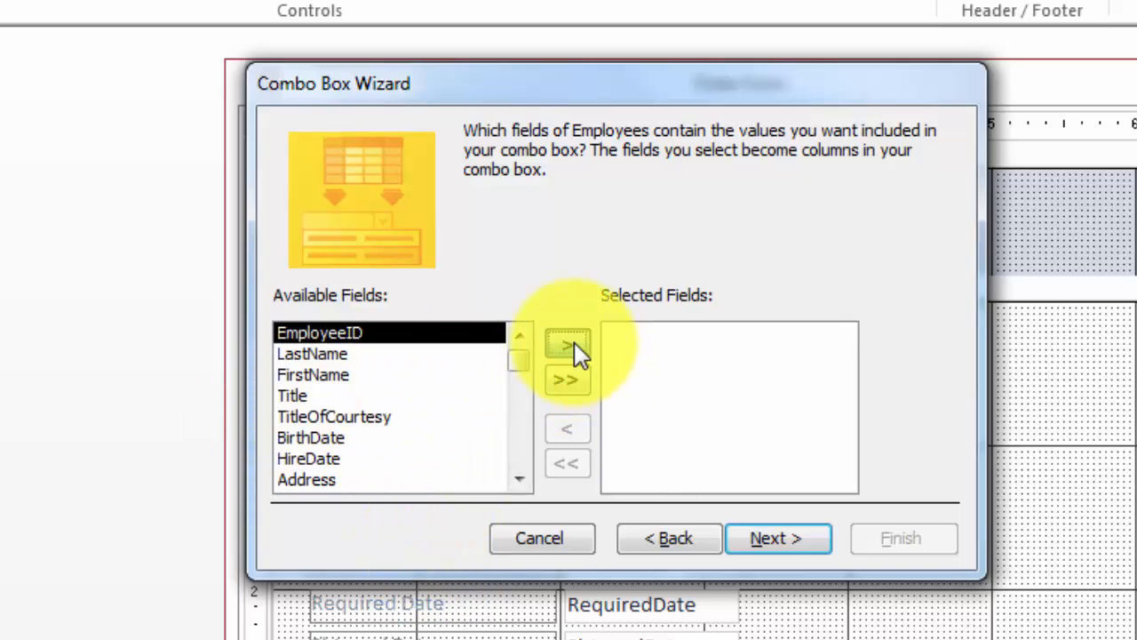
left_click(567, 344)
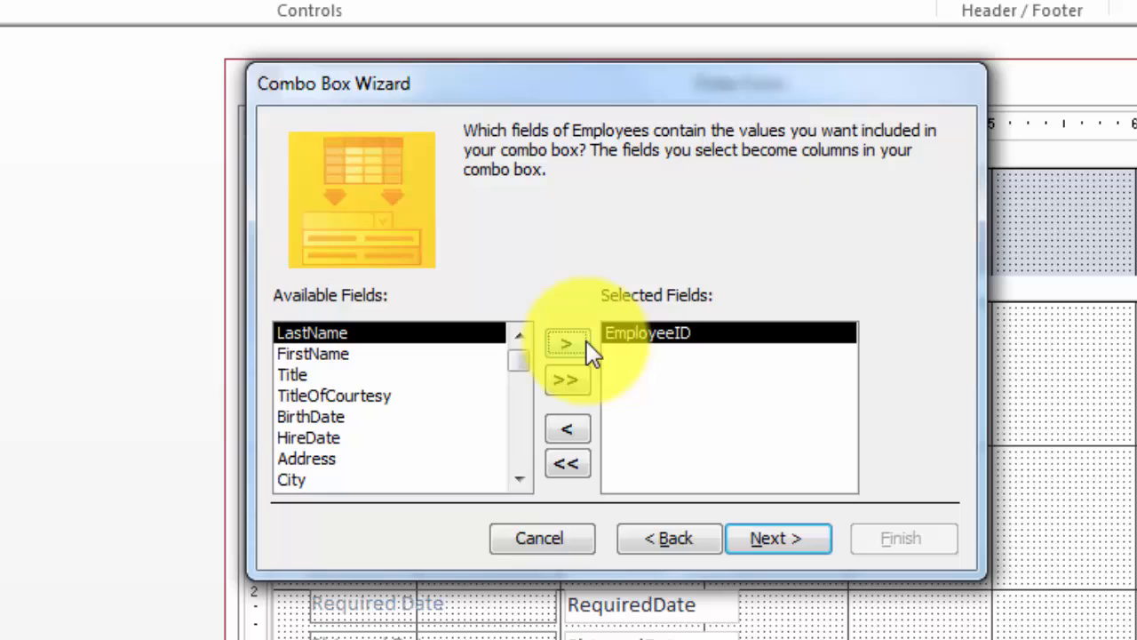
left_click(567, 341)
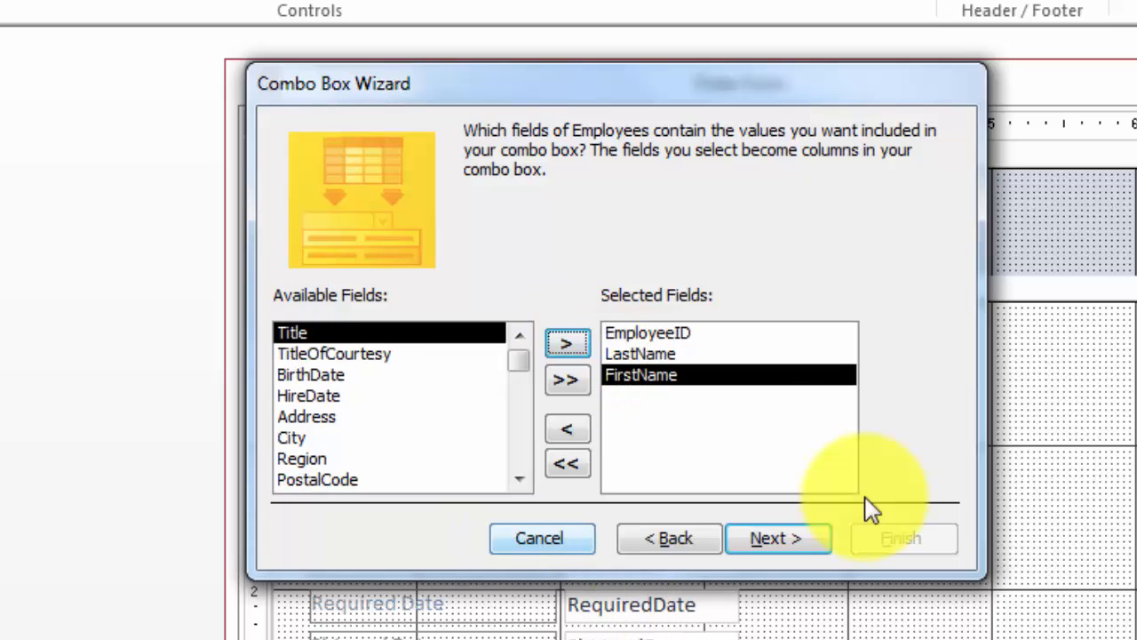
left_click(778, 538)
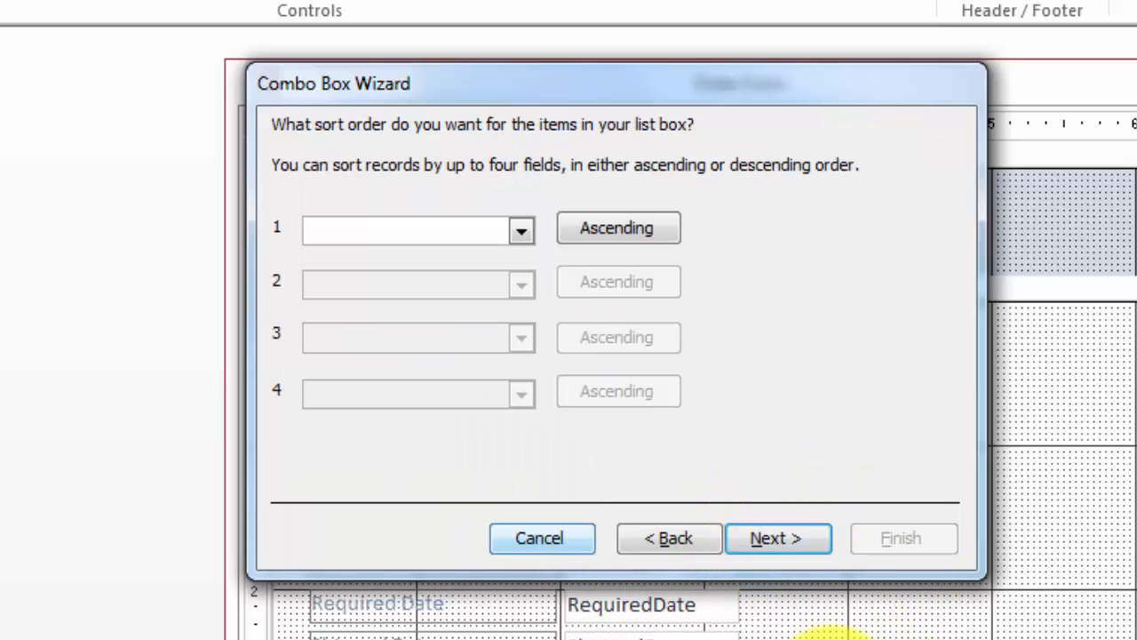
- Sort the employee list by LastName then FirstName ascending, keep the key column hidden, and reach the store-value step
left_click(523, 229)
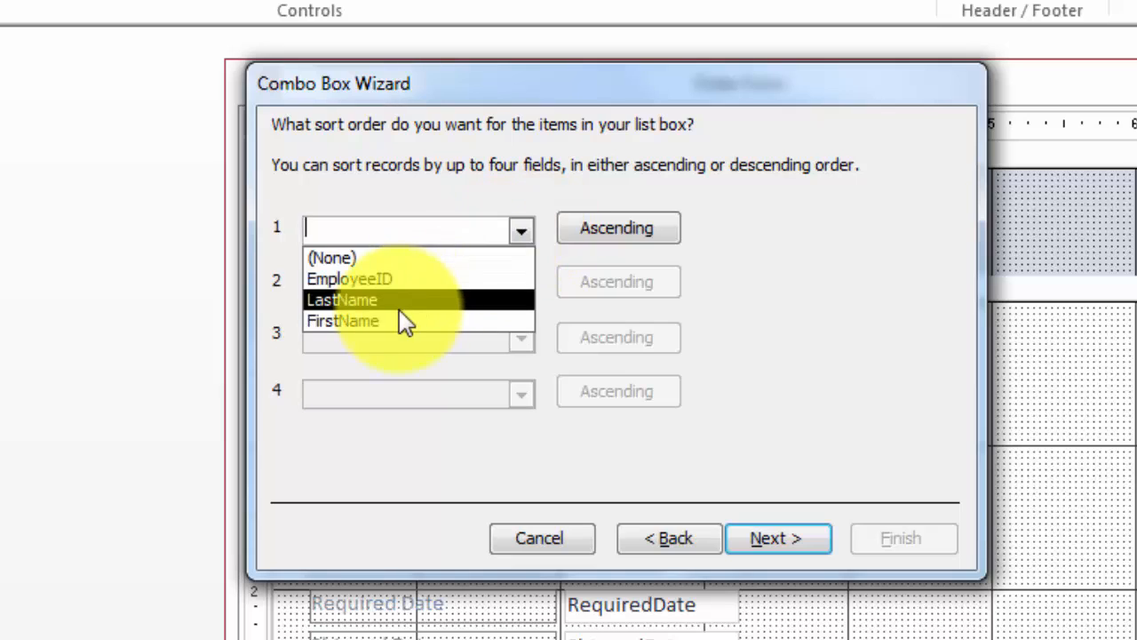
left_click(343, 299)
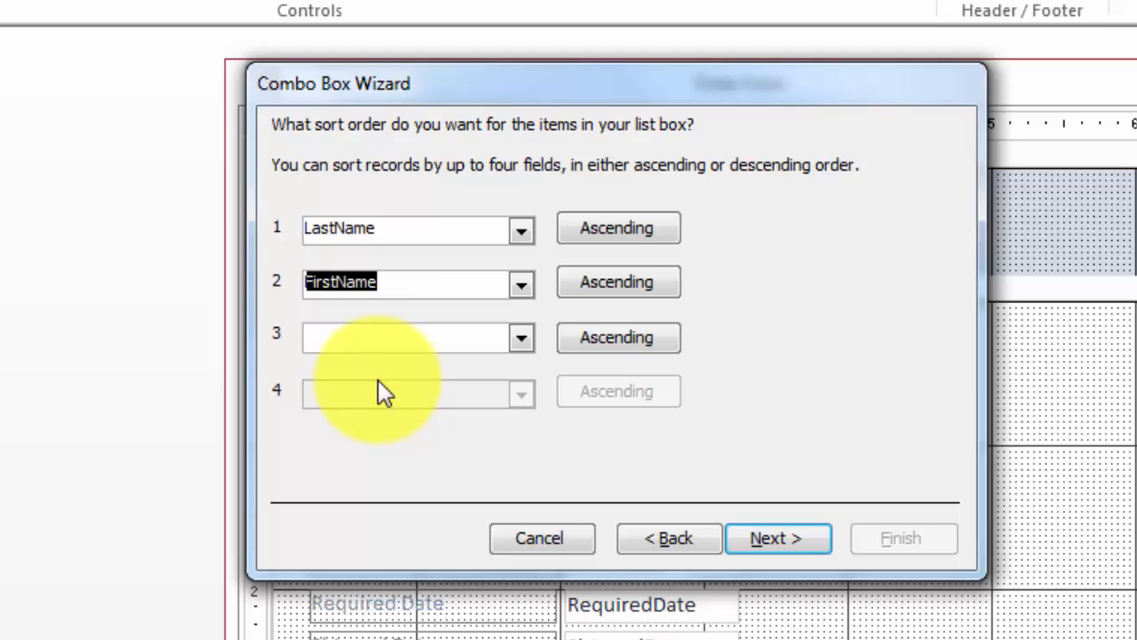
left_click(778, 538)
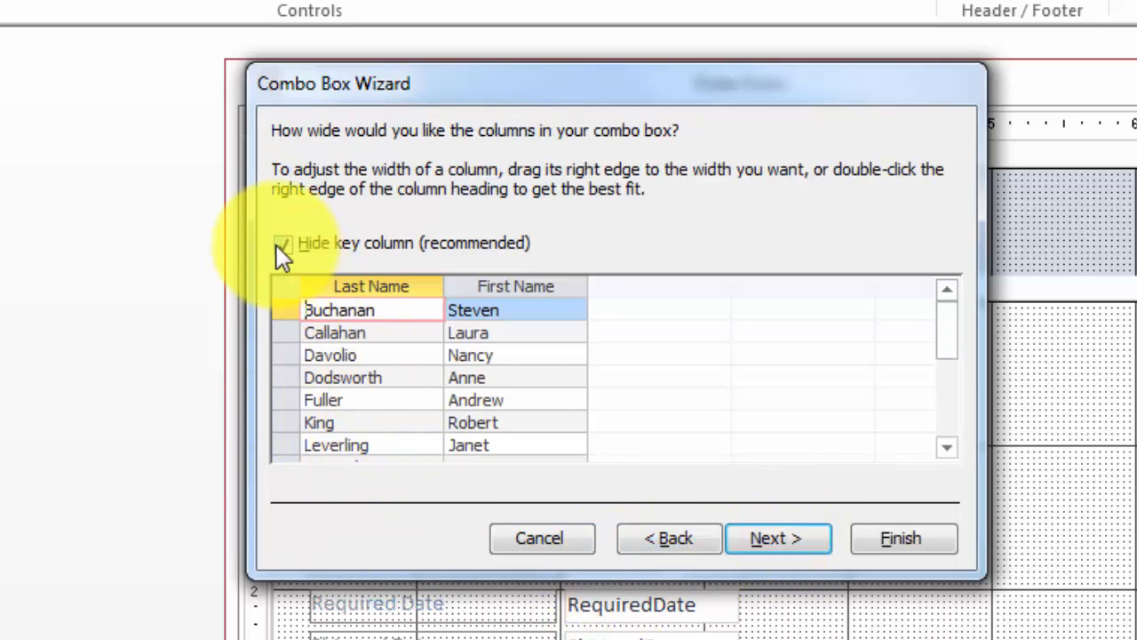
left_click(284, 244)
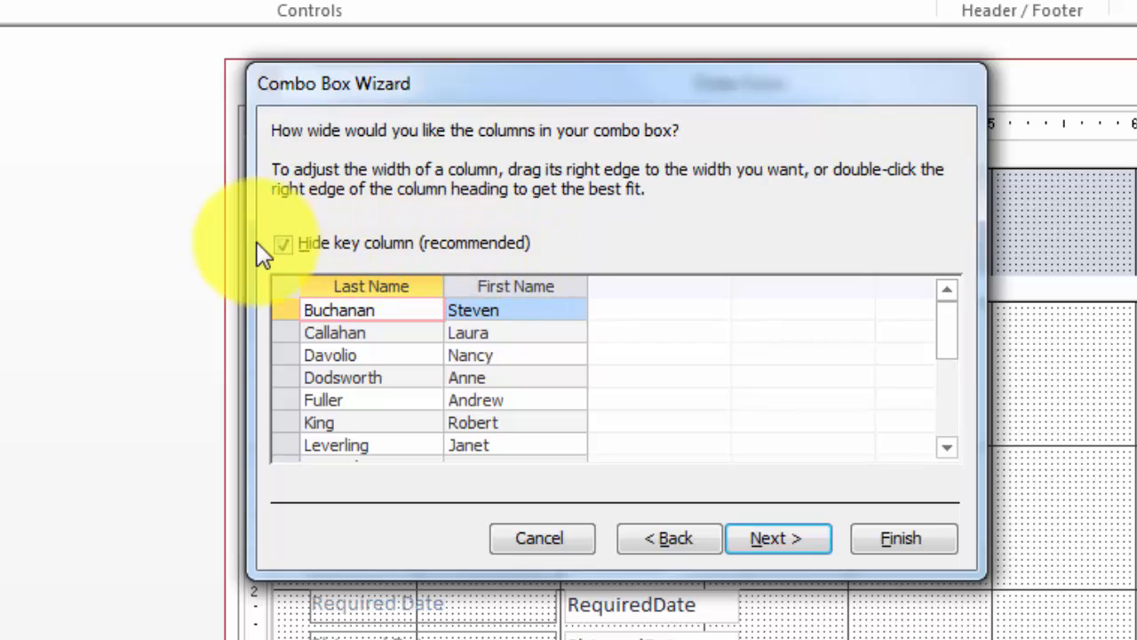
left_click(283, 242)
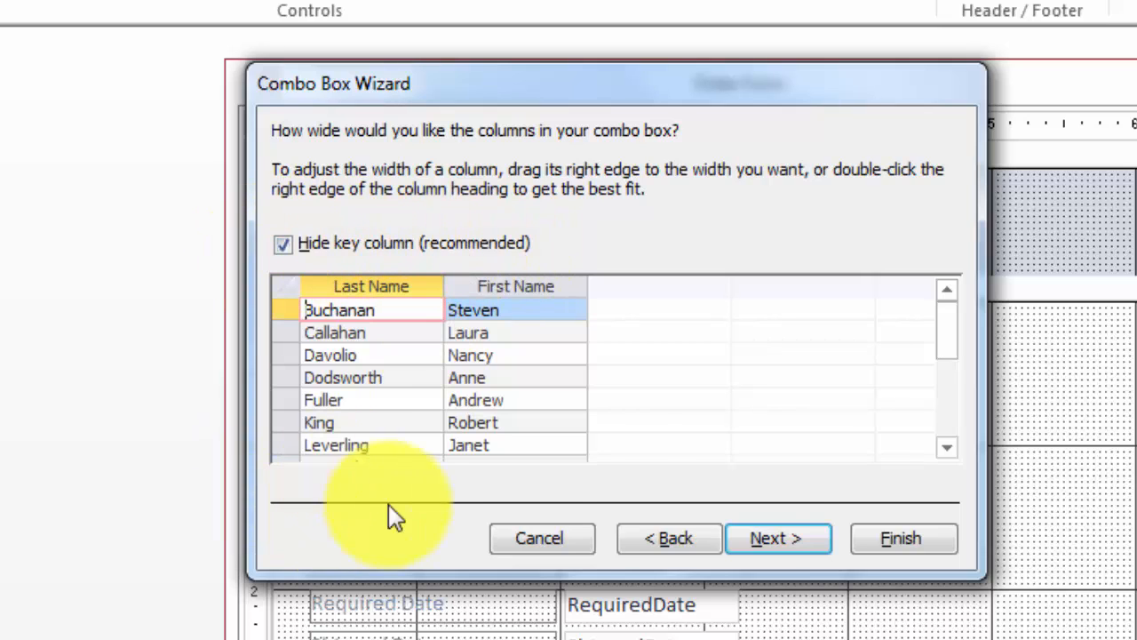
left_click(778, 539)
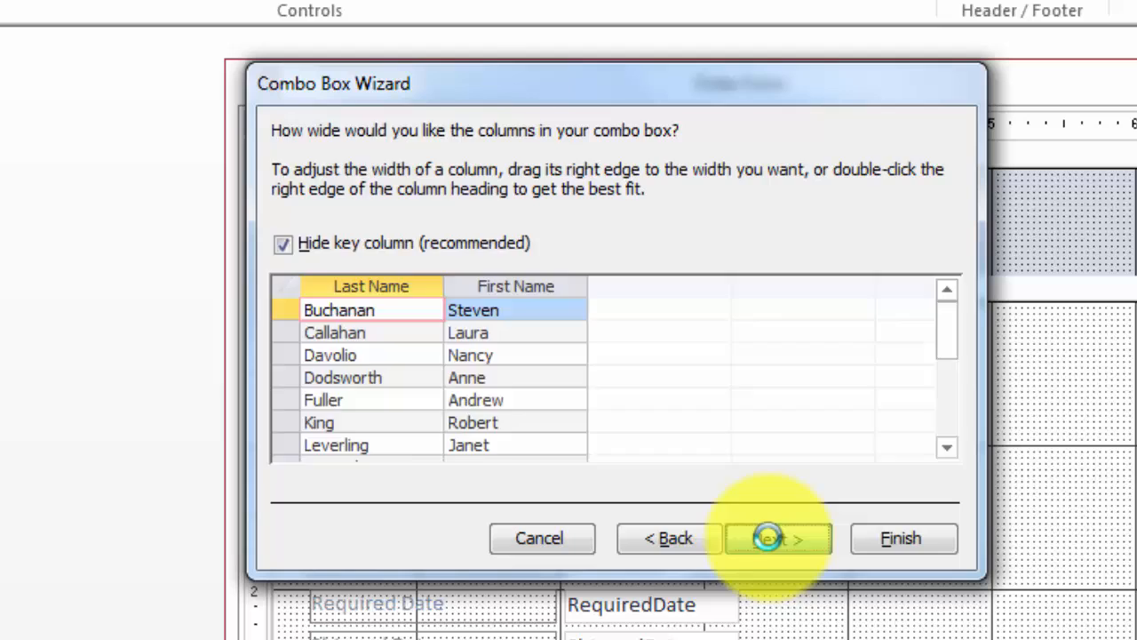
left_click(778, 538)
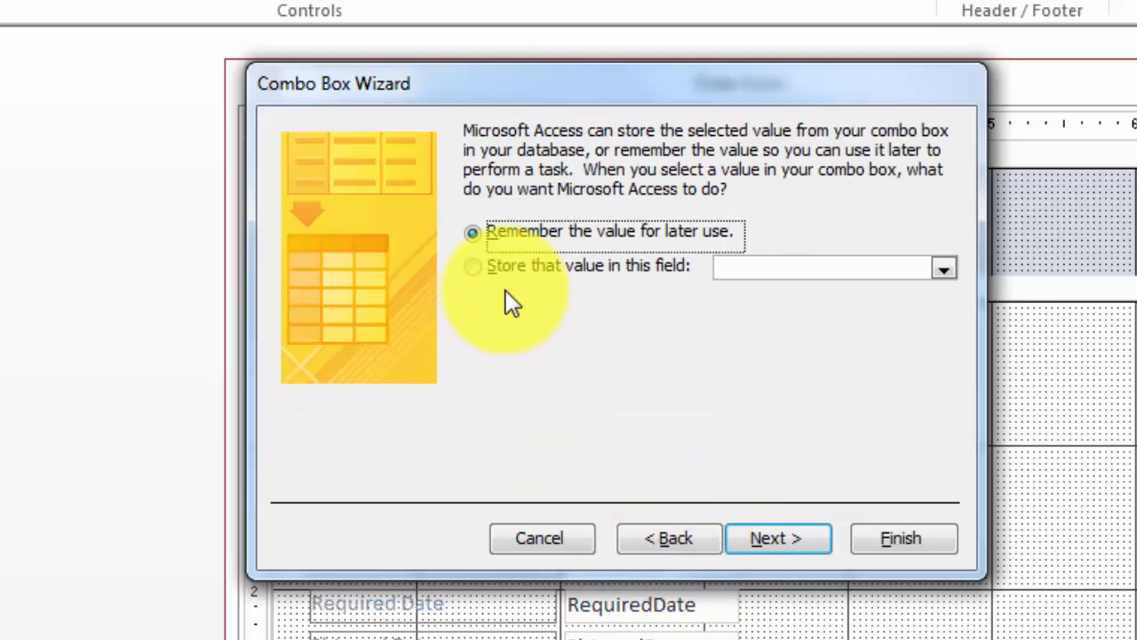
mouse_move(604, 368)
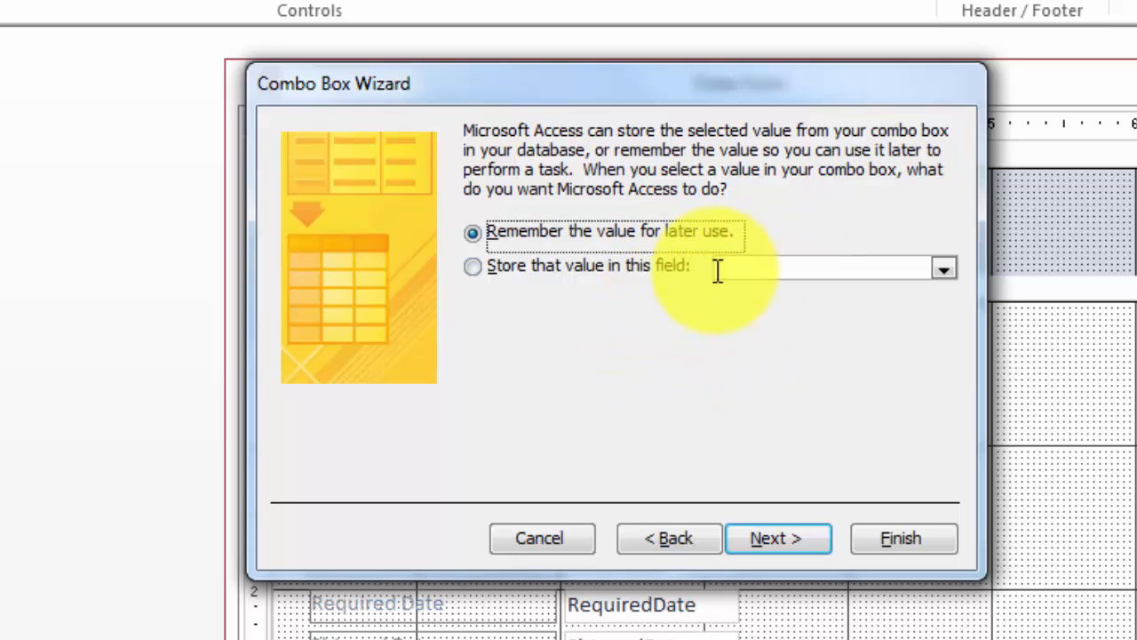
- Store the combo's value in EmployeeID, keep the label Combo35 and finish the wizard
left_click(472, 266)
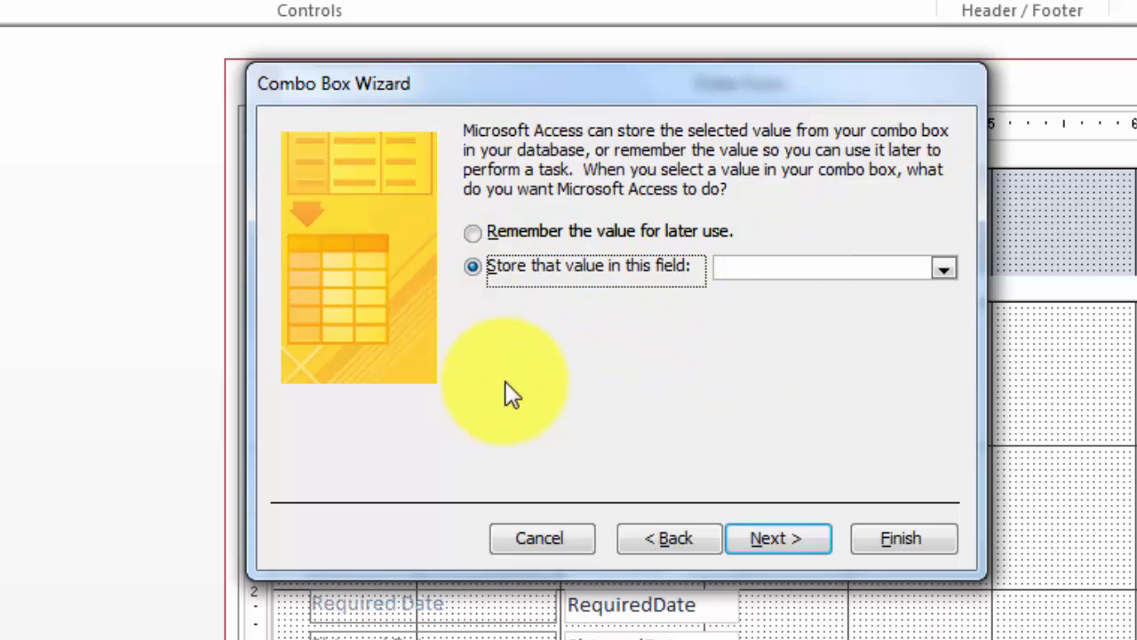
mouse_move(970, 286)
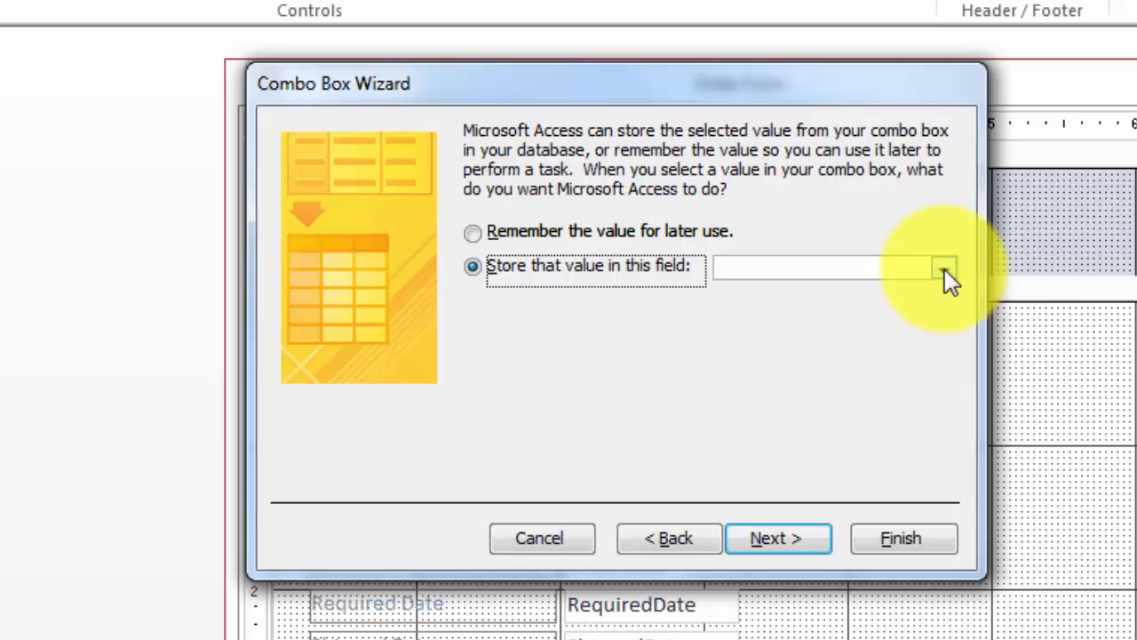
left_click(943, 267)
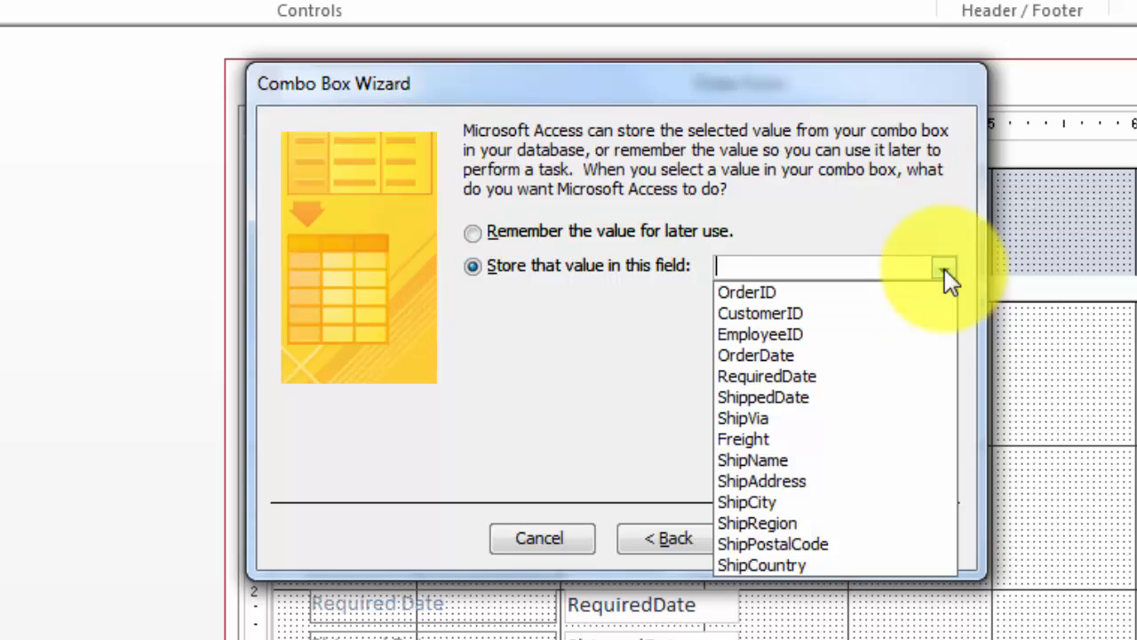
left_click(761, 334)
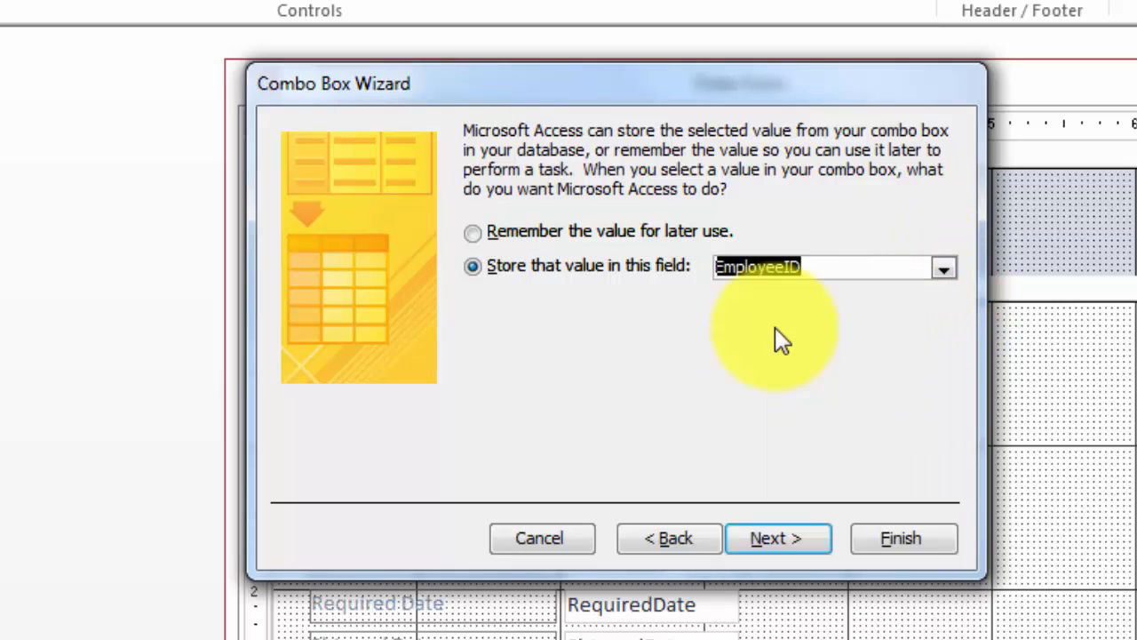
left_click(778, 536)
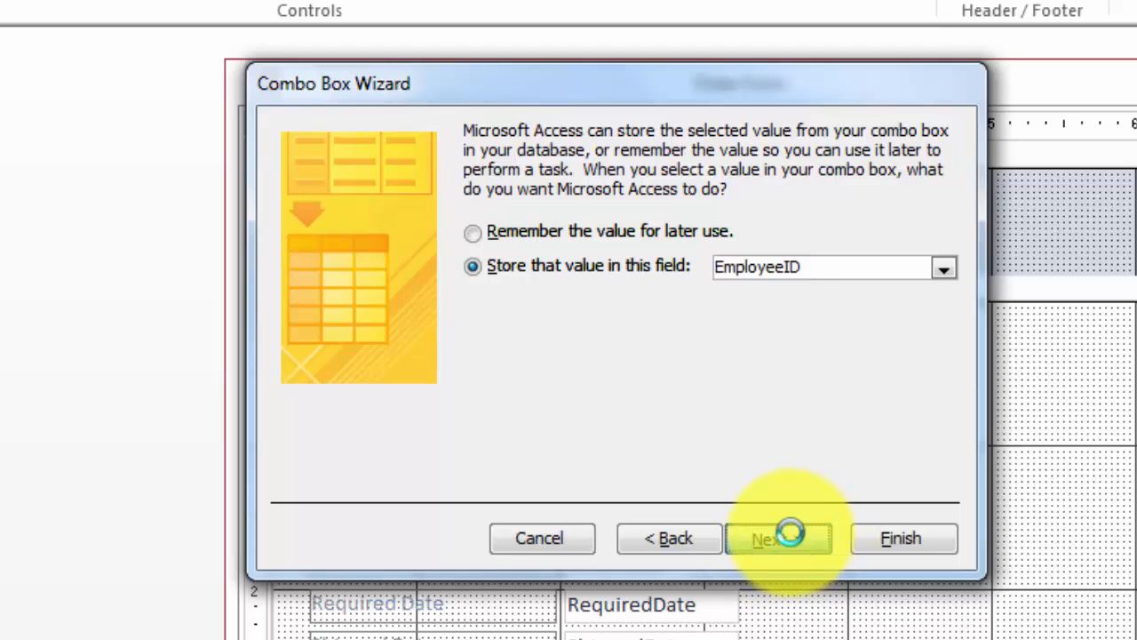
left_click(779, 537)
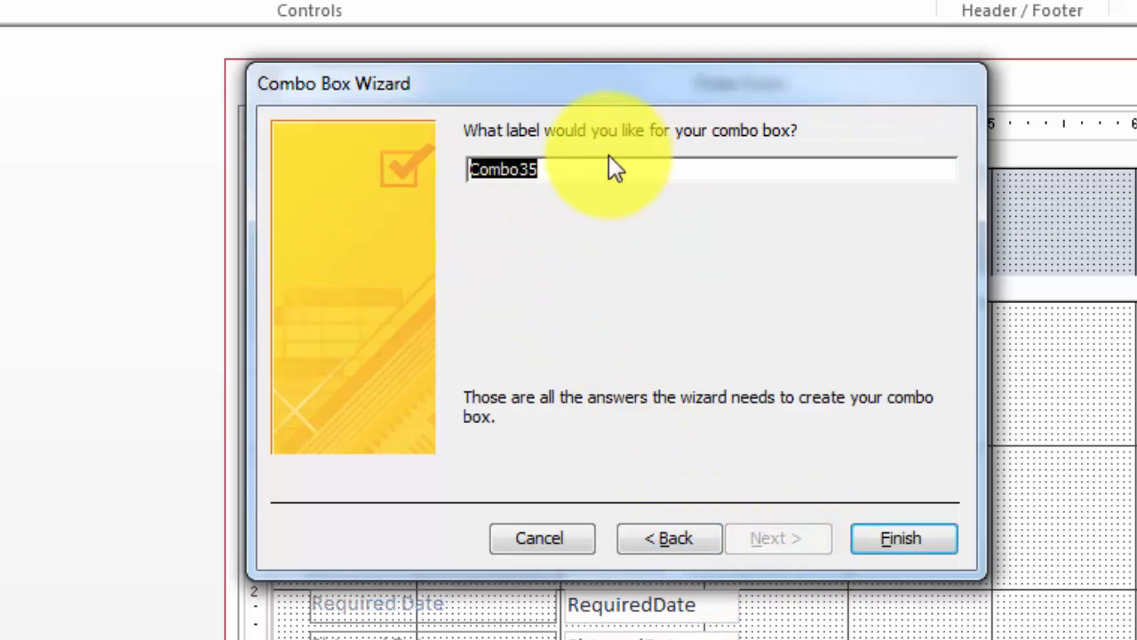
mouse_move(913, 540)
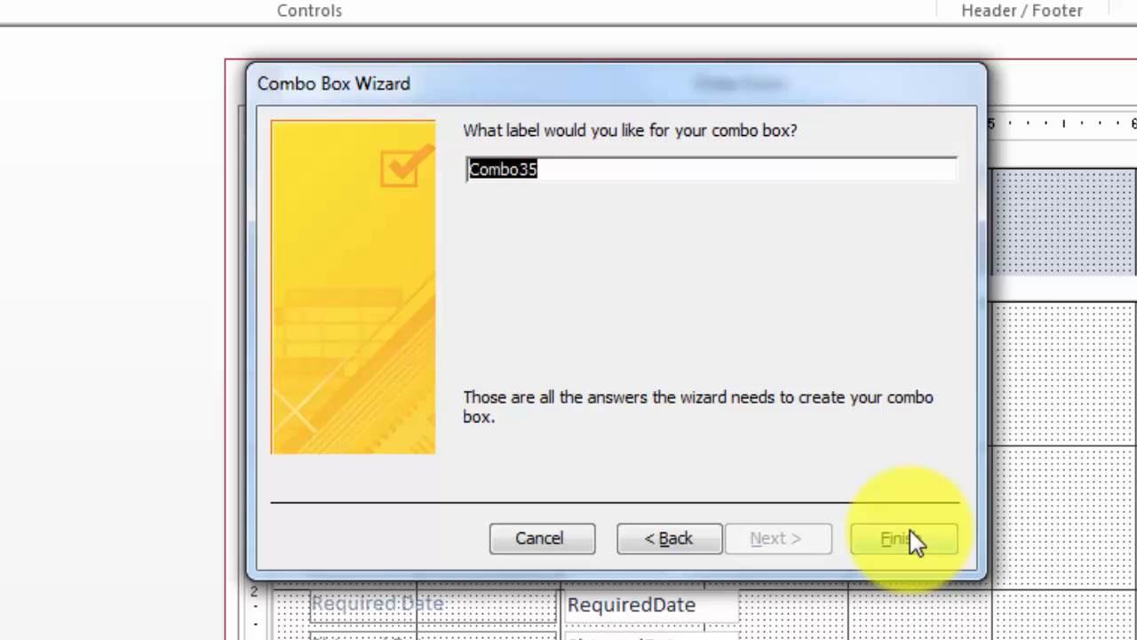
left_click(906, 536)
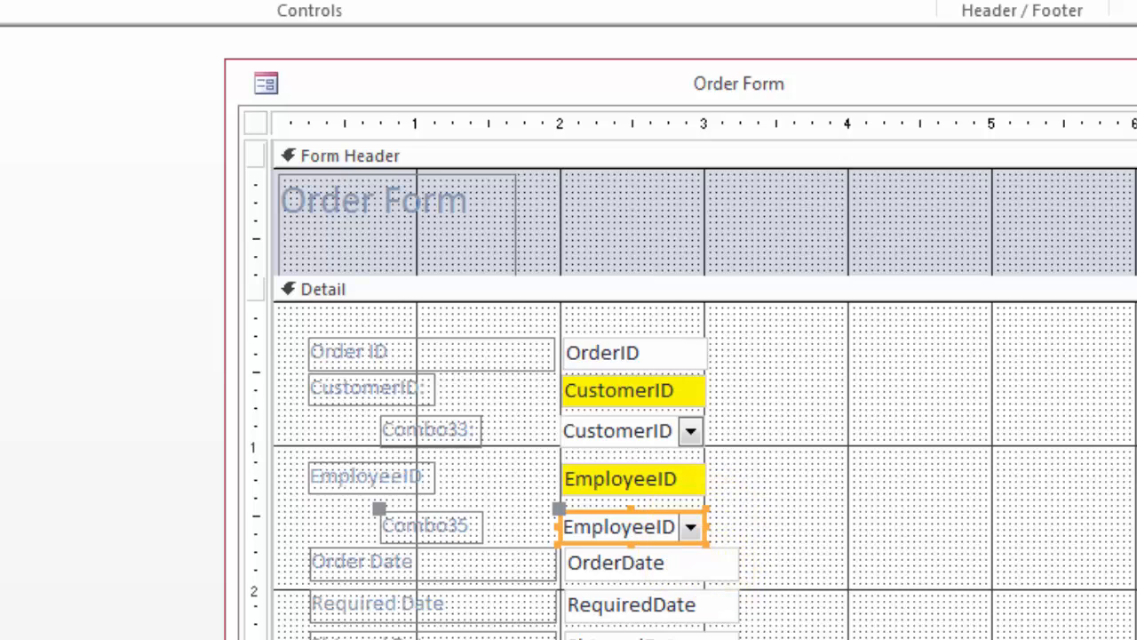
- Drag the new Combo35 box into place beneath the EmployeeID field
left_click_drag(704, 526, 906, 526)
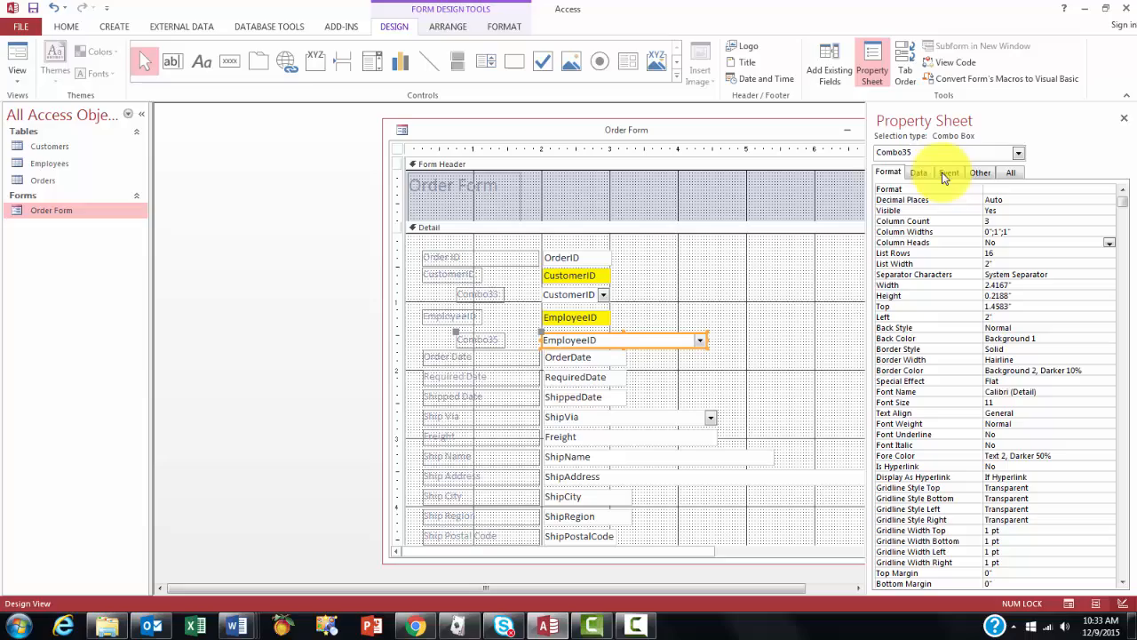
- Show Combo35's Data properties: control source EmployeeID, row source querying Employees
left_click(918, 172)
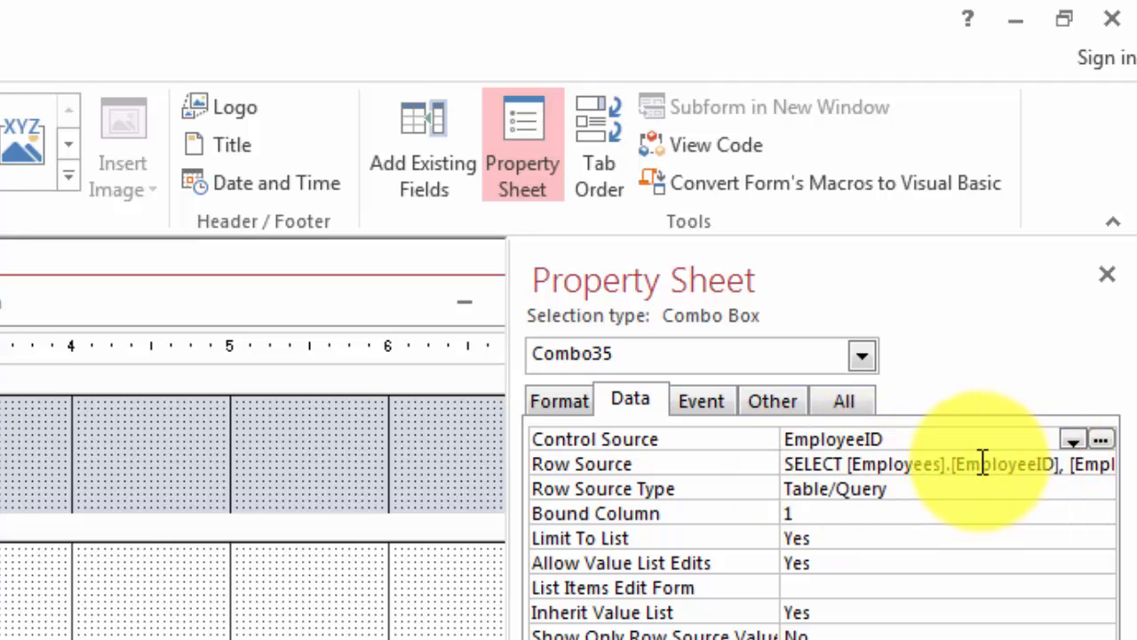
mouse_move(973, 469)
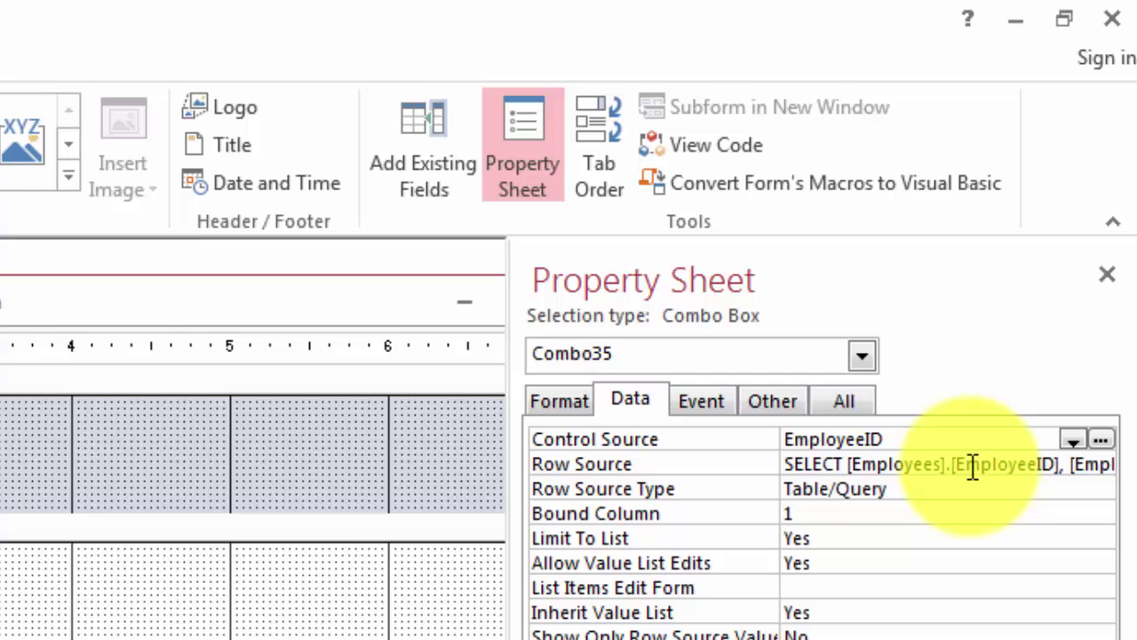
mouse_move(808, 523)
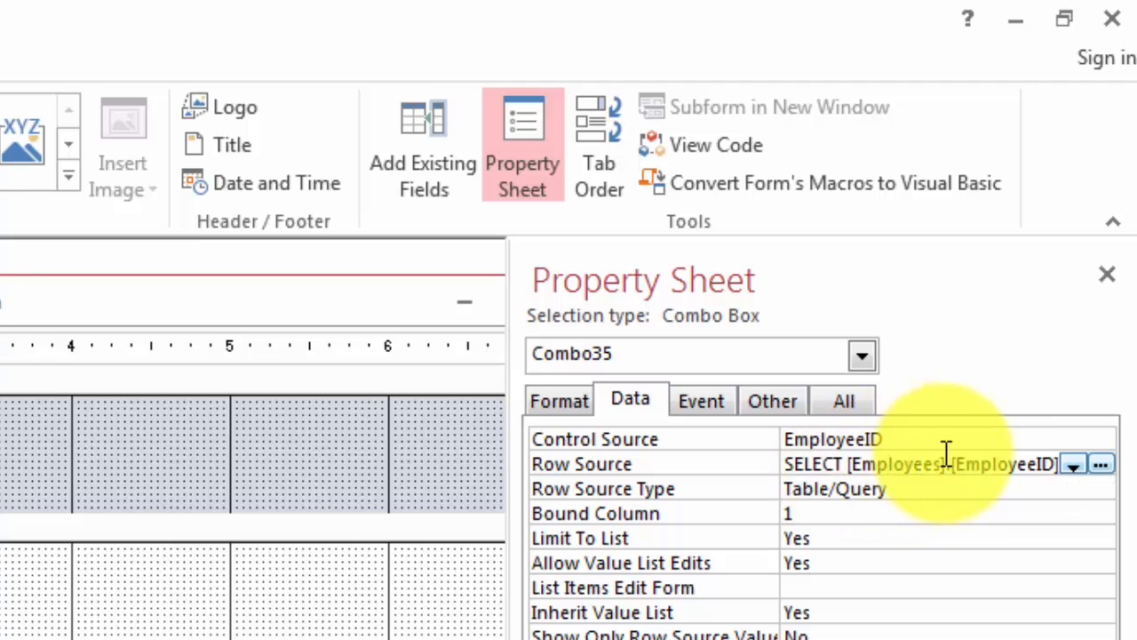
- Edit the row source query and remove every grid column except EmployeeID
left_click(1103, 465)
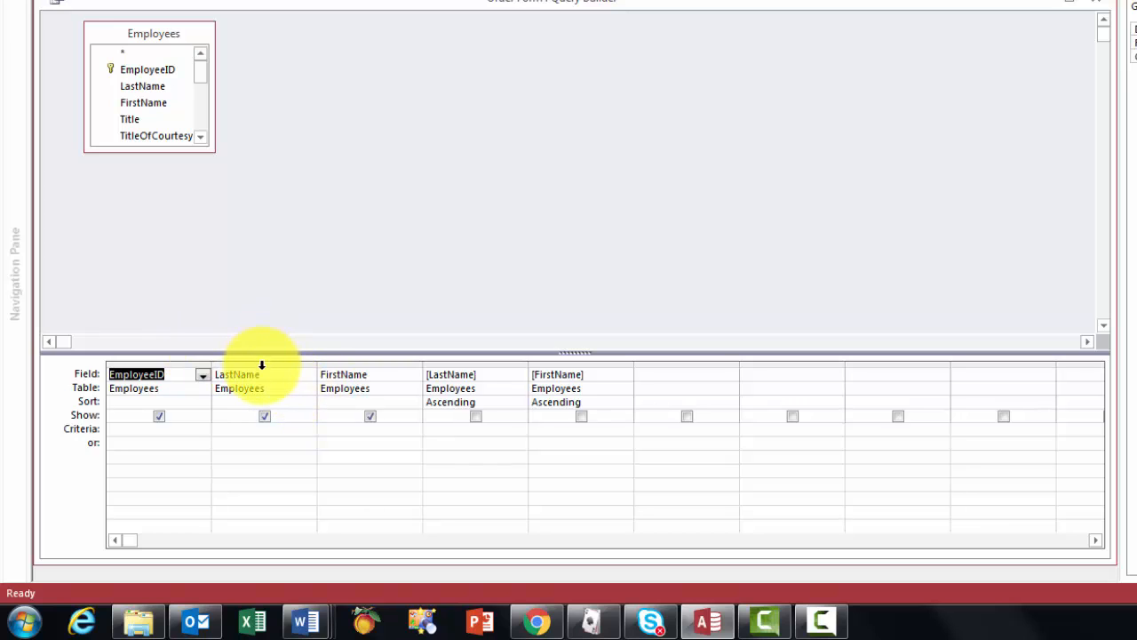
left_click_drag(236, 364, 558, 364)
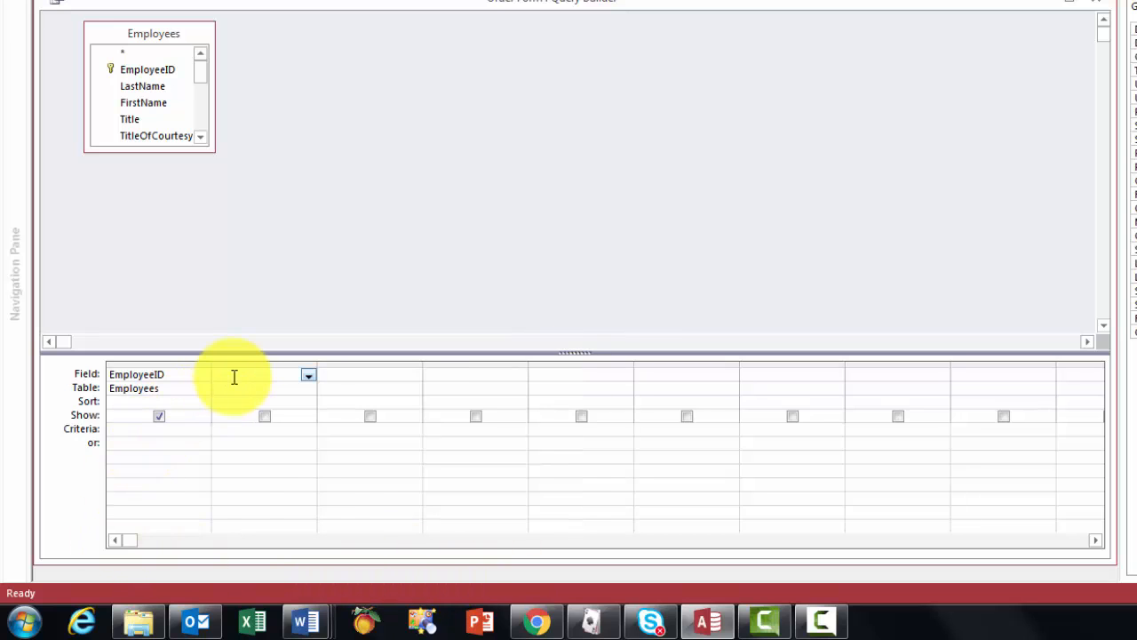
- Bring up the Zoom box for the empty column with a bold, larger editing font
right_click(231, 374)
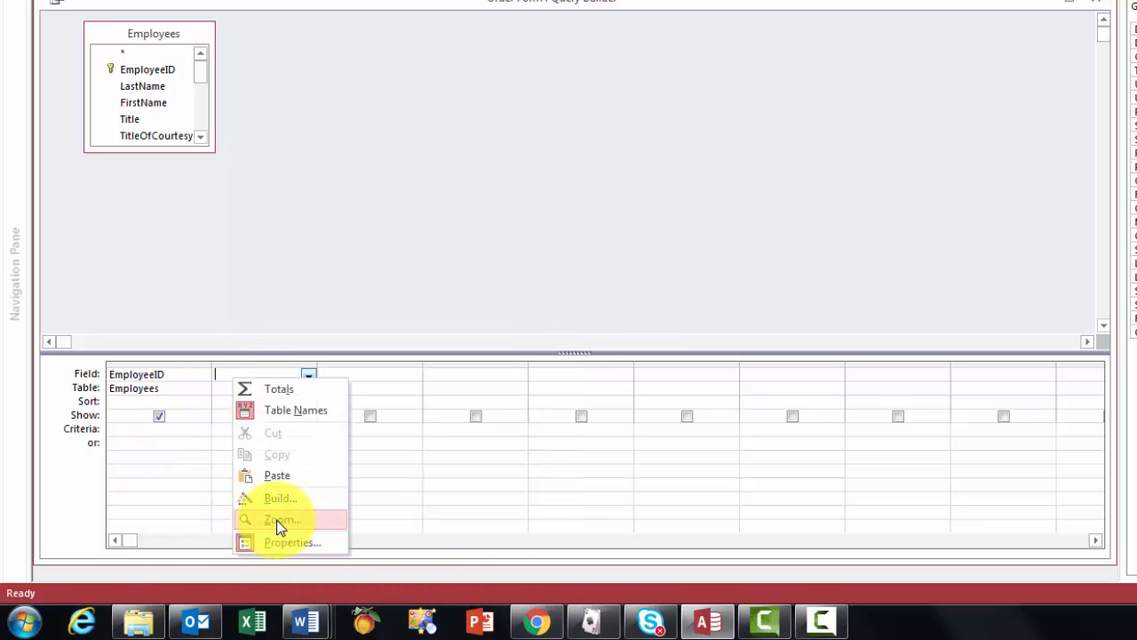
left_click(282, 519)
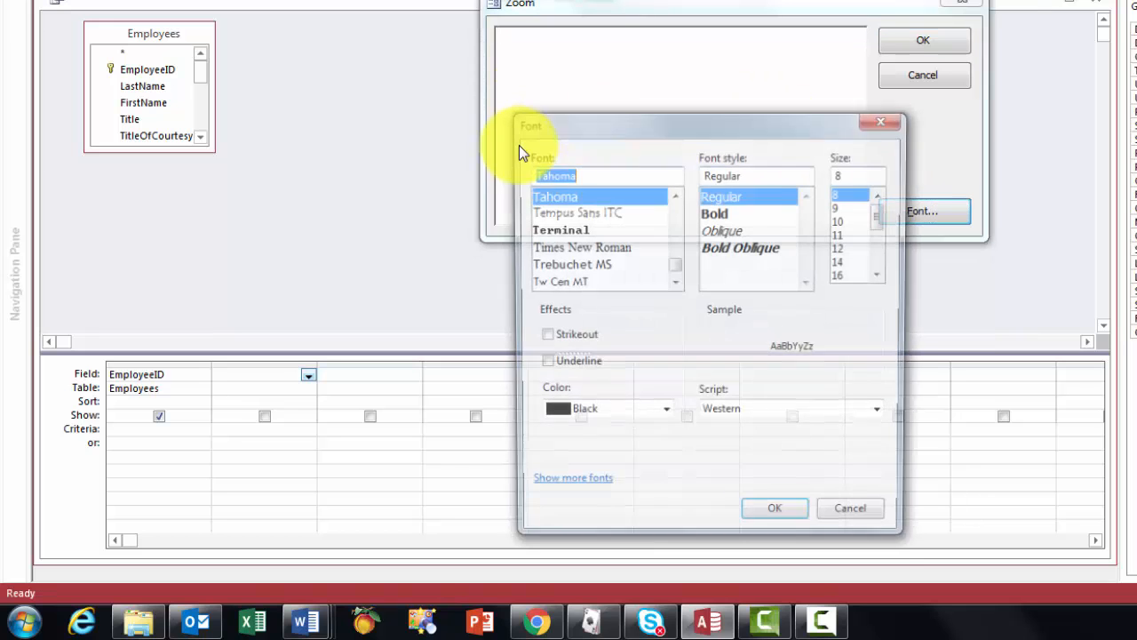
left_click(722, 213)
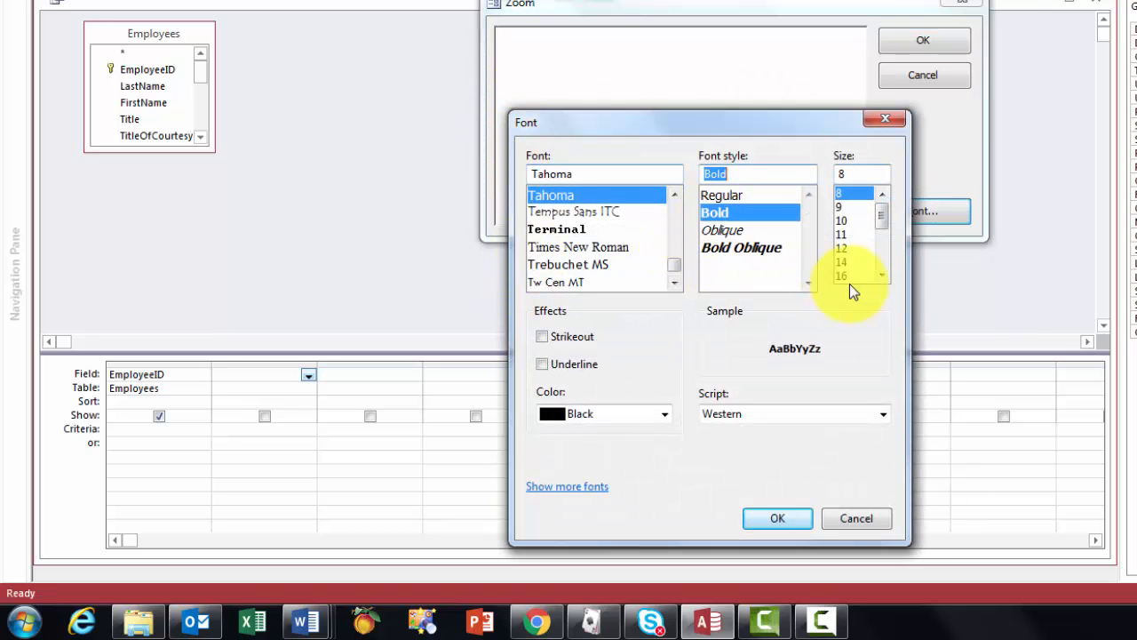
left_click(856, 275)
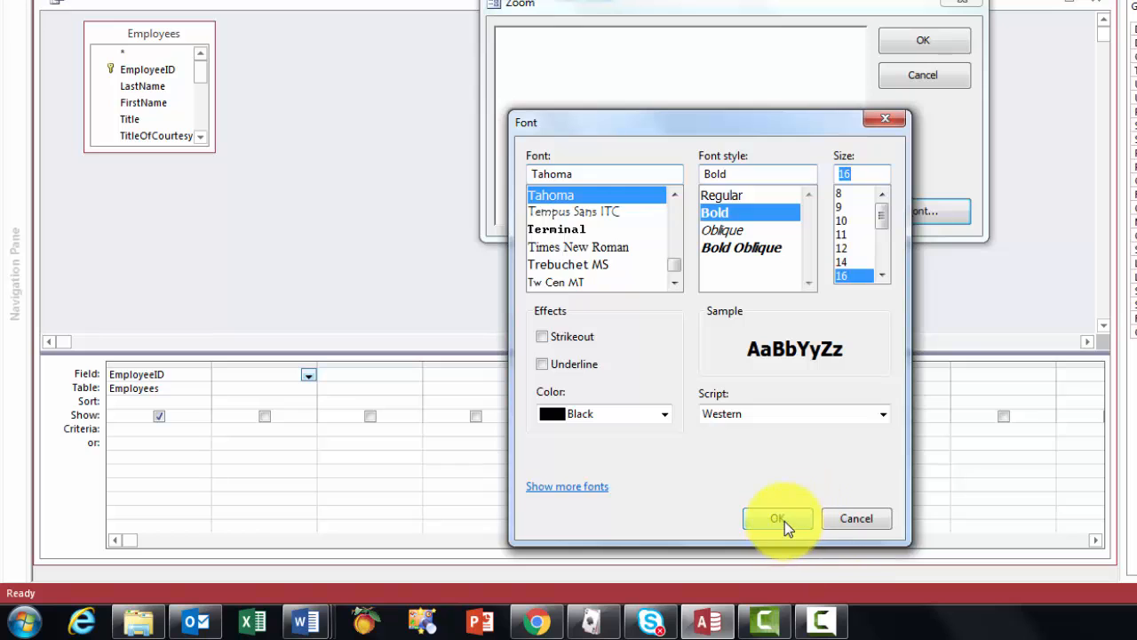
left_click(778, 519)
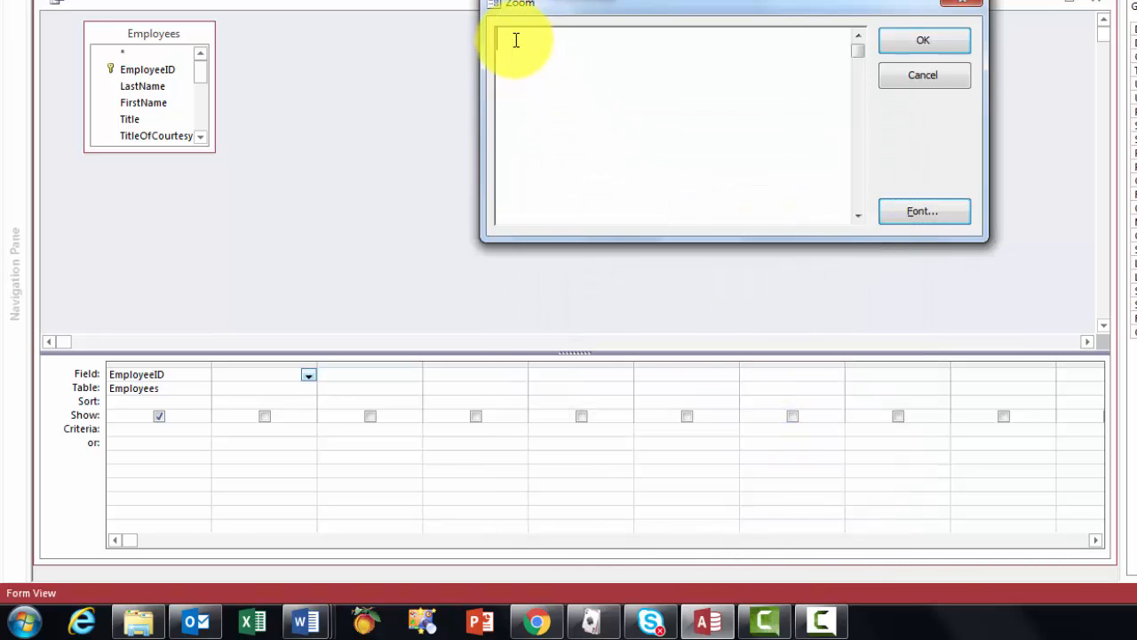
- Enter the expression Name: [LastName] & ", " & [FirstName]
type("N")
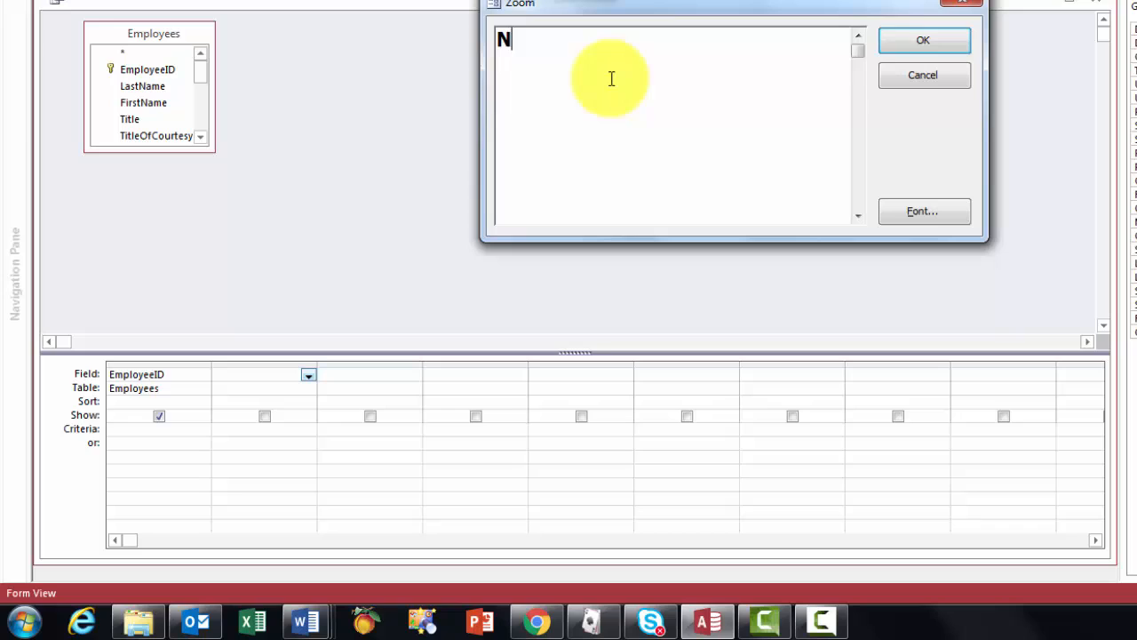
type("ame")
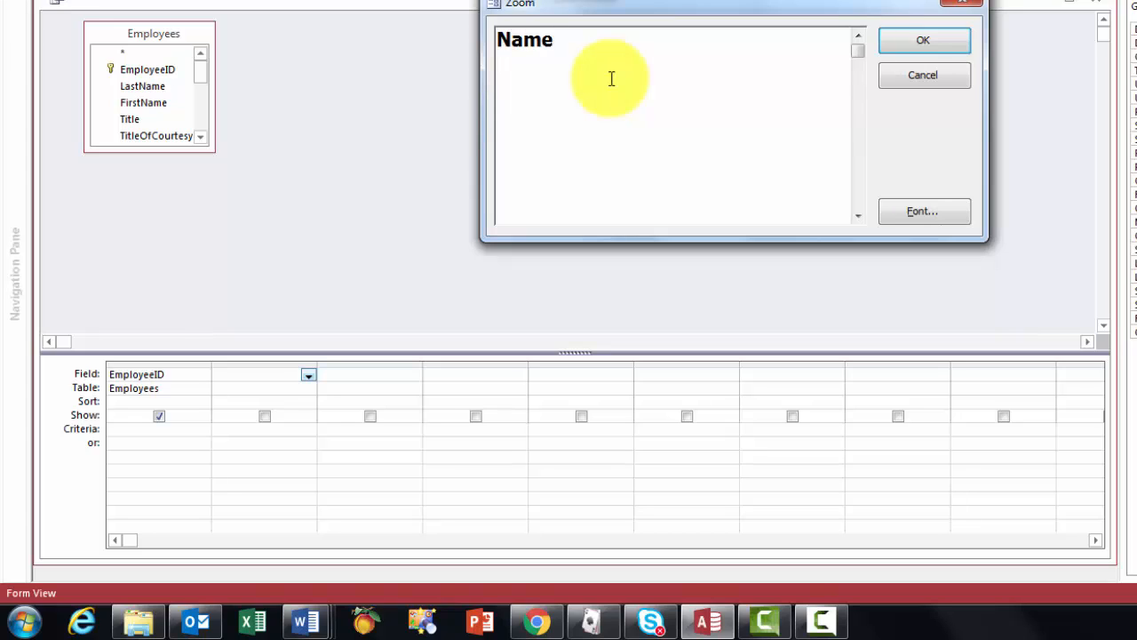
type(":")
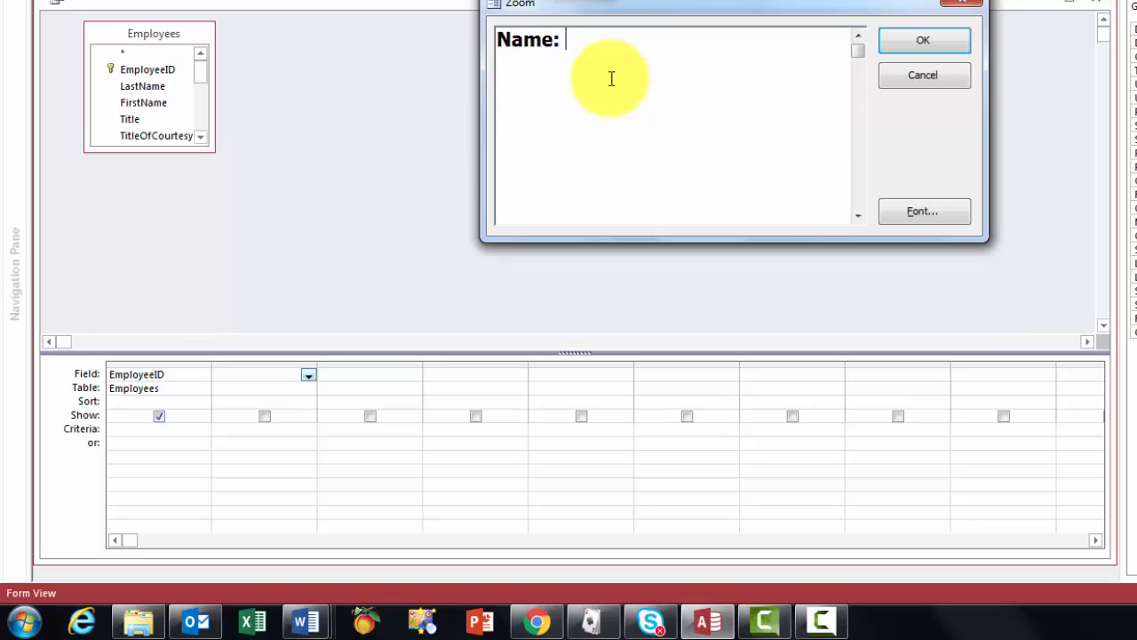
type("[")
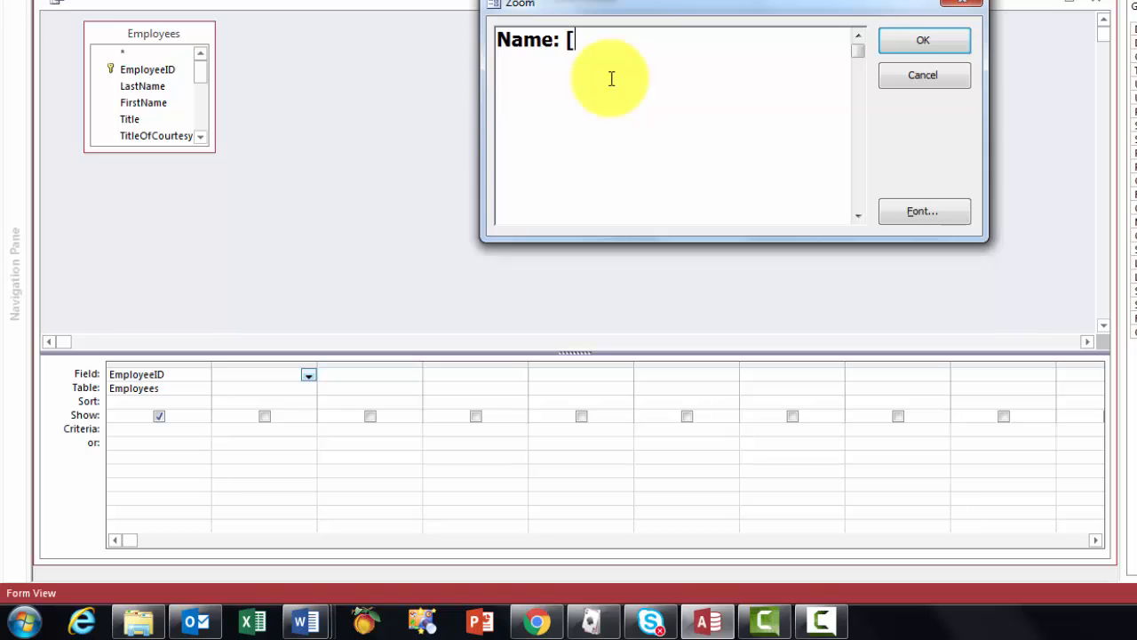
type("La")
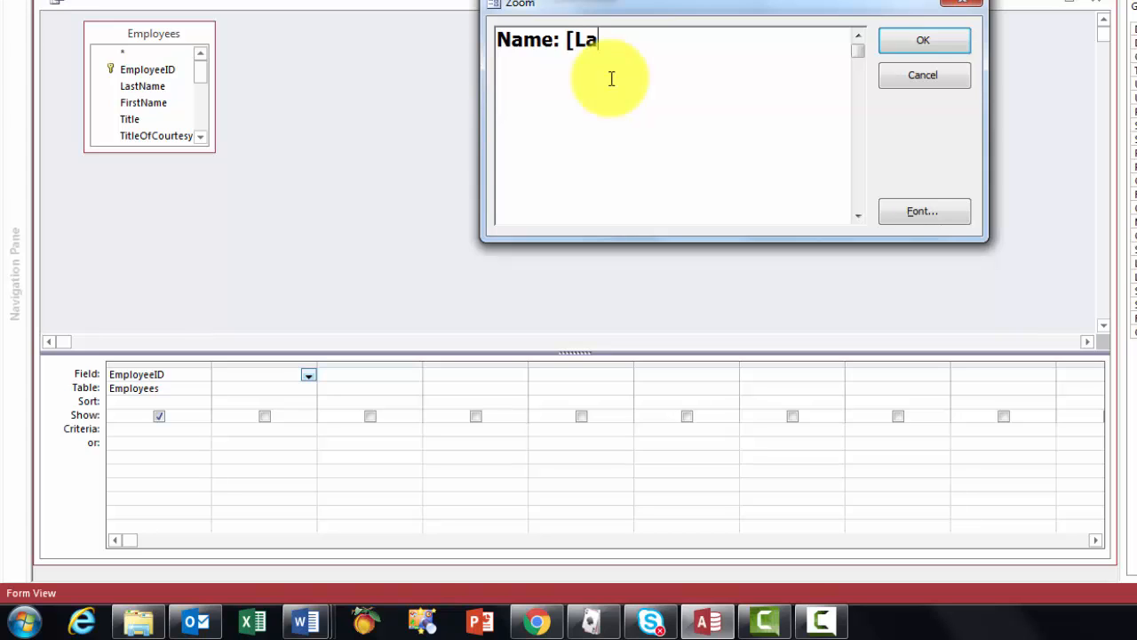
type("stName")
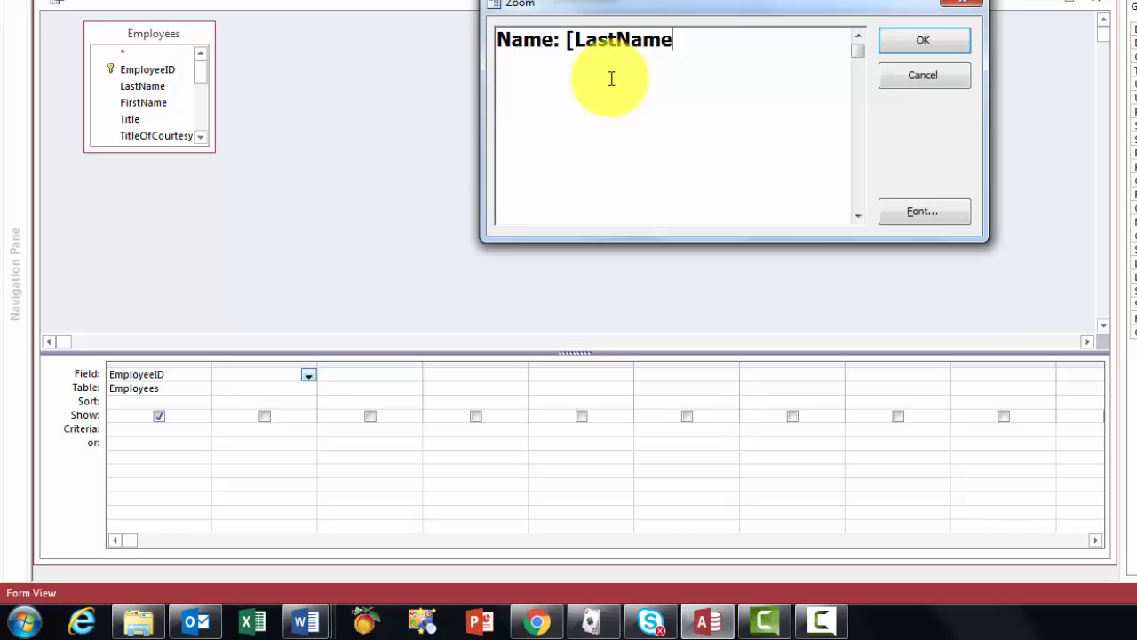
type("]")
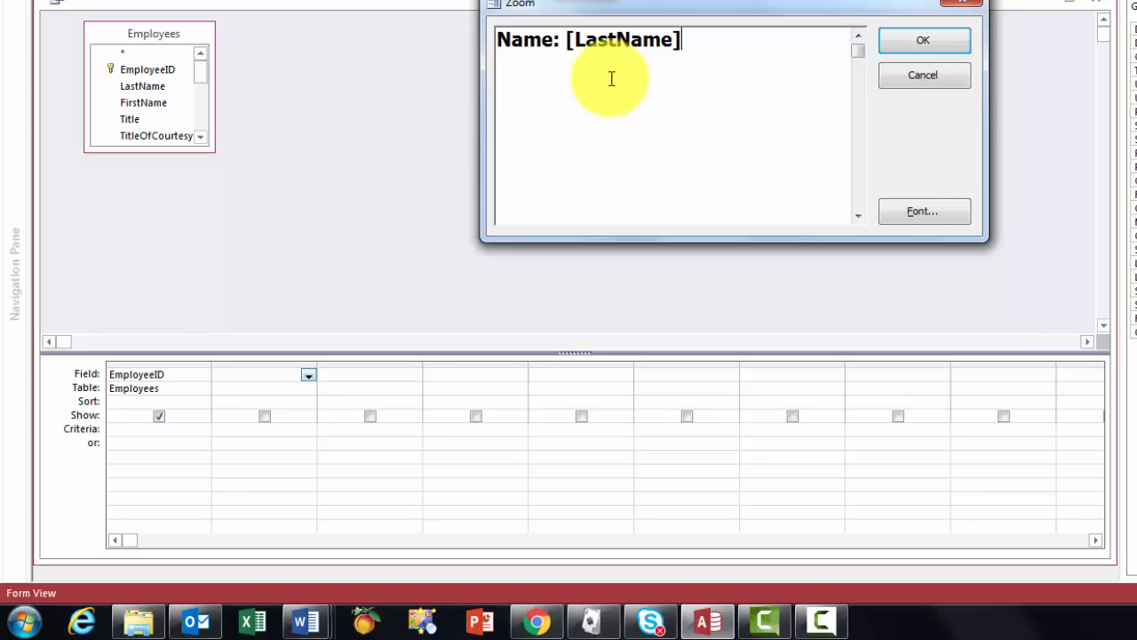
type("&")
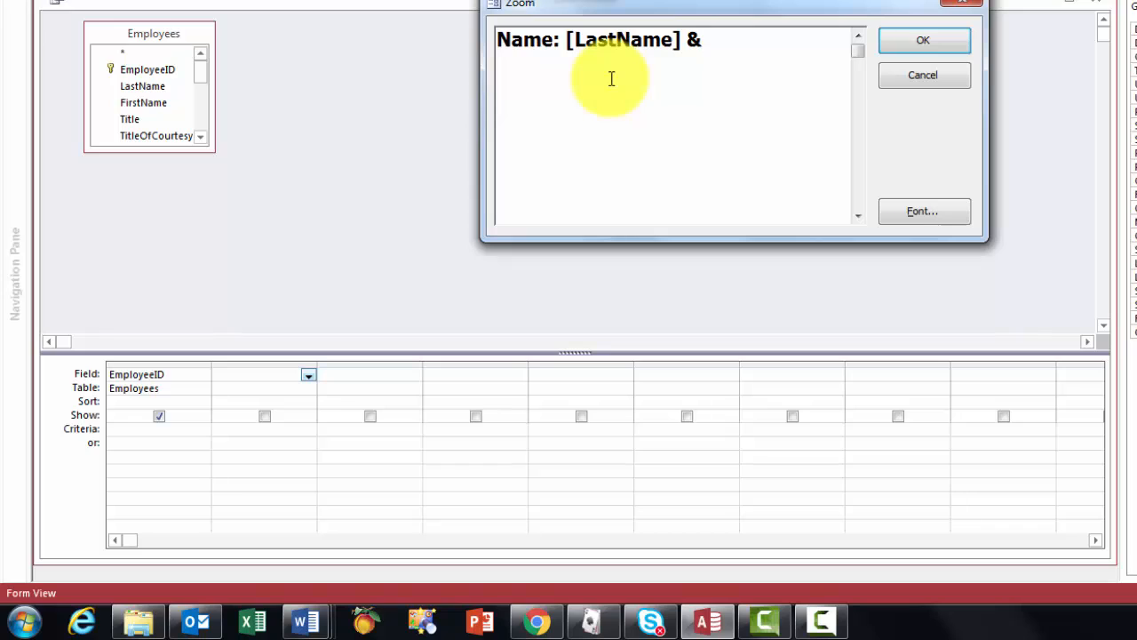
type("\"")
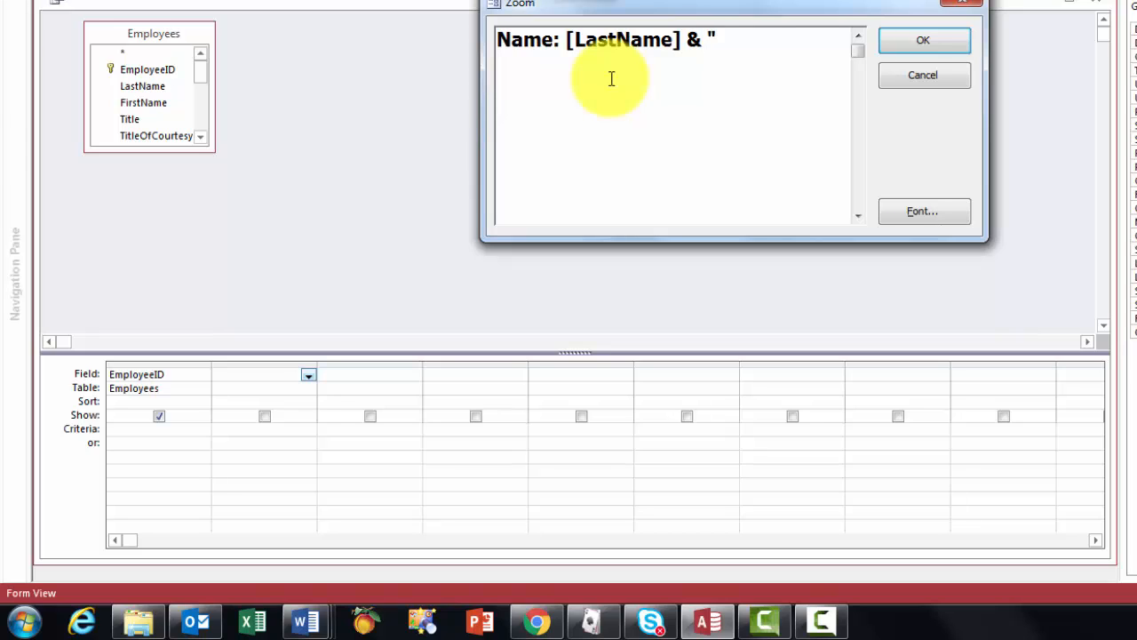
type(",")
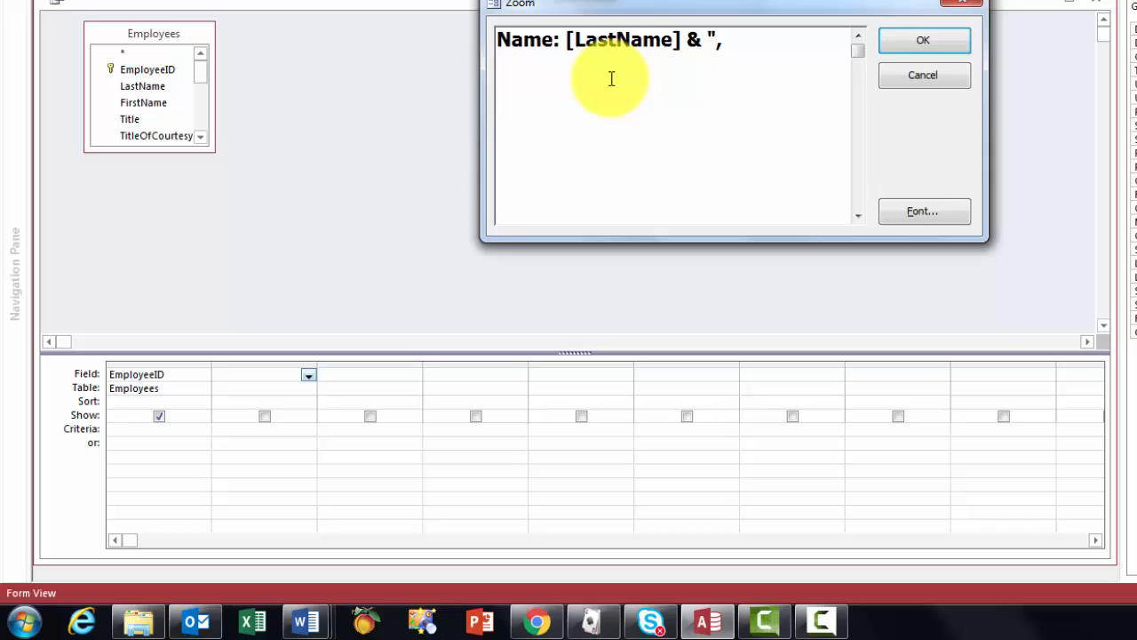
type("\"")
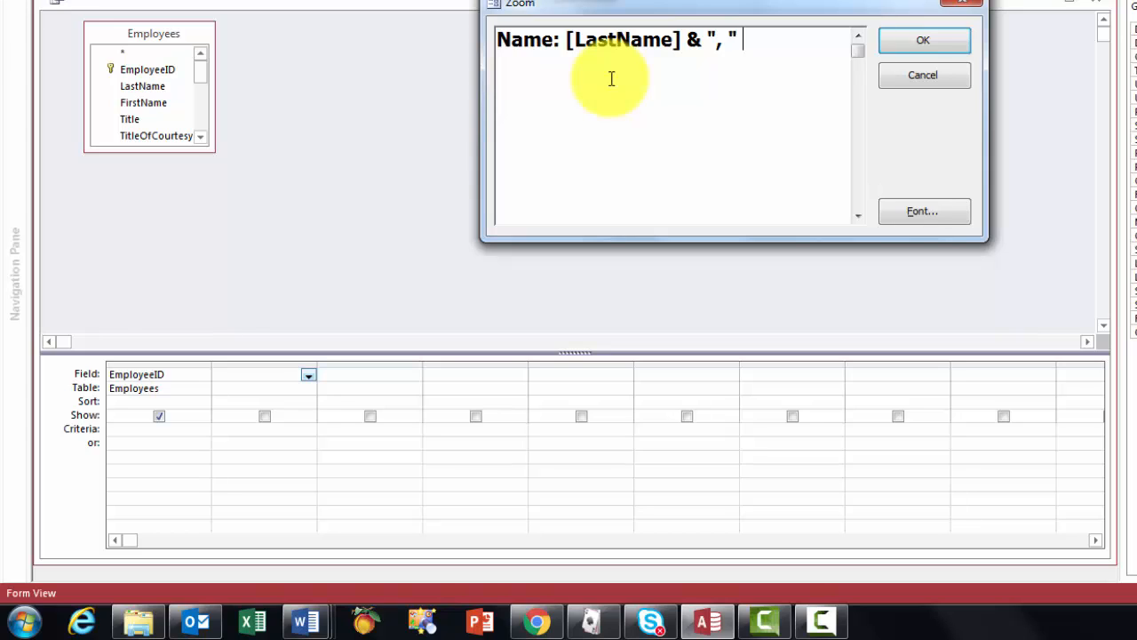
type("&")
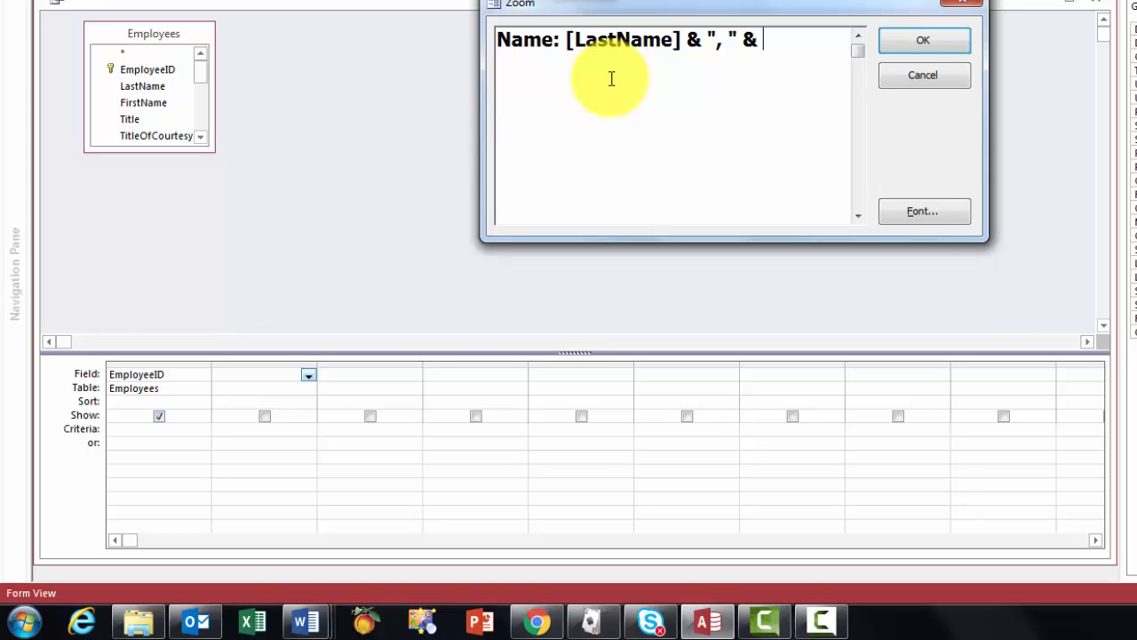
type("[")
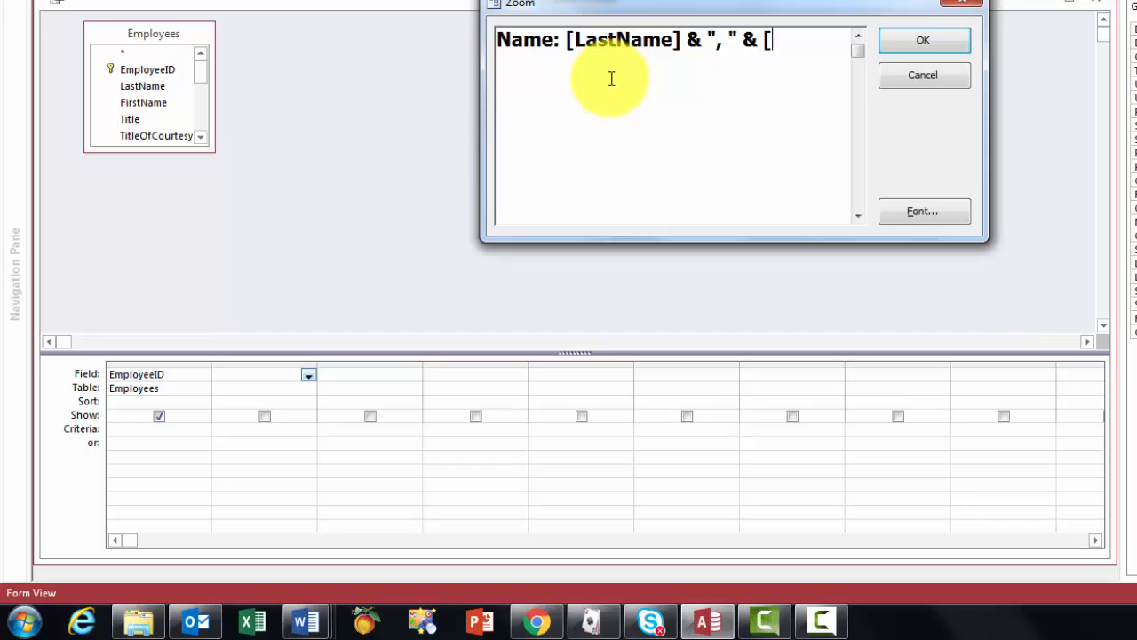
type("FirstNam")
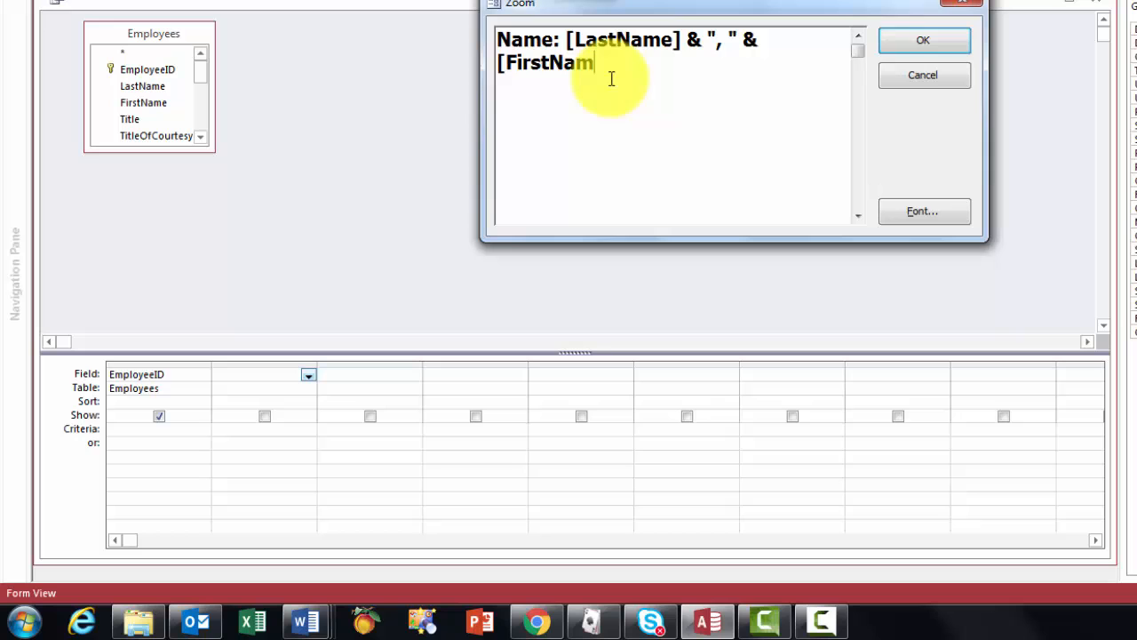
type("]")
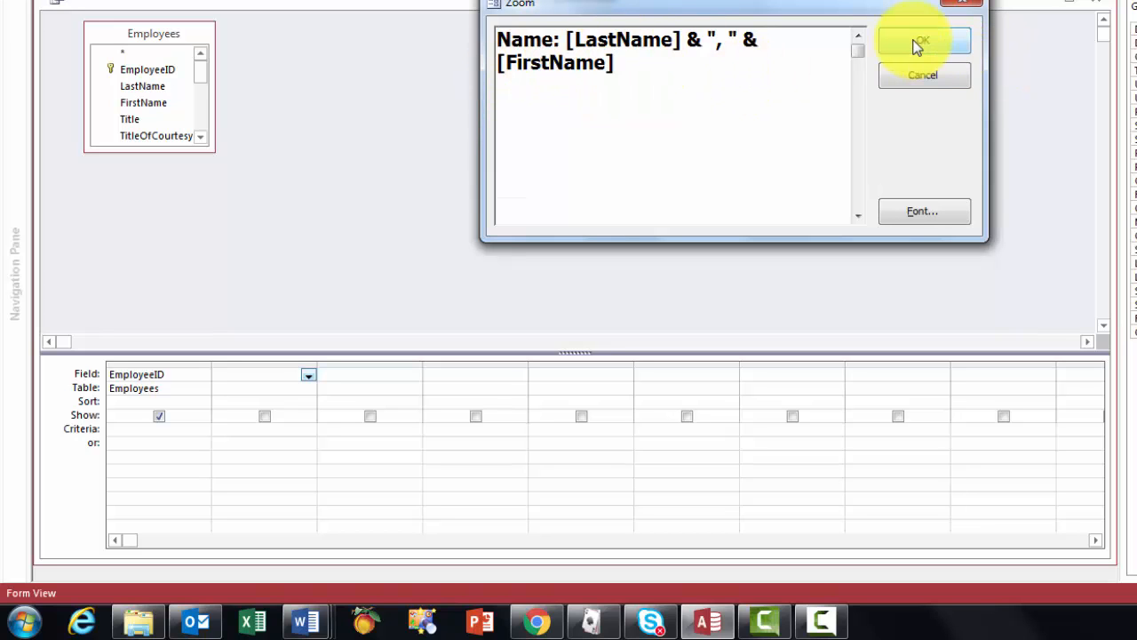
- Confirm the Name expression and sort the Name column Ascending
left_click(924, 35)
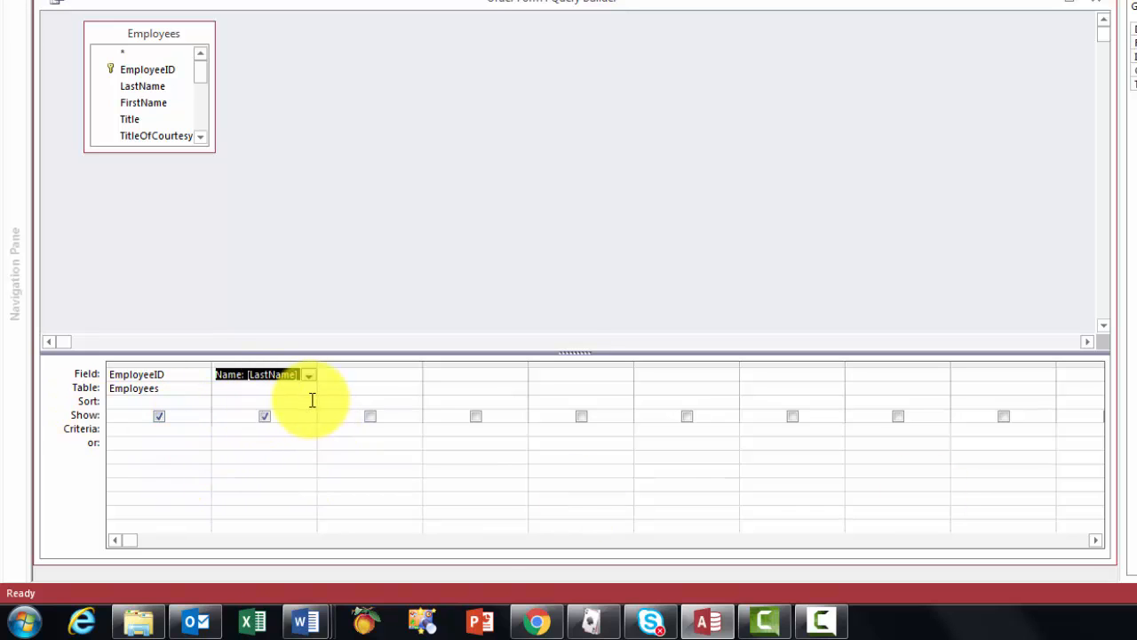
left_click(309, 402)
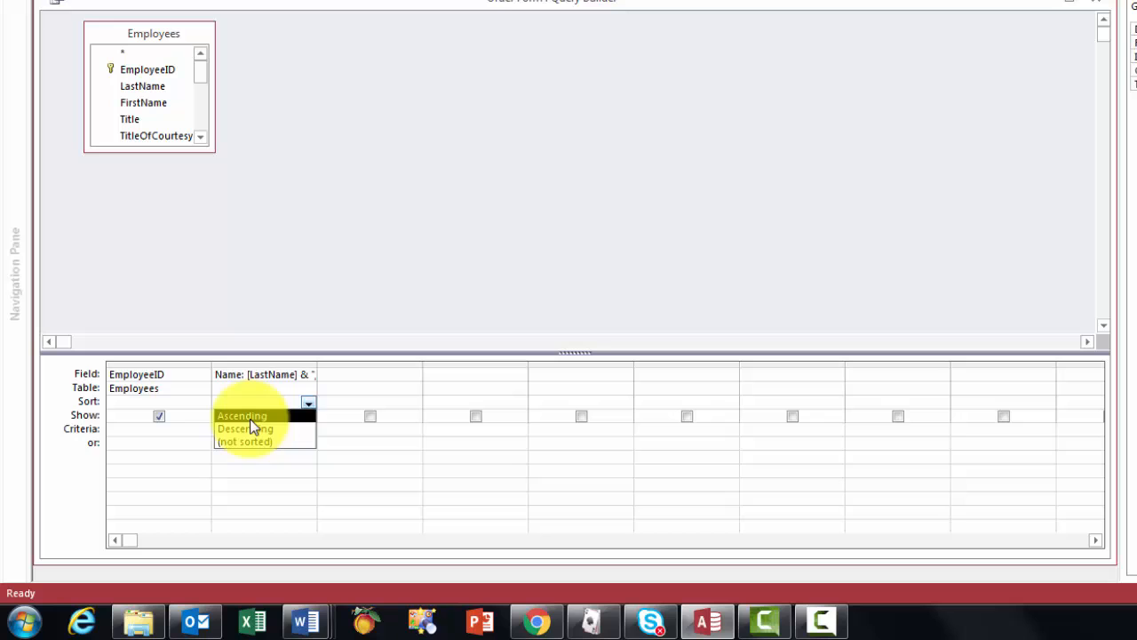
left_click(242, 416)
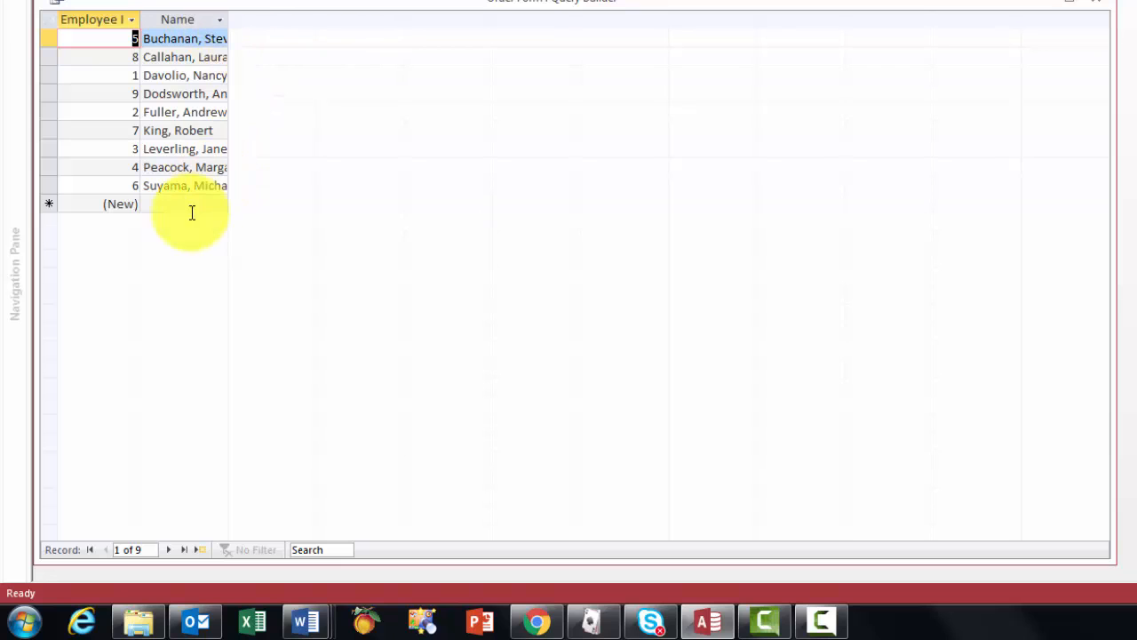
mouse_move(1098, 7)
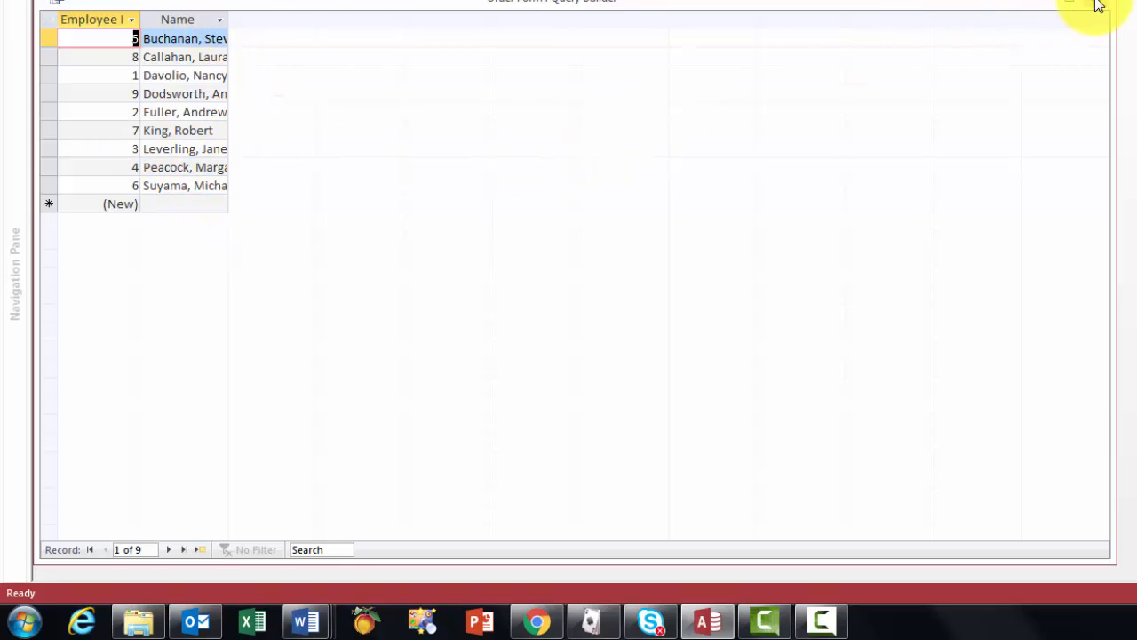
- Close the query builder, saving the changed SQL to the combo's row source
left_click(1084, 4)
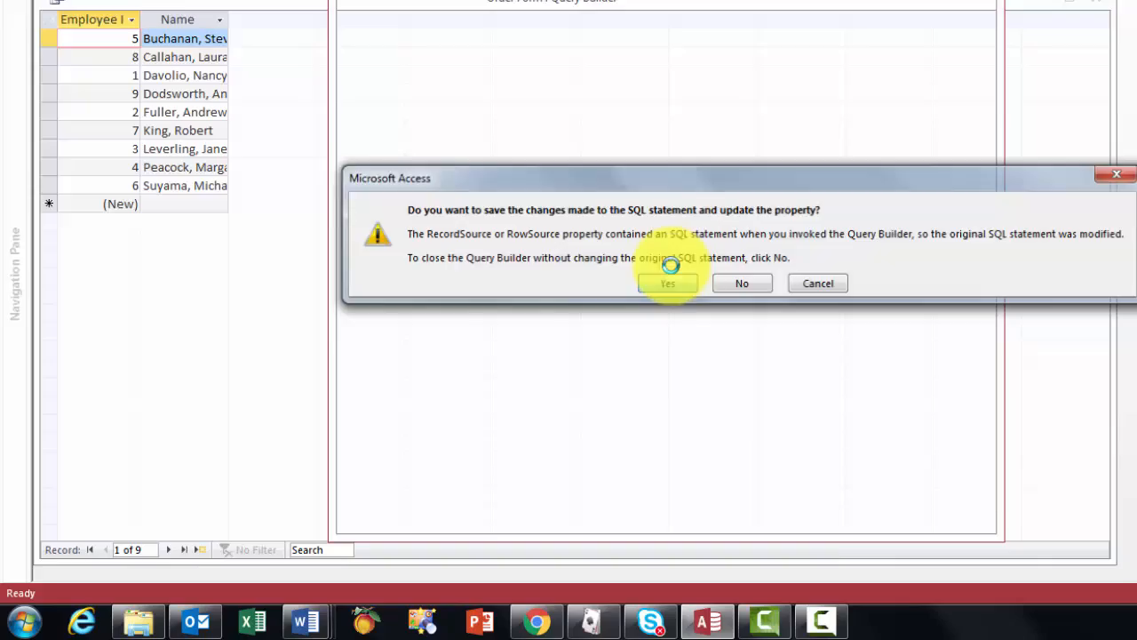
left_click(668, 283)
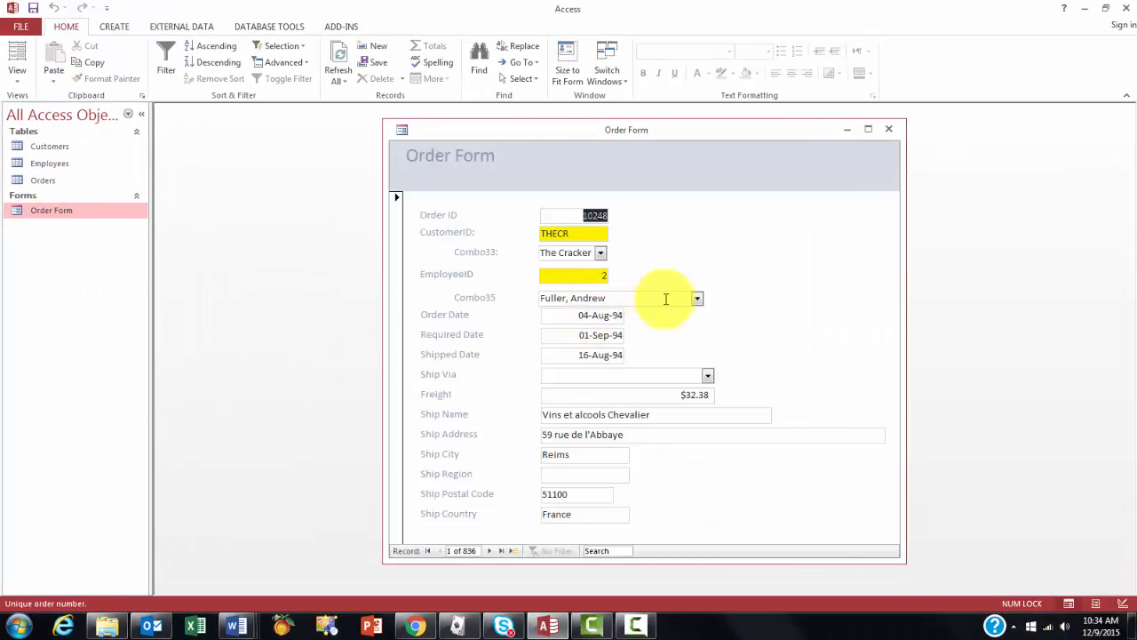
left_click(696, 299)
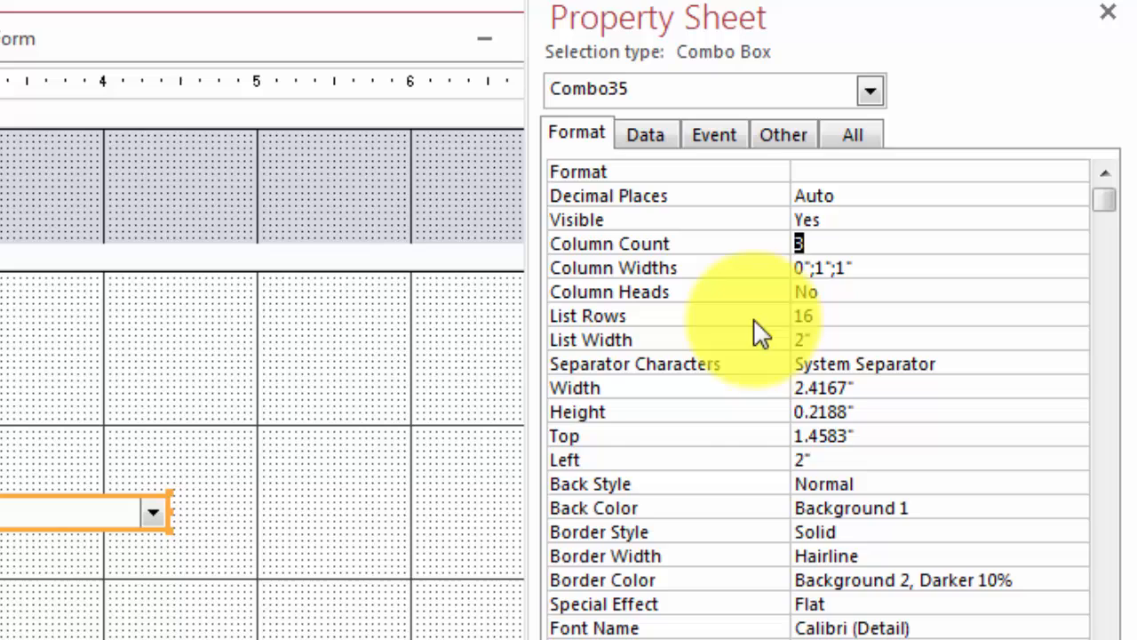
- Set Combo35's Column Count from 3 to 2
type("2")
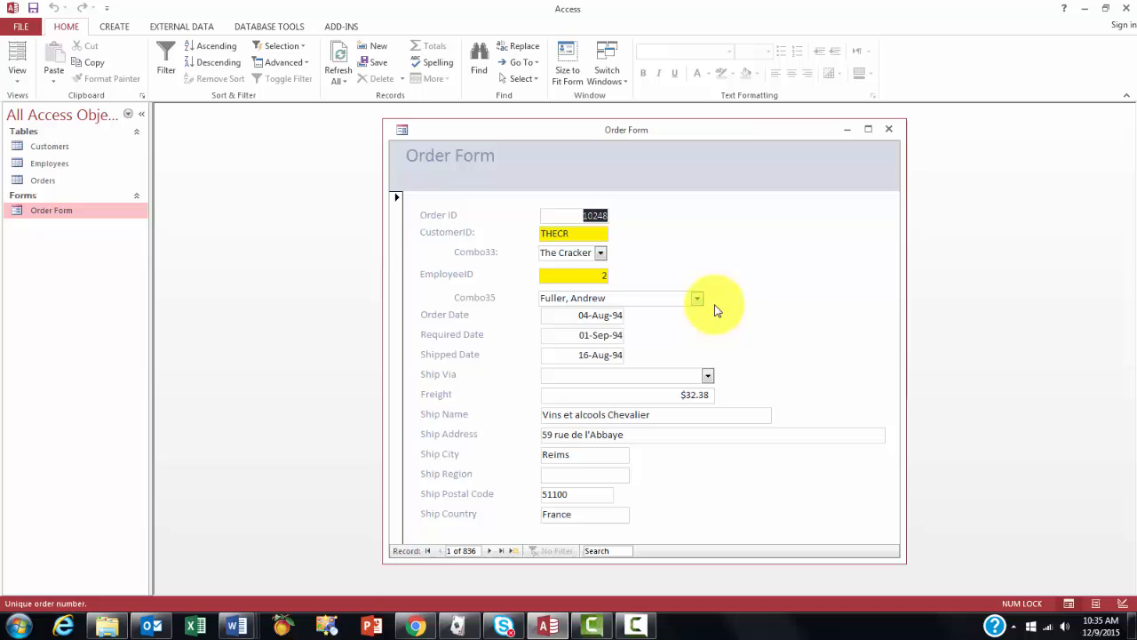
left_click(696, 298)
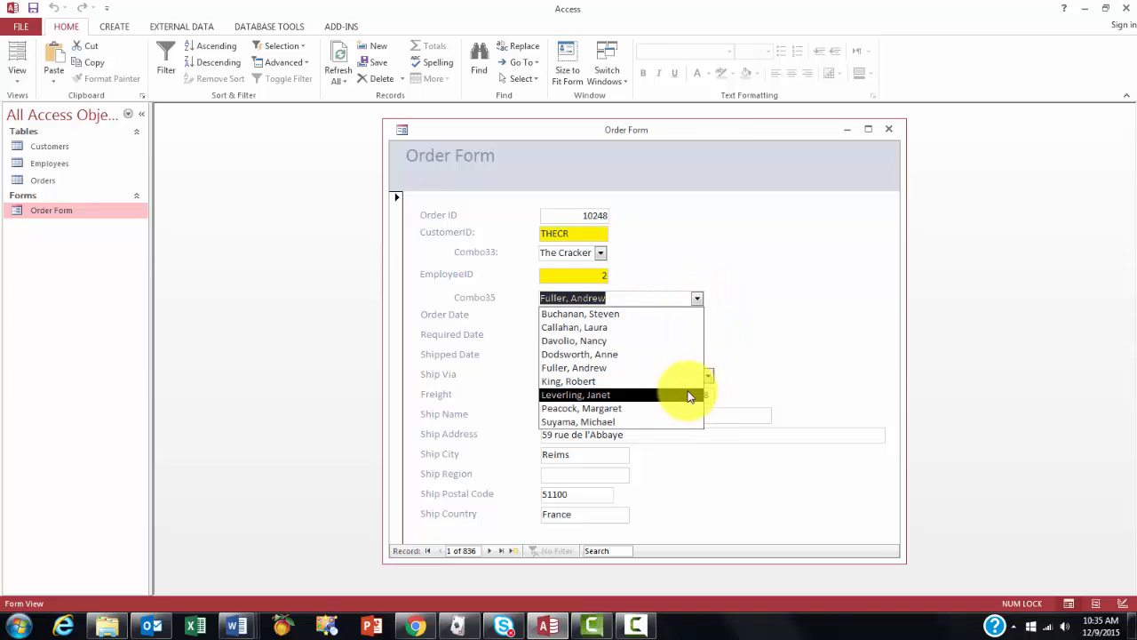
mouse_move(585, 380)
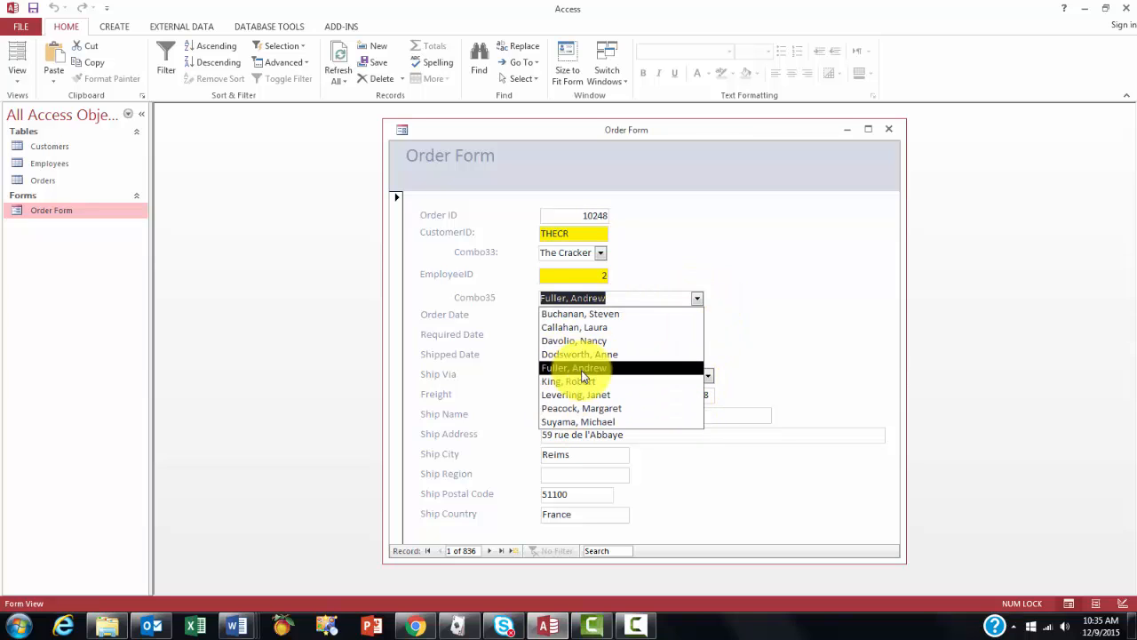
mouse_move(554, 380)
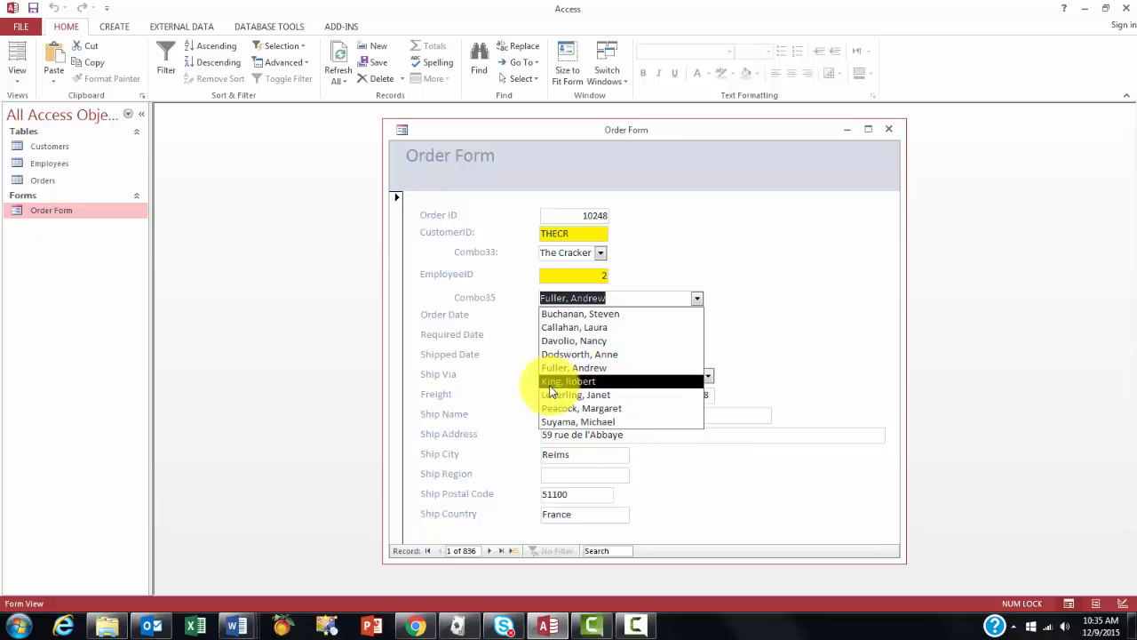
mouse_move(590, 406)
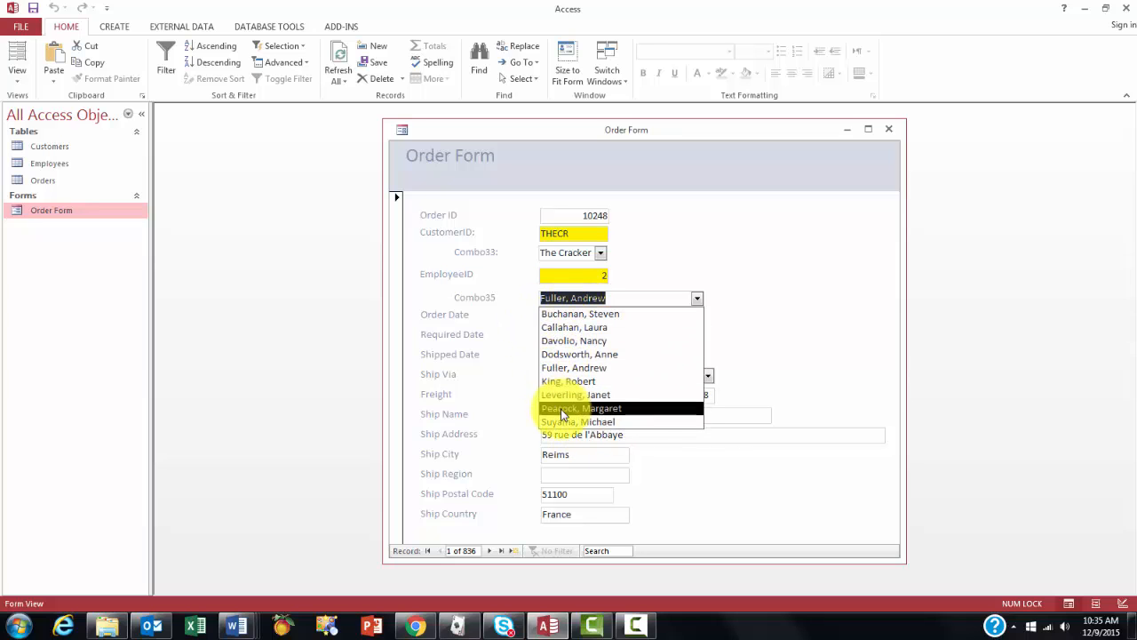
mouse_move(619, 353)
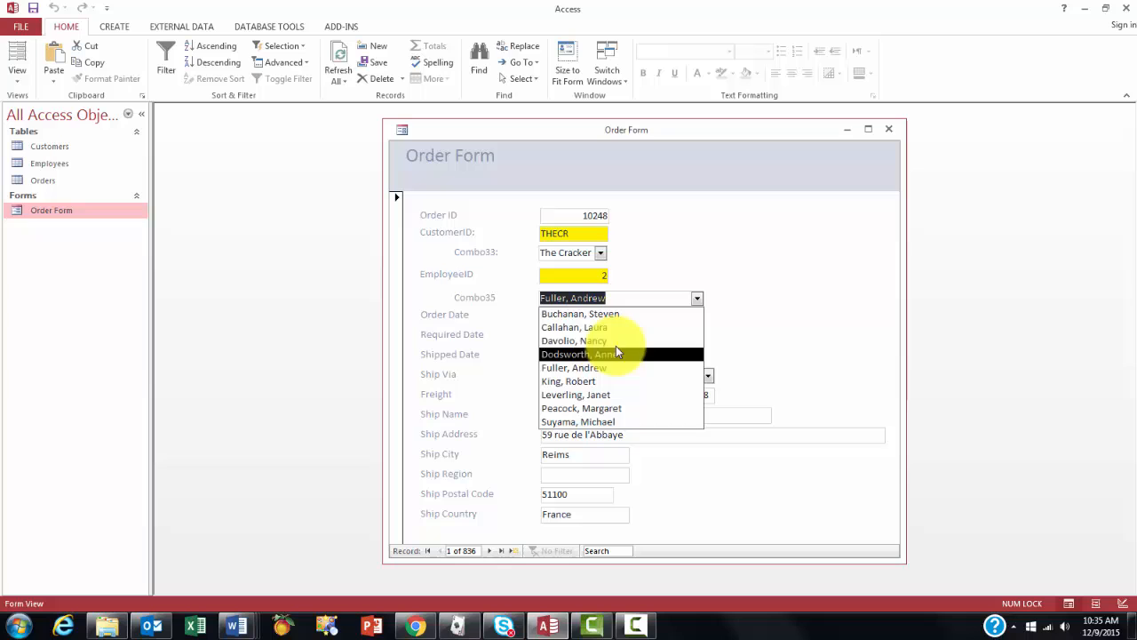
mouse_move(613, 380)
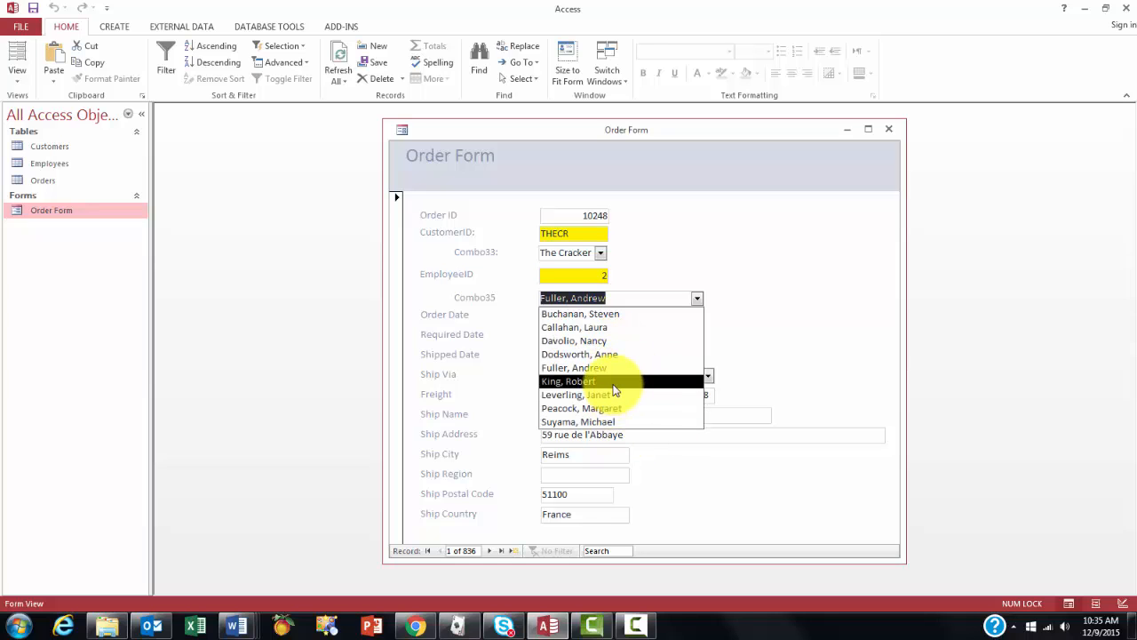
mouse_move(969, 380)
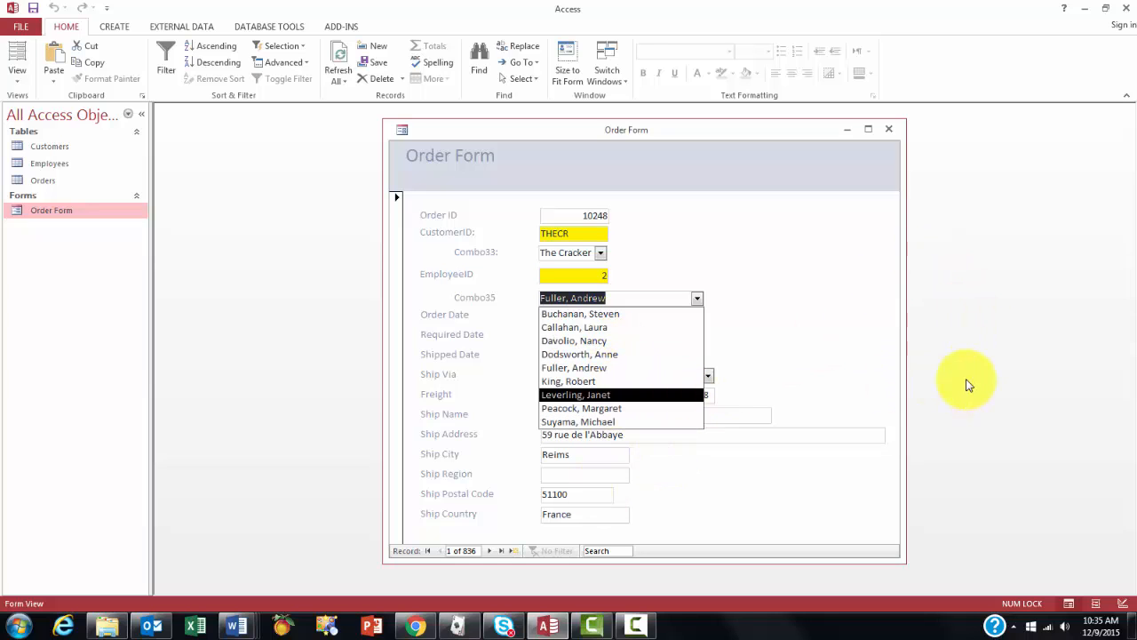
left_click(579, 366)
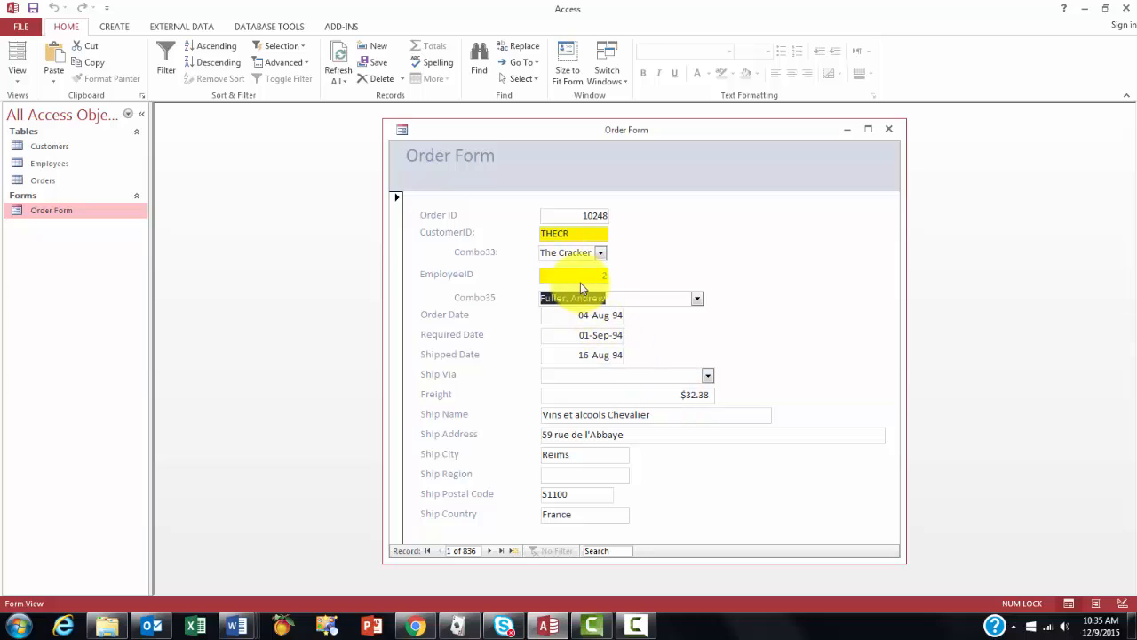